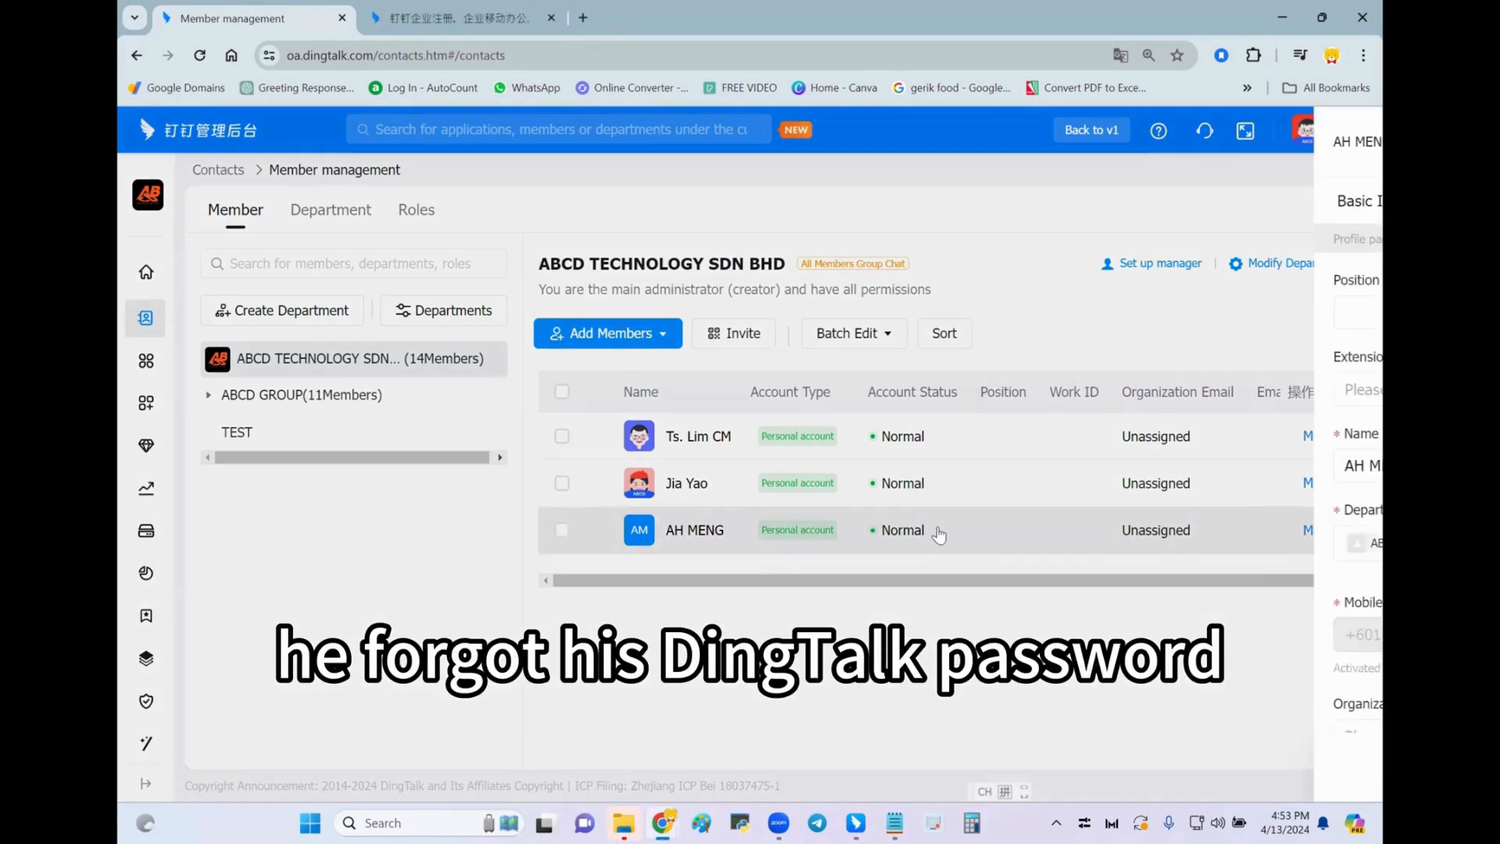
# Step: Open AH MENG's Basic Information panel from his row in Member management
pyautogui.click(693, 530)
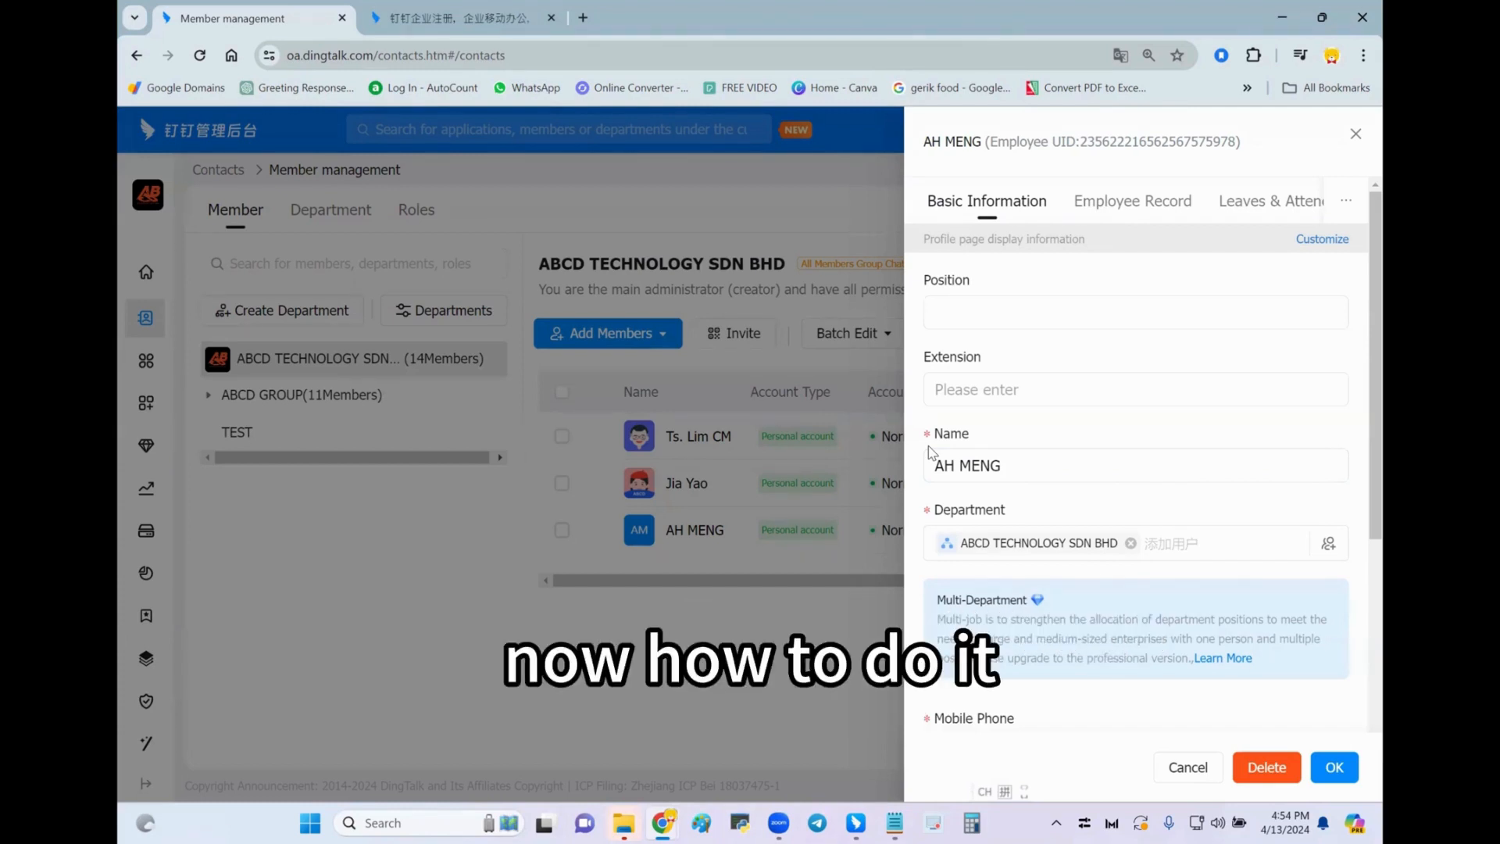
pyautogui.moveTo(933, 427)
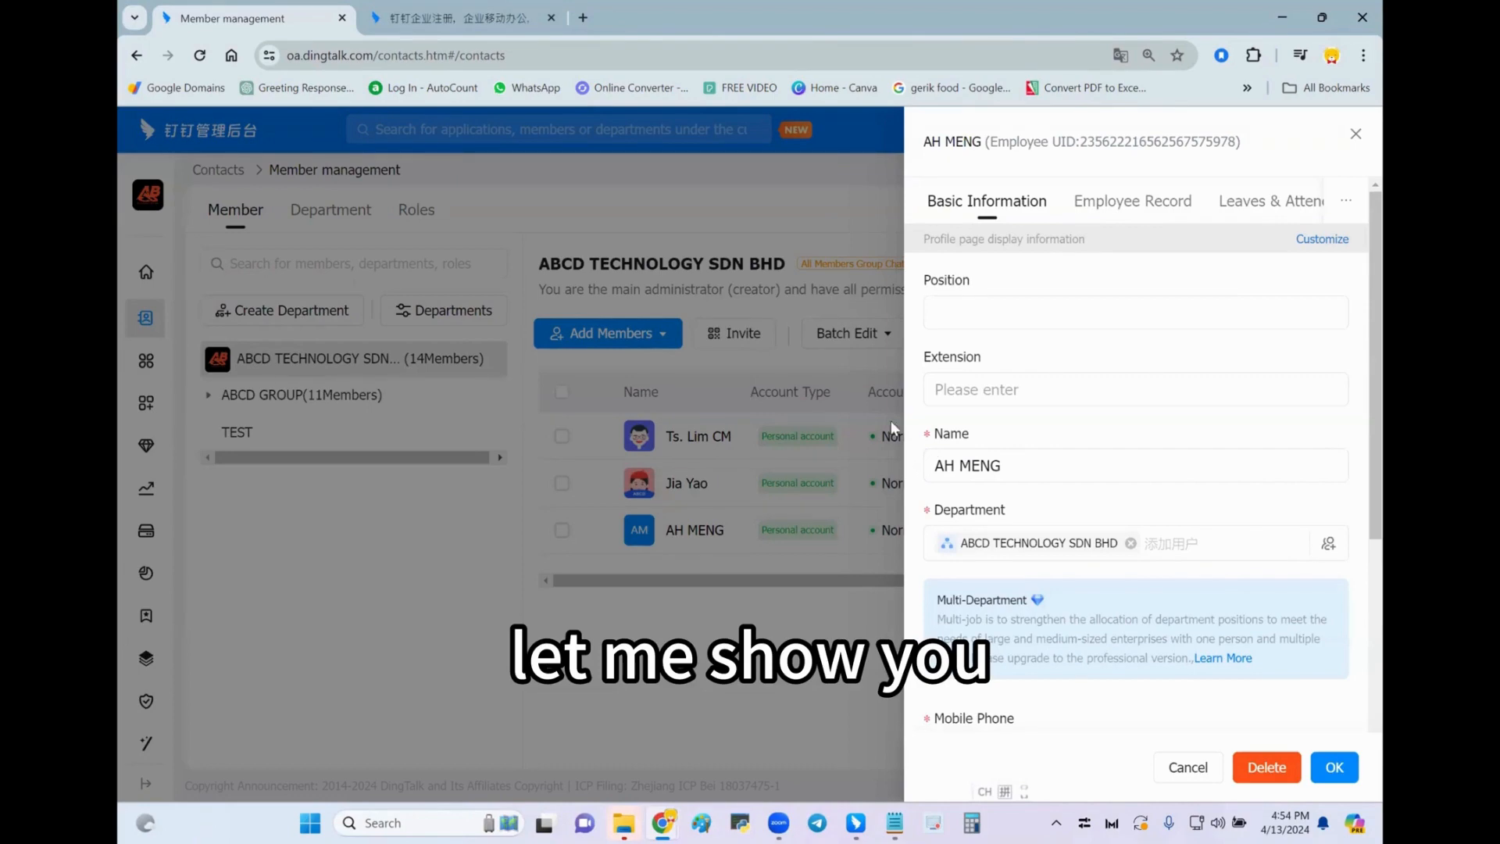
pyautogui.click(1187, 766)
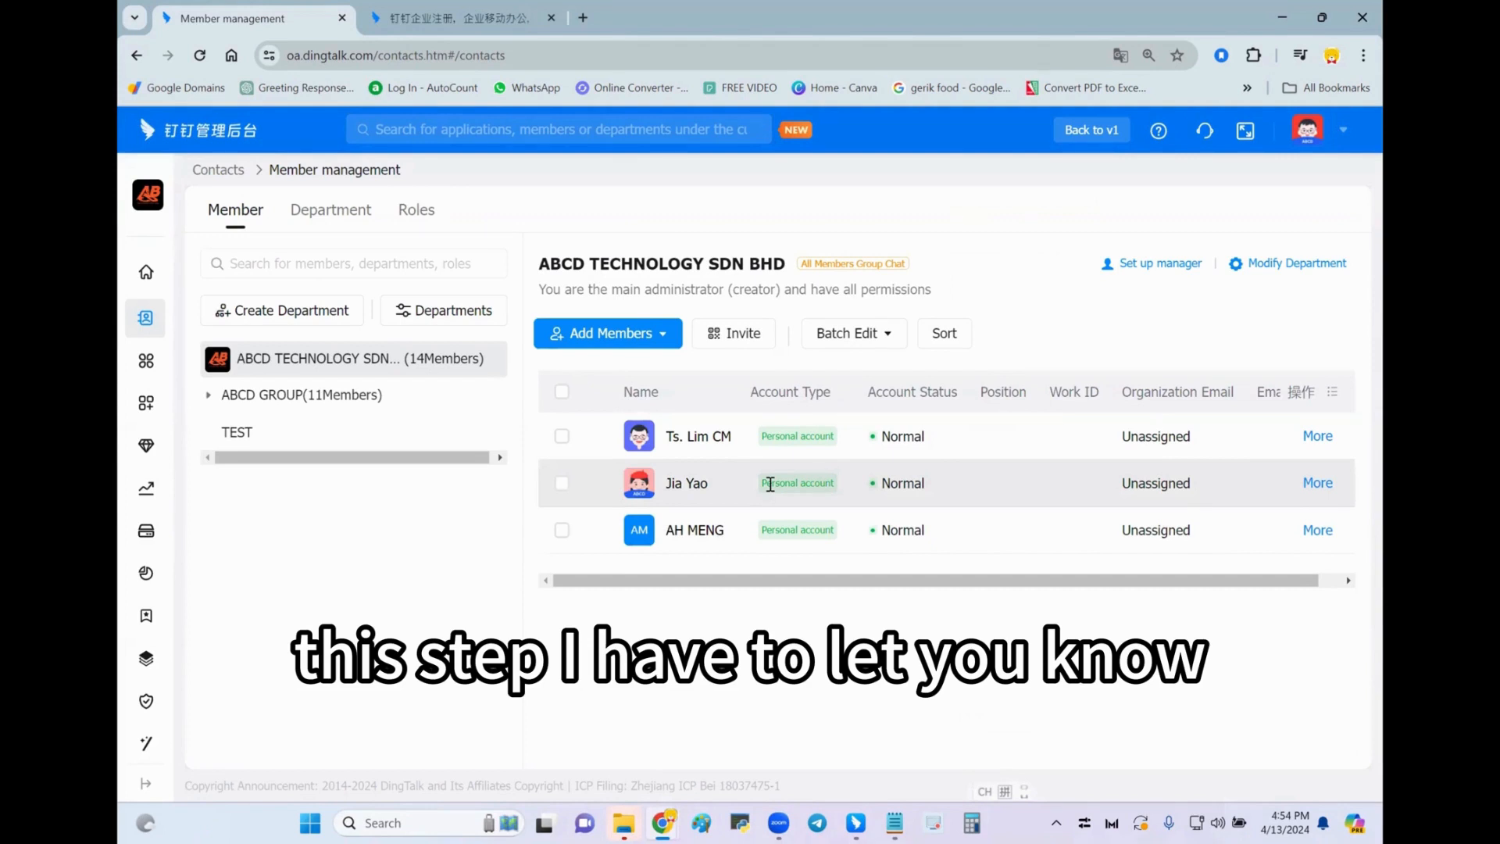
pyautogui.moveTo(727, 530)
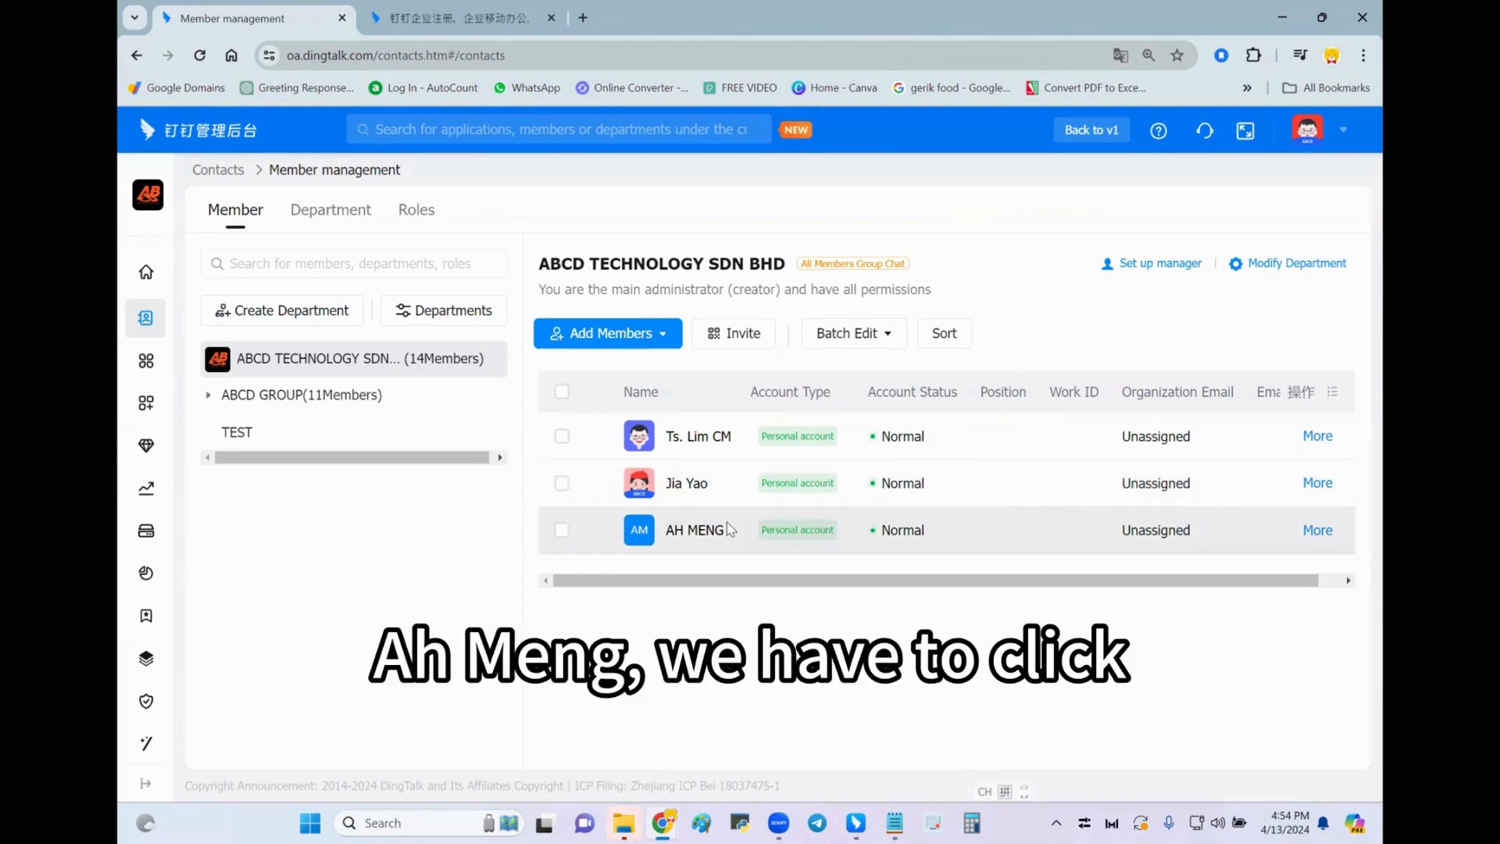
pyautogui.click(694, 528)
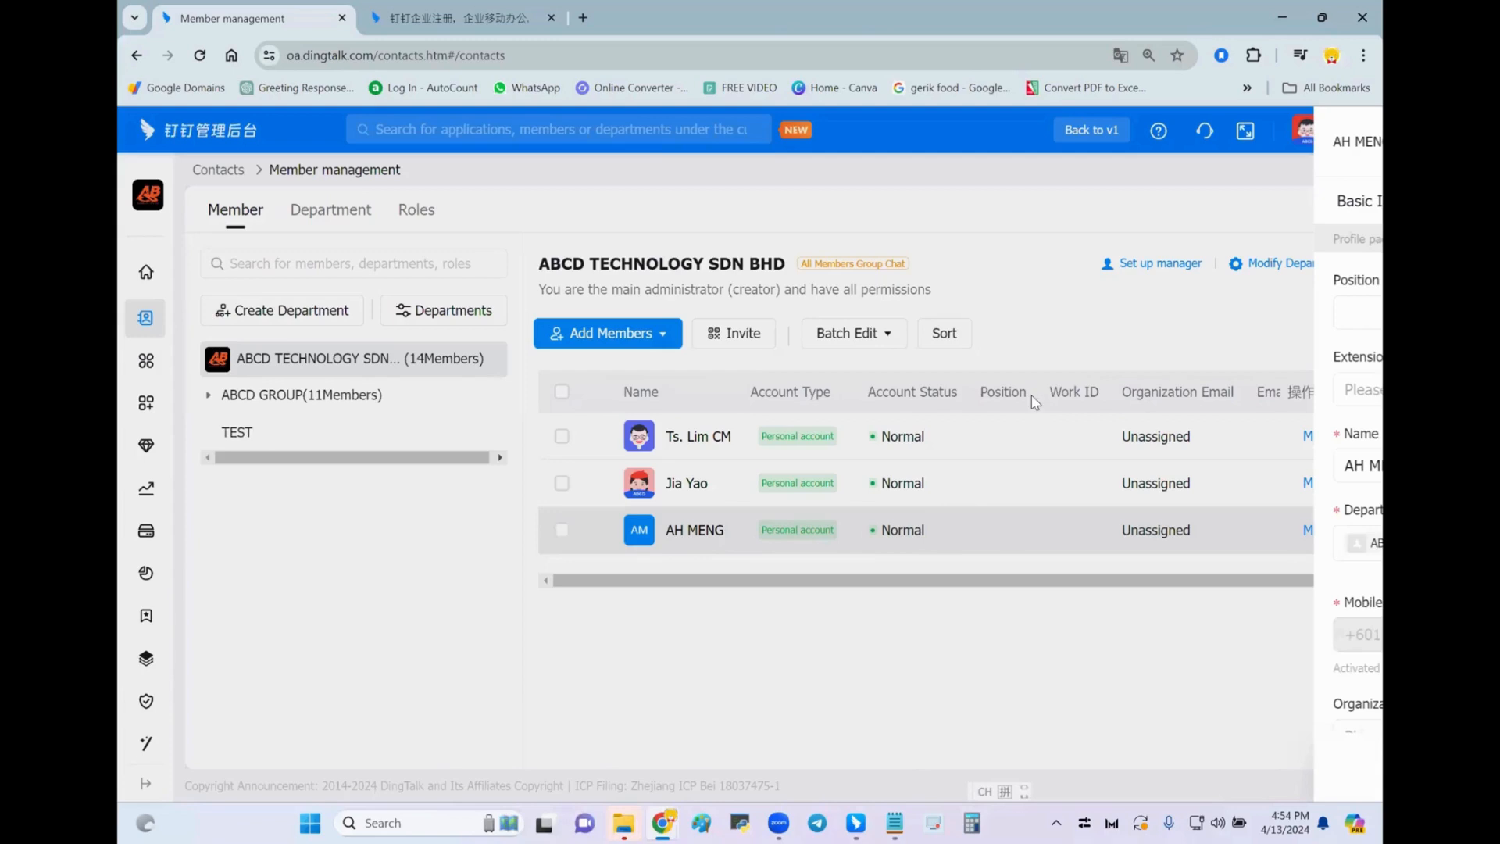
pyautogui.click(694, 529)
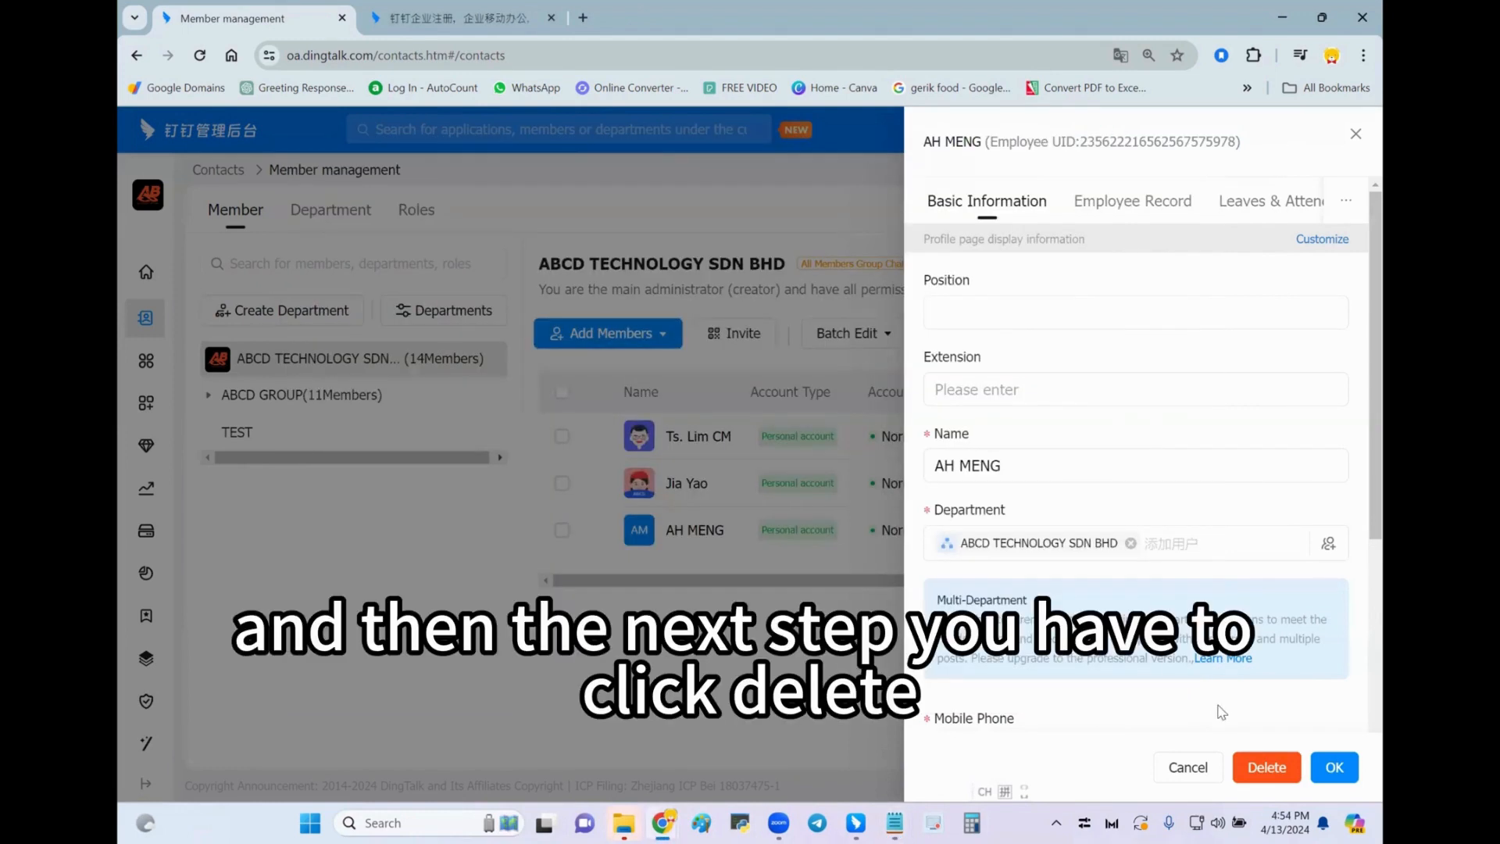
# Step: Show the delete options available for AH MENG
pyautogui.click(1265, 766)
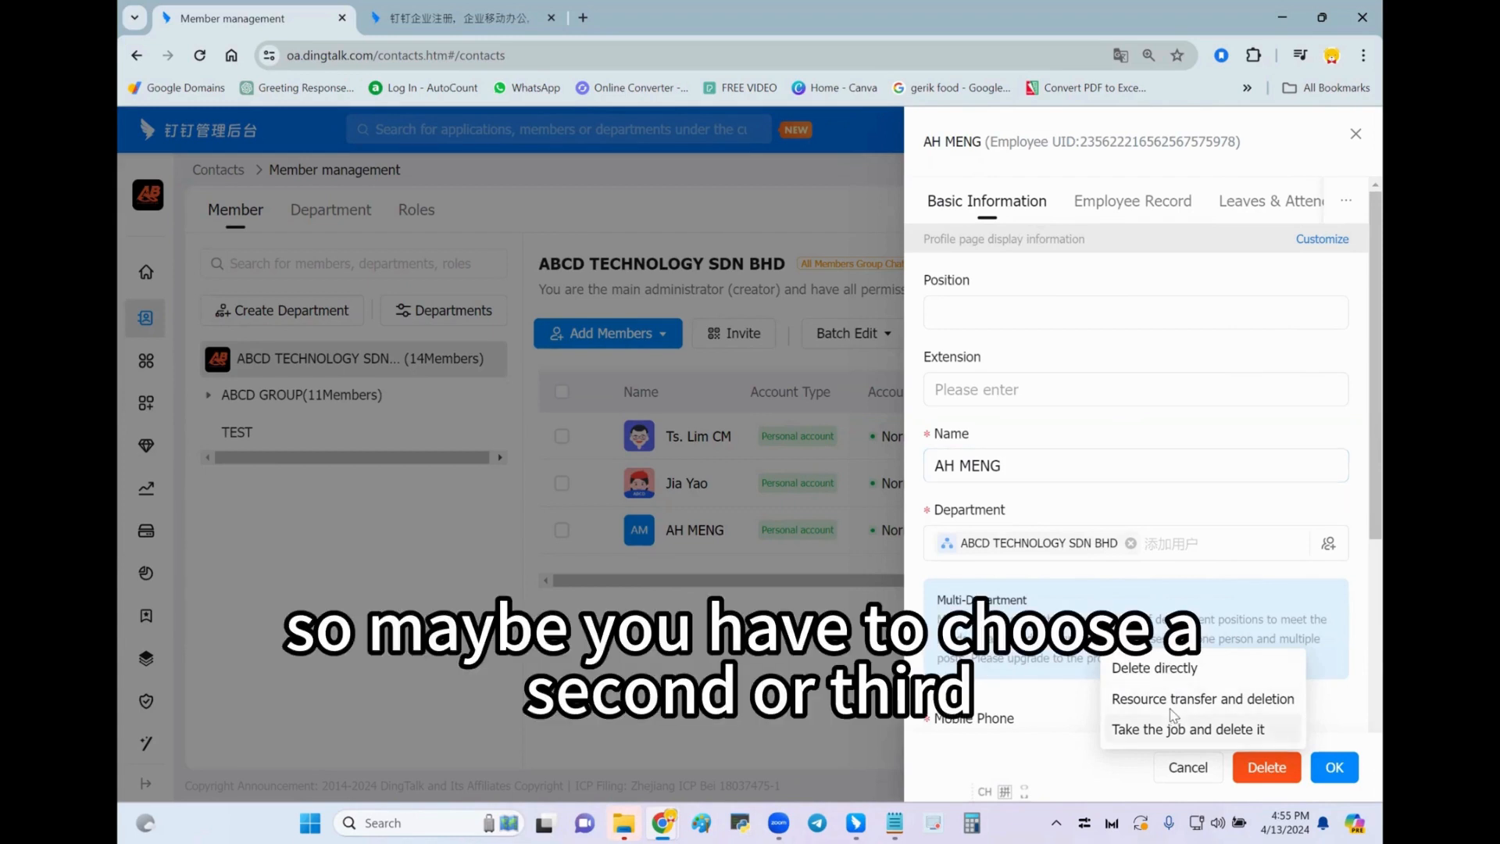
pyautogui.moveTo(1135, 740)
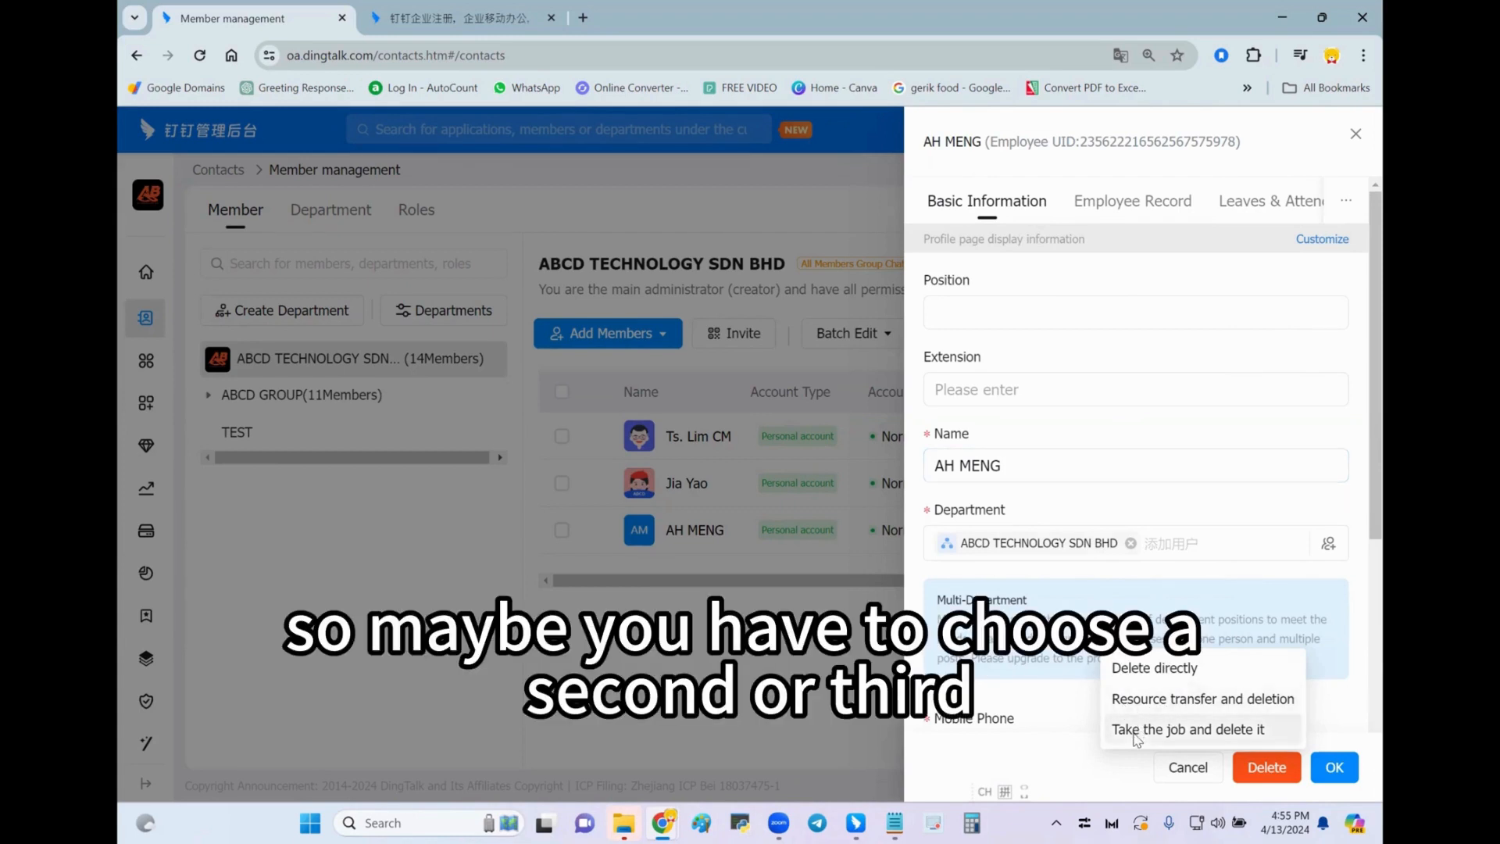
pyautogui.moveTo(1134, 745)
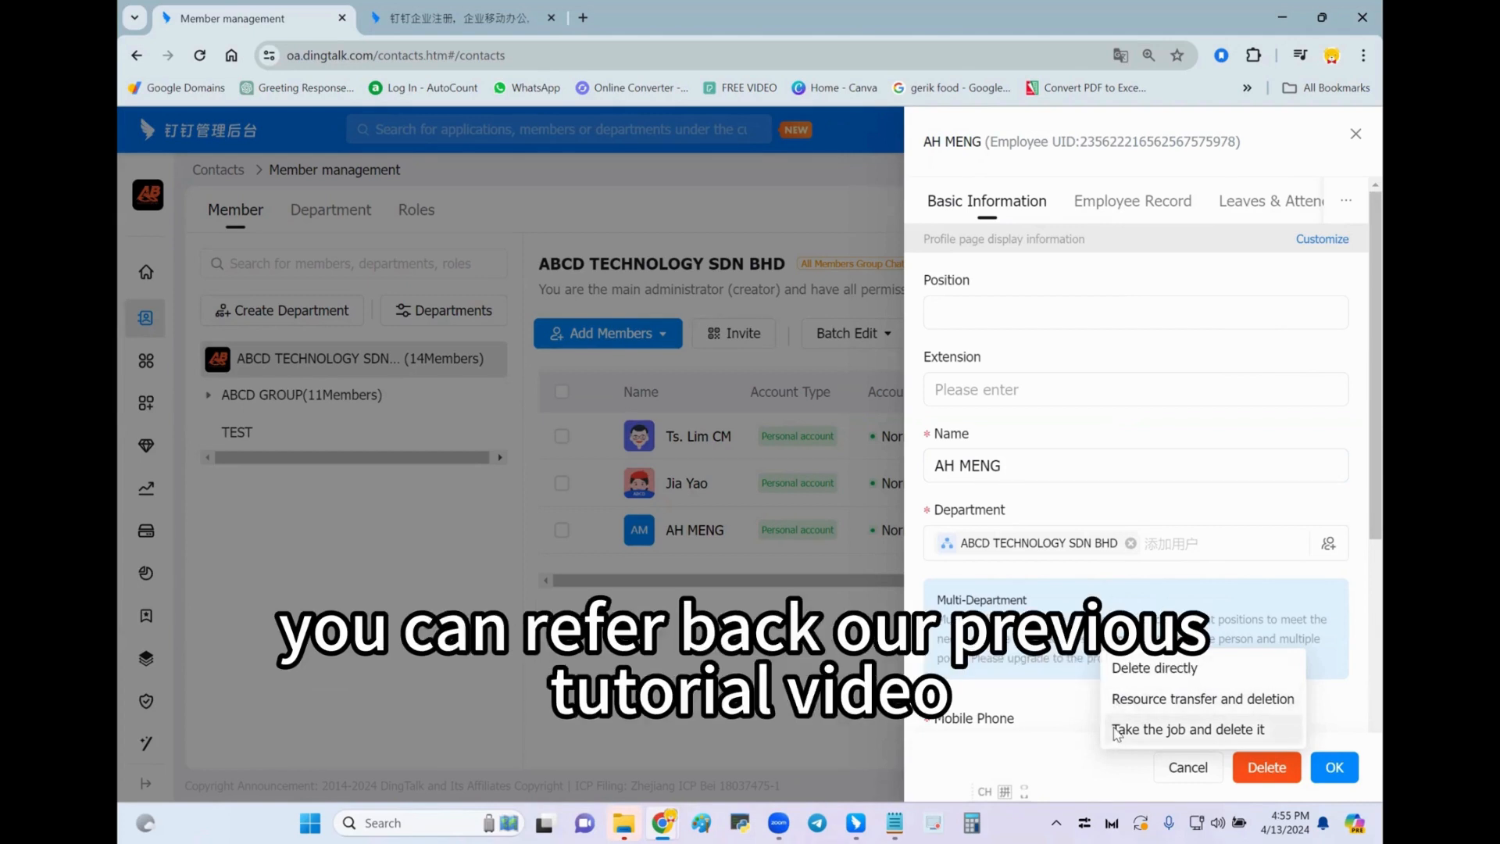
pyautogui.moveTo(1124, 706)
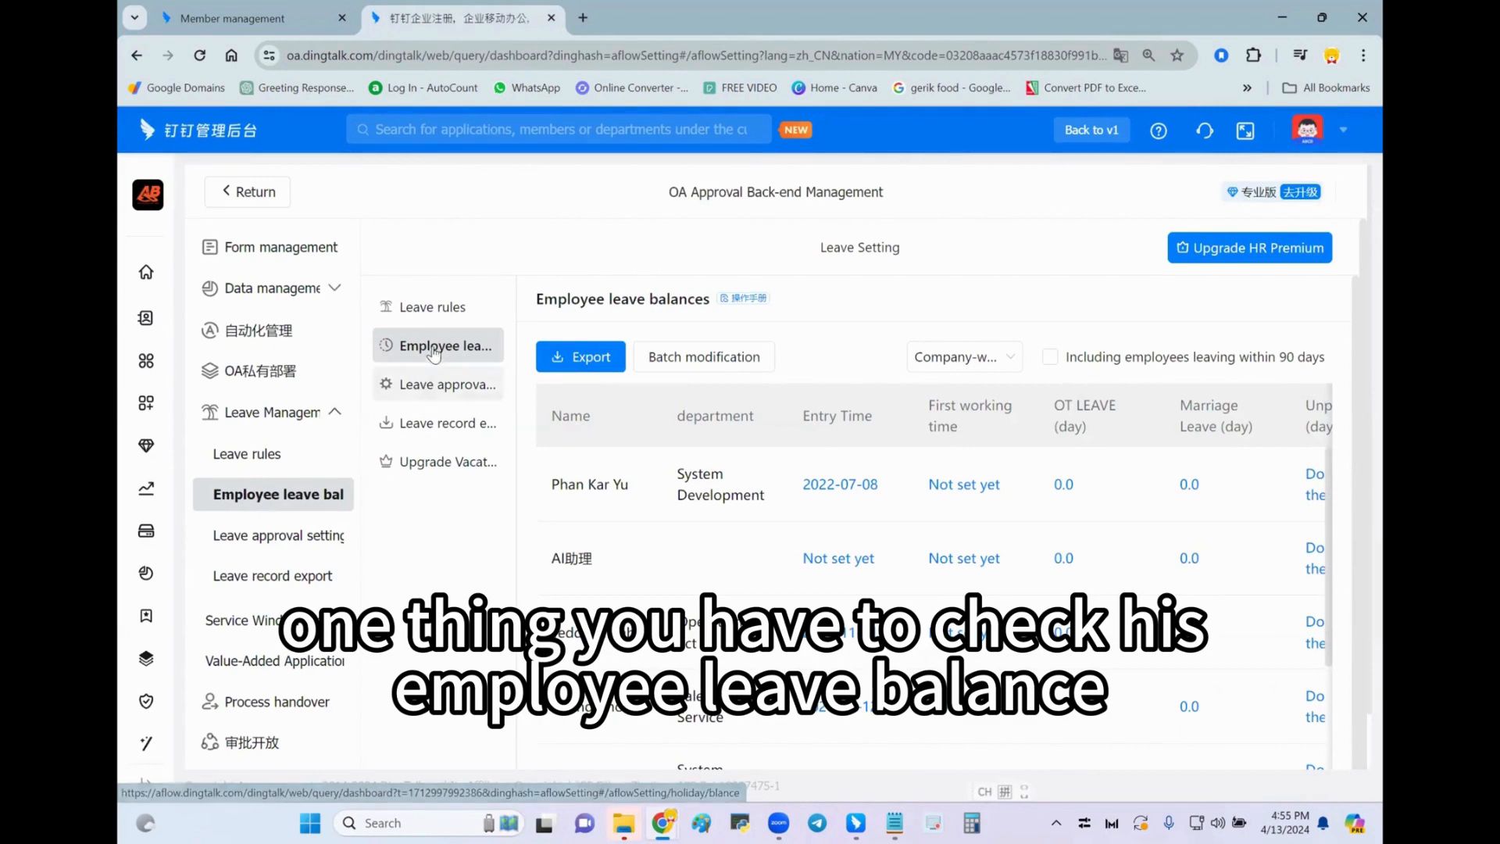
# Step: Filter leave balances by Department/personnel, choosing Ah Meng via a 'meng' search
pyautogui.click(963, 356)
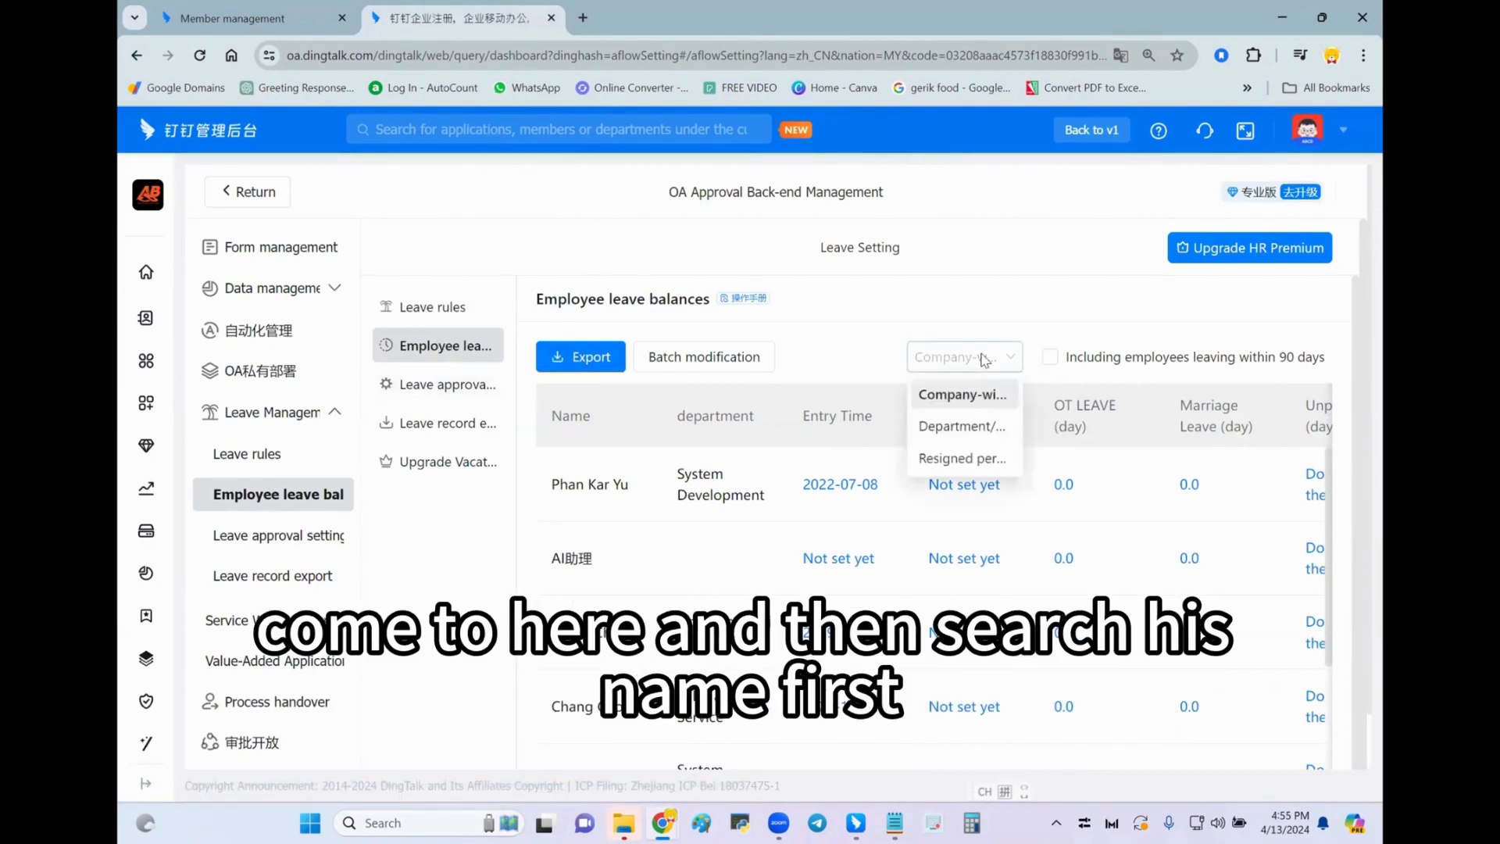
pyautogui.click(961, 426)
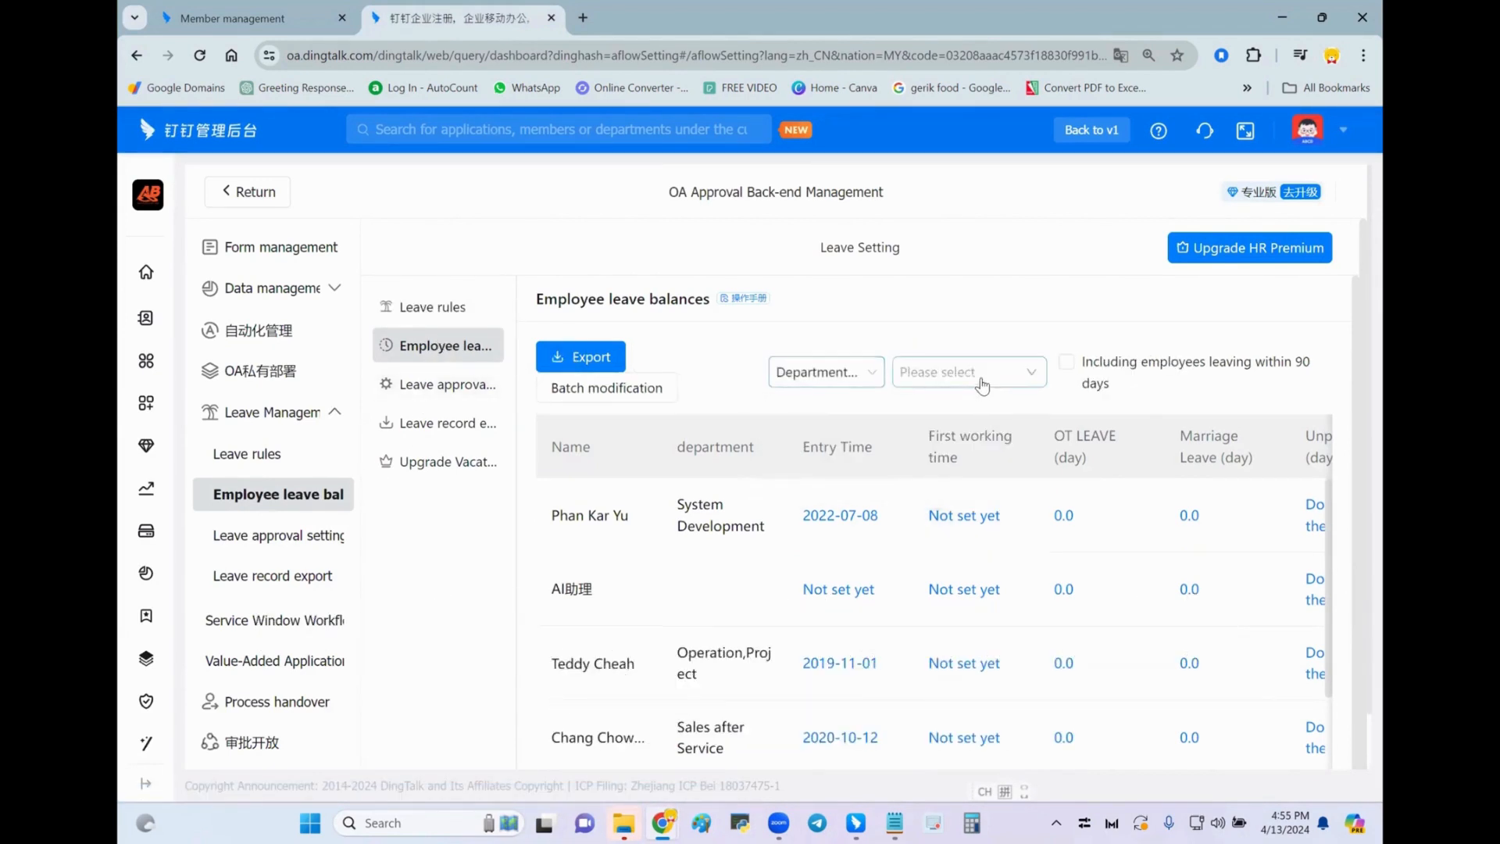
pyautogui.click(819, 371)
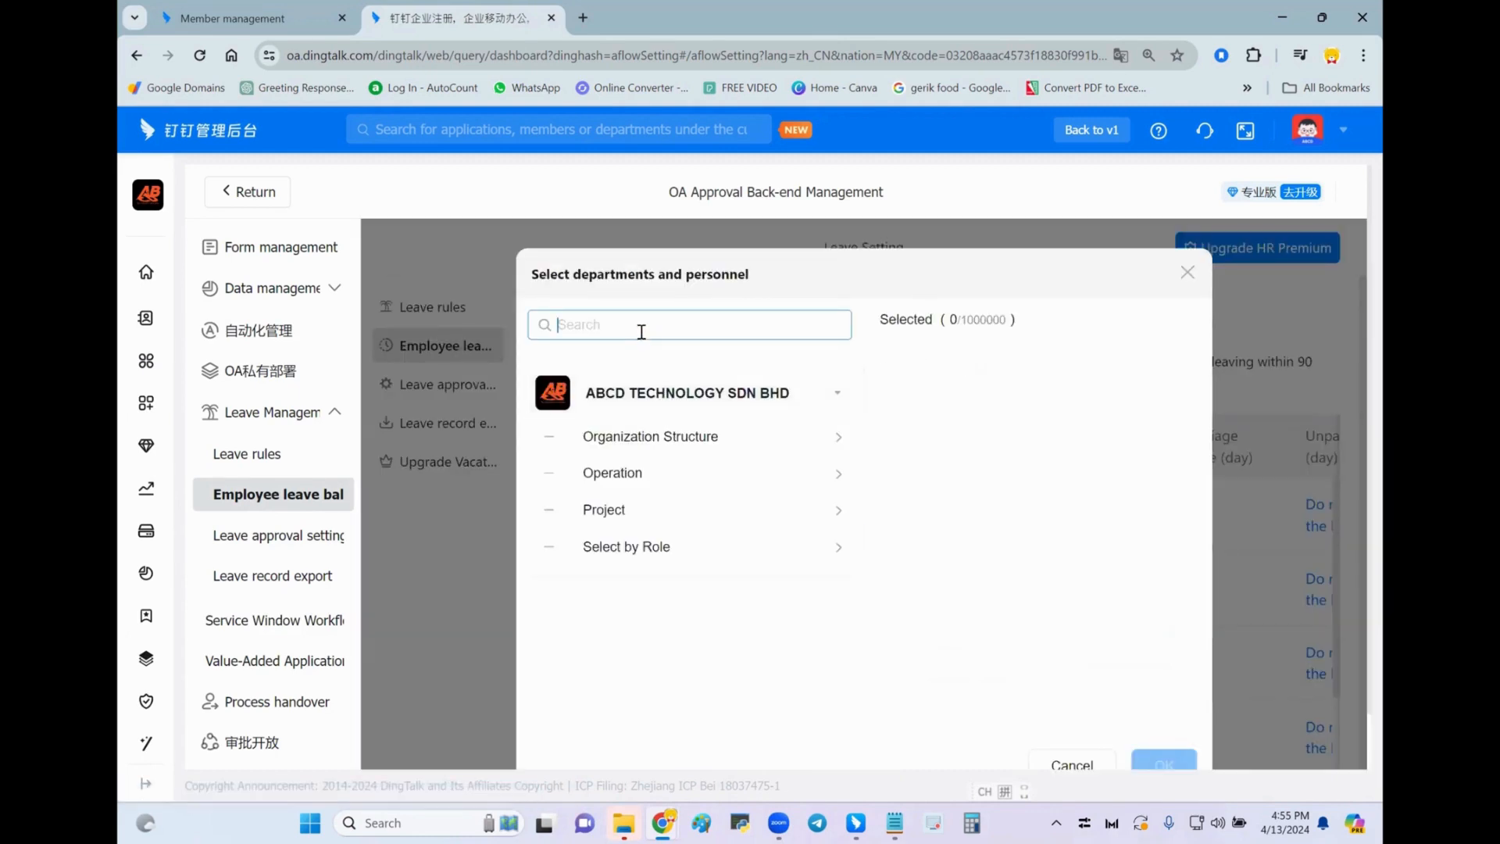
pyautogui.write('meng')
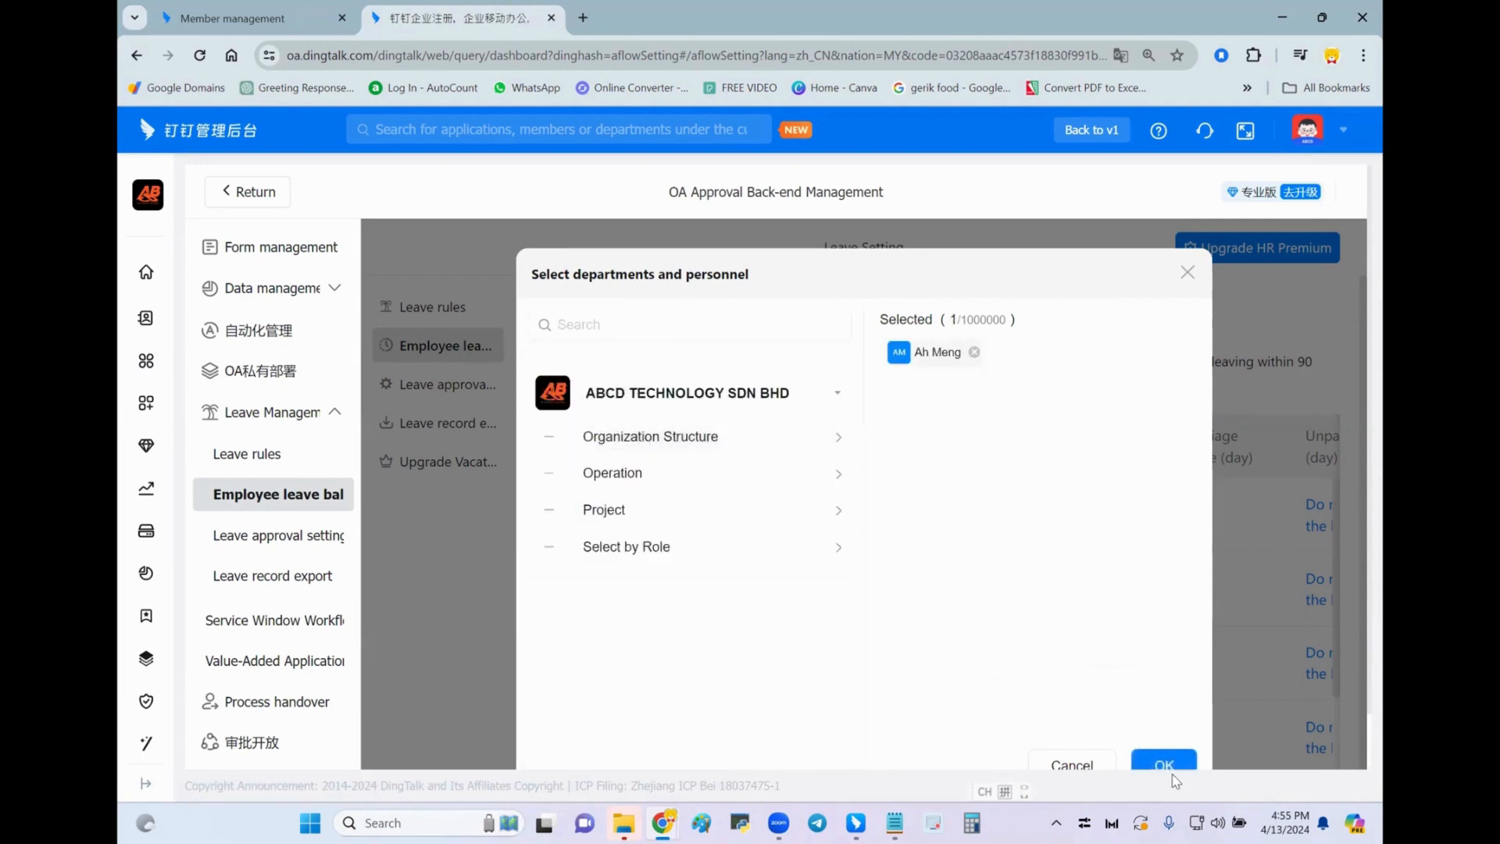
pyautogui.click(1163, 764)
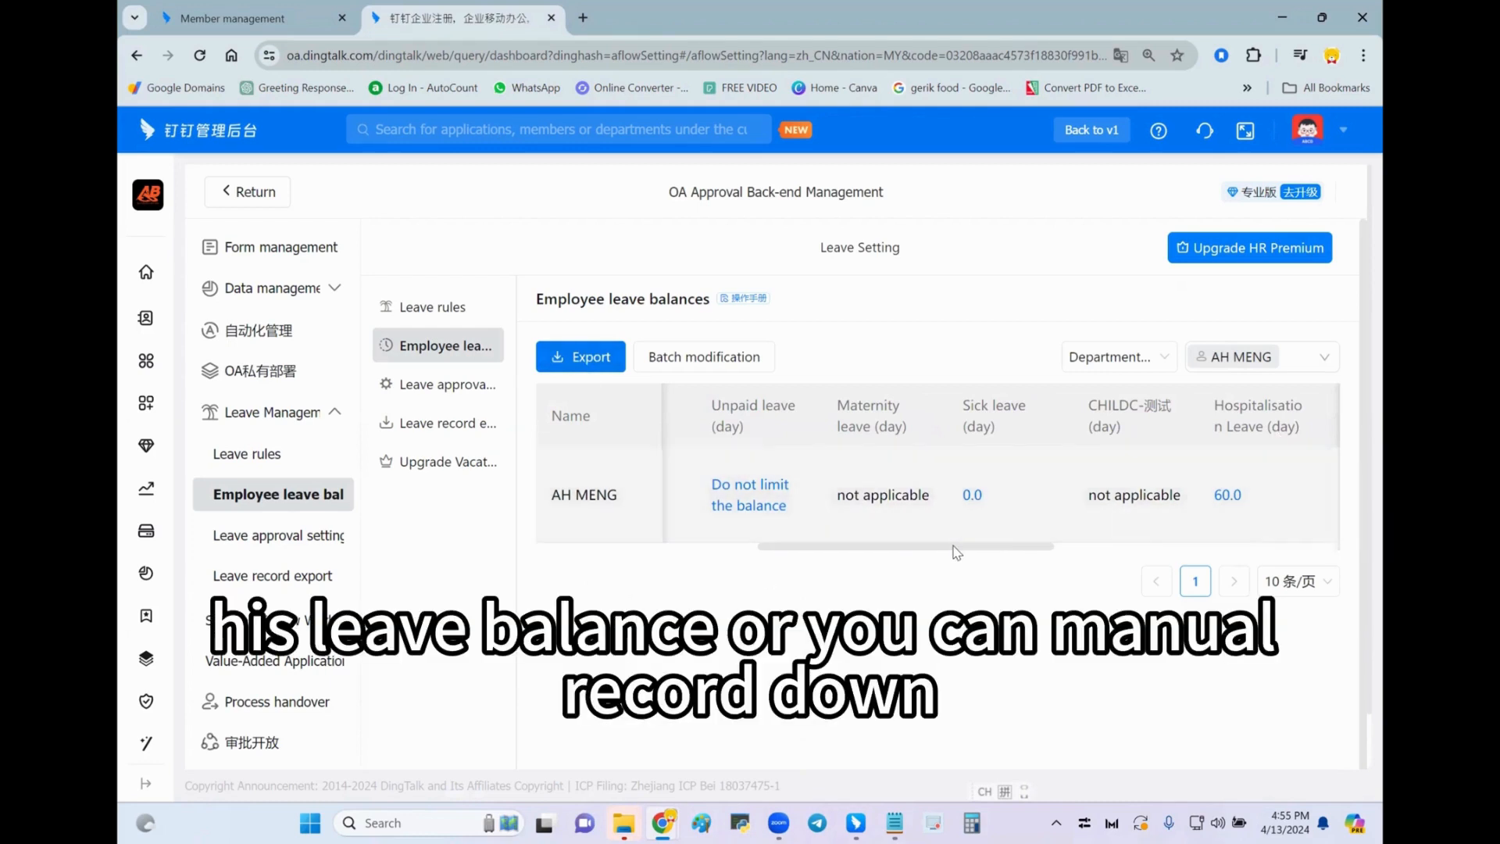
pyautogui.hscroll(-3)
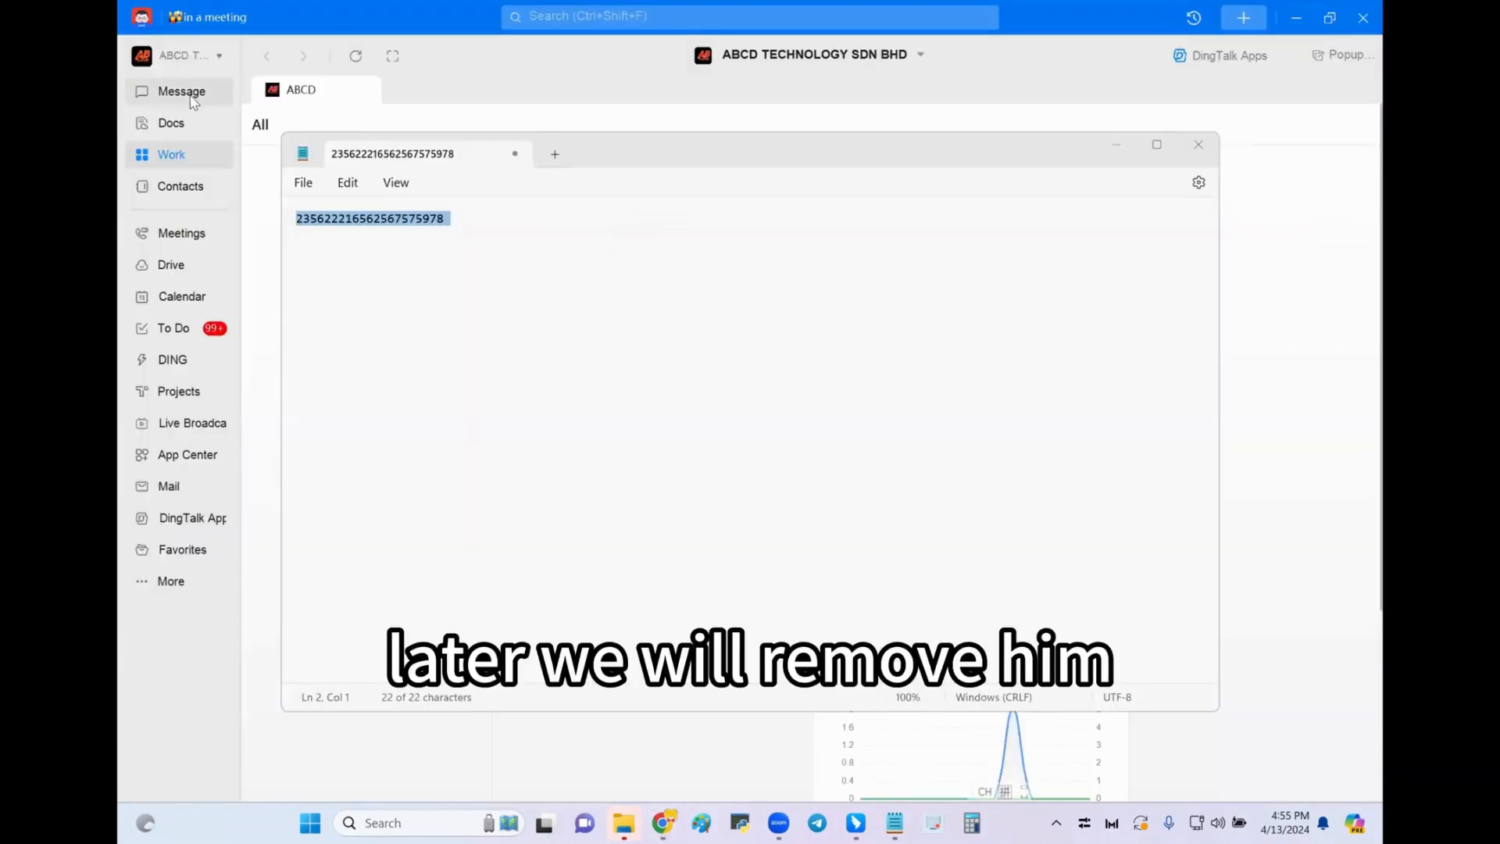
# Step: Scroll through the DingTalk message list, then return to the browser
pyautogui.click(180, 90)
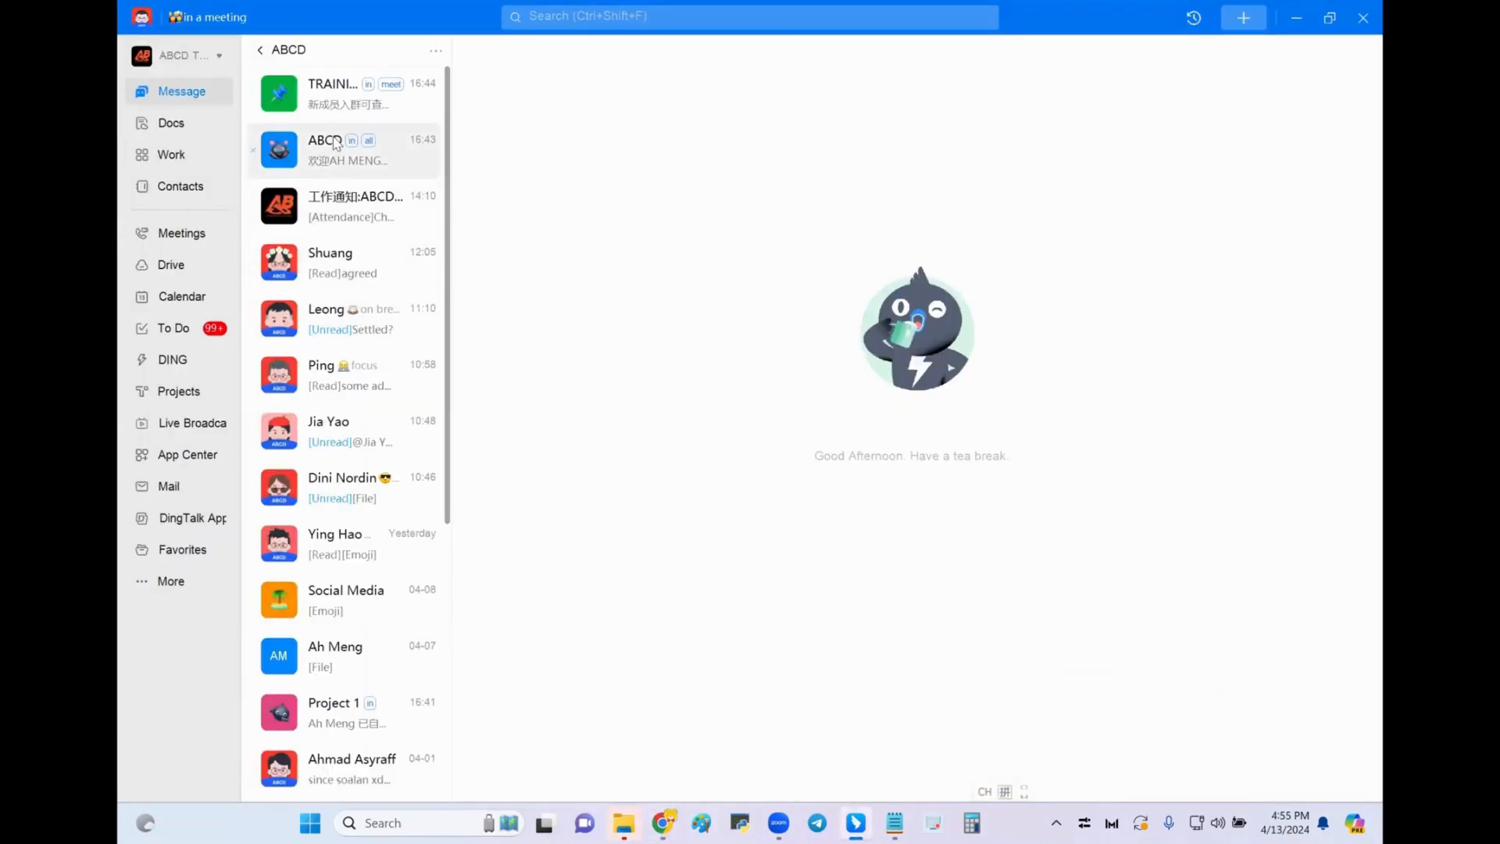
pyautogui.scroll(-3)
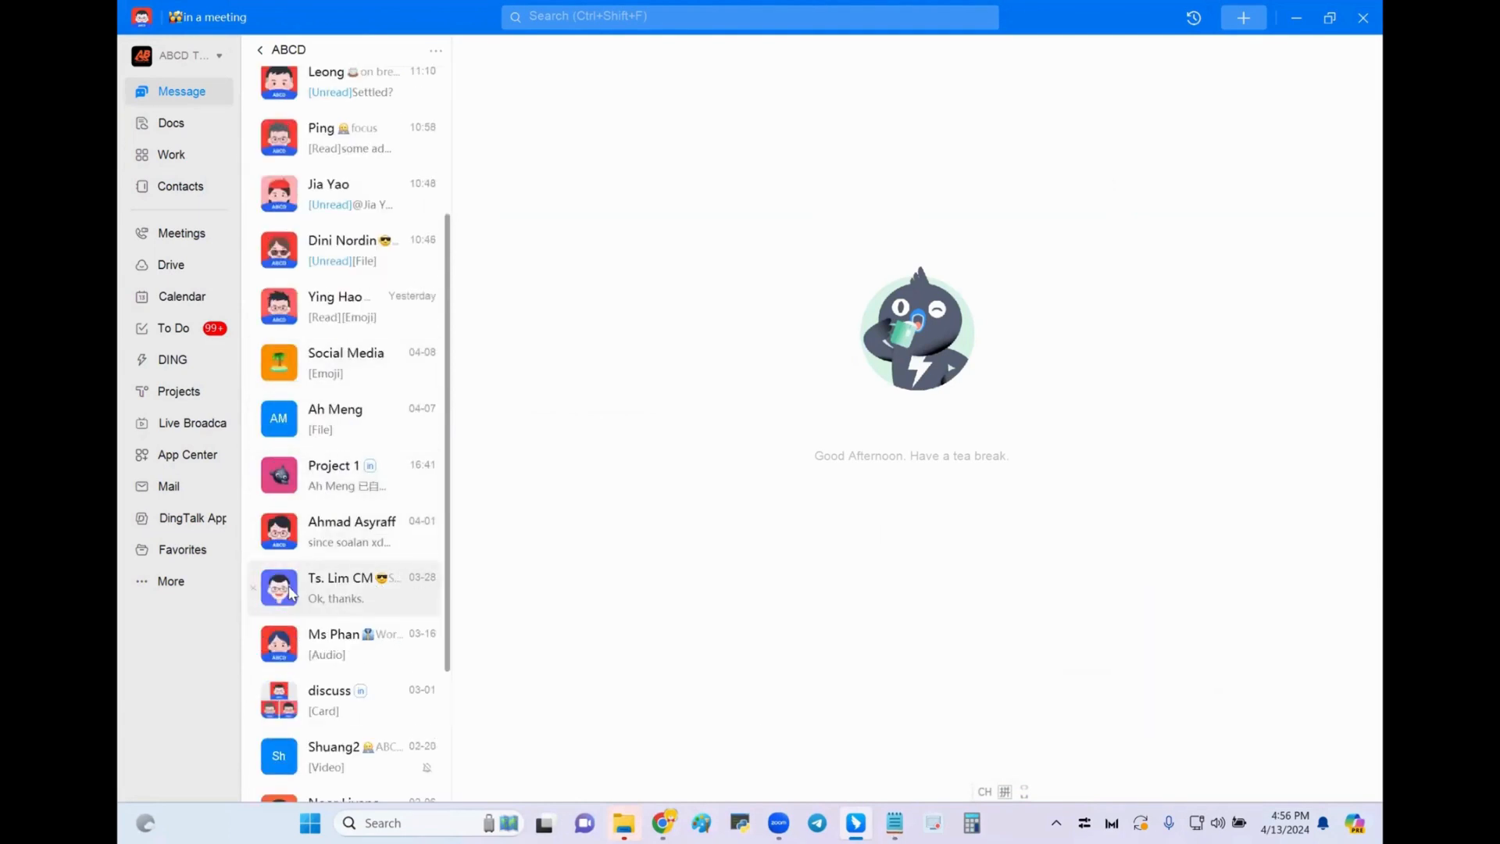
pyautogui.moveTo(664, 823)
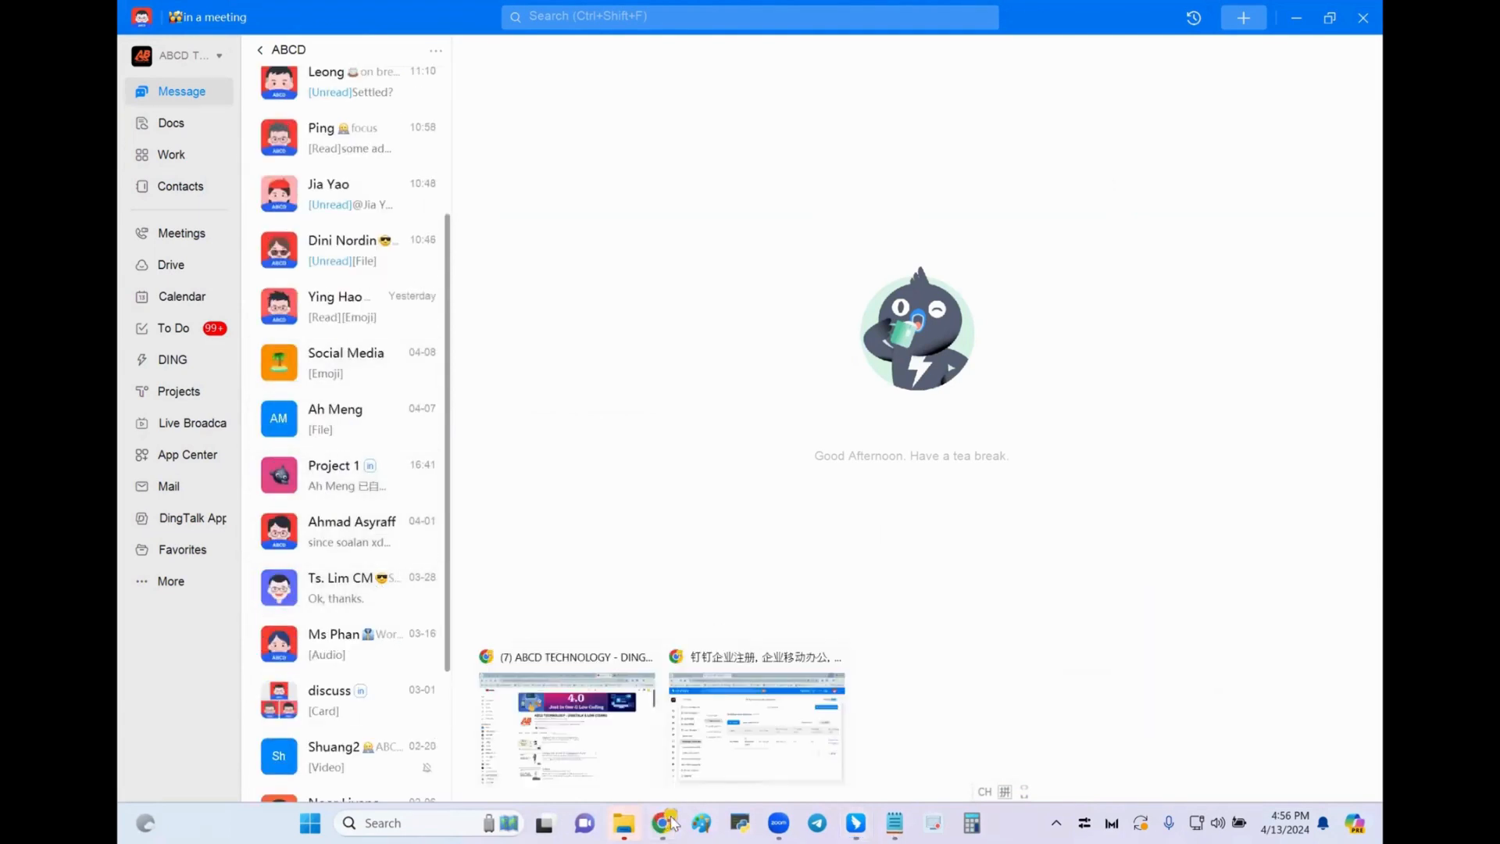
pyautogui.click(753, 717)
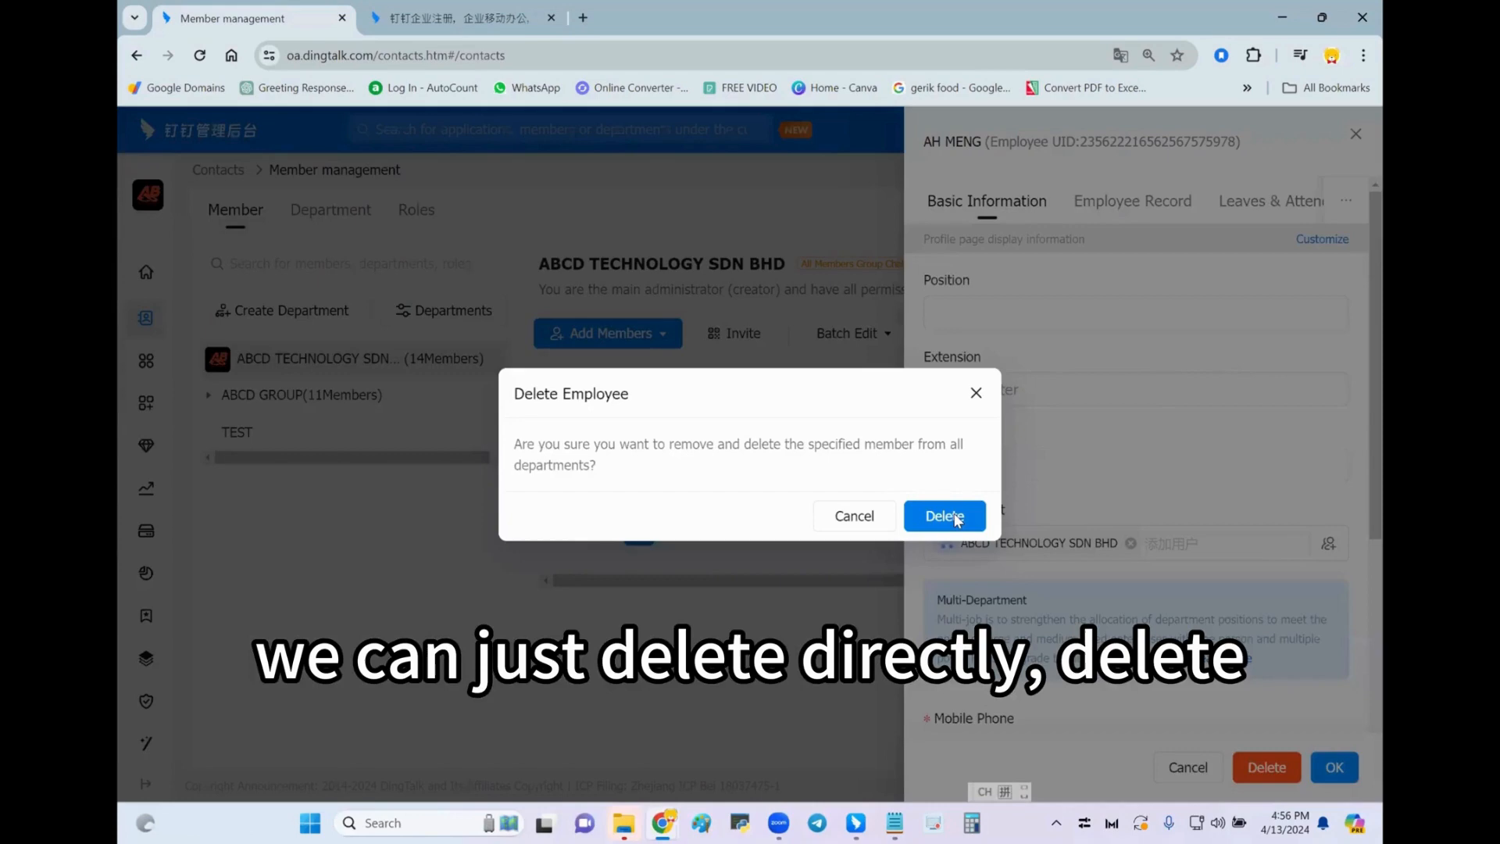
pyautogui.click(943, 515)
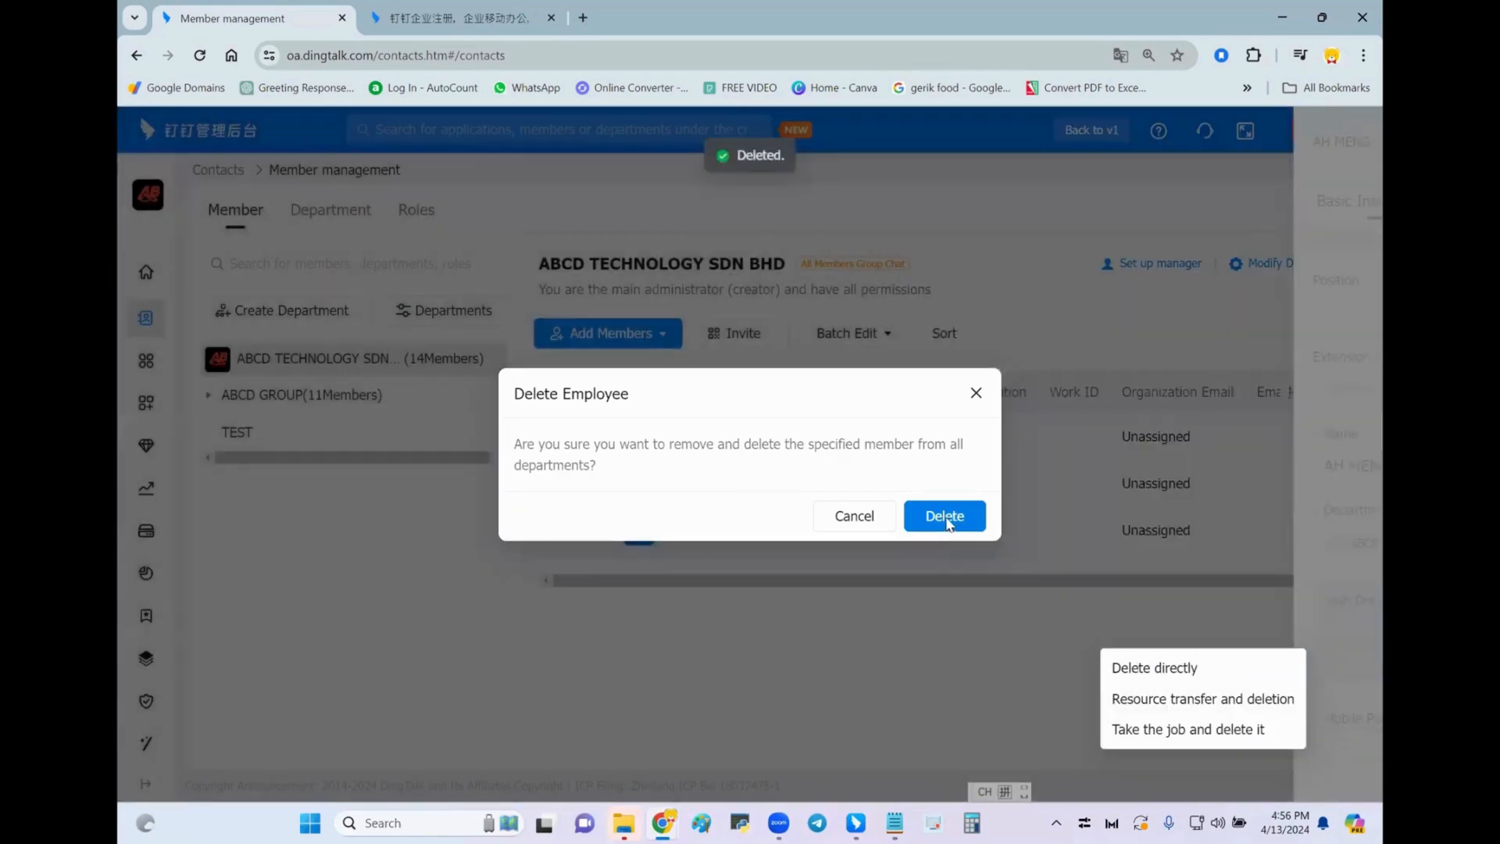
pyautogui.click(943, 515)
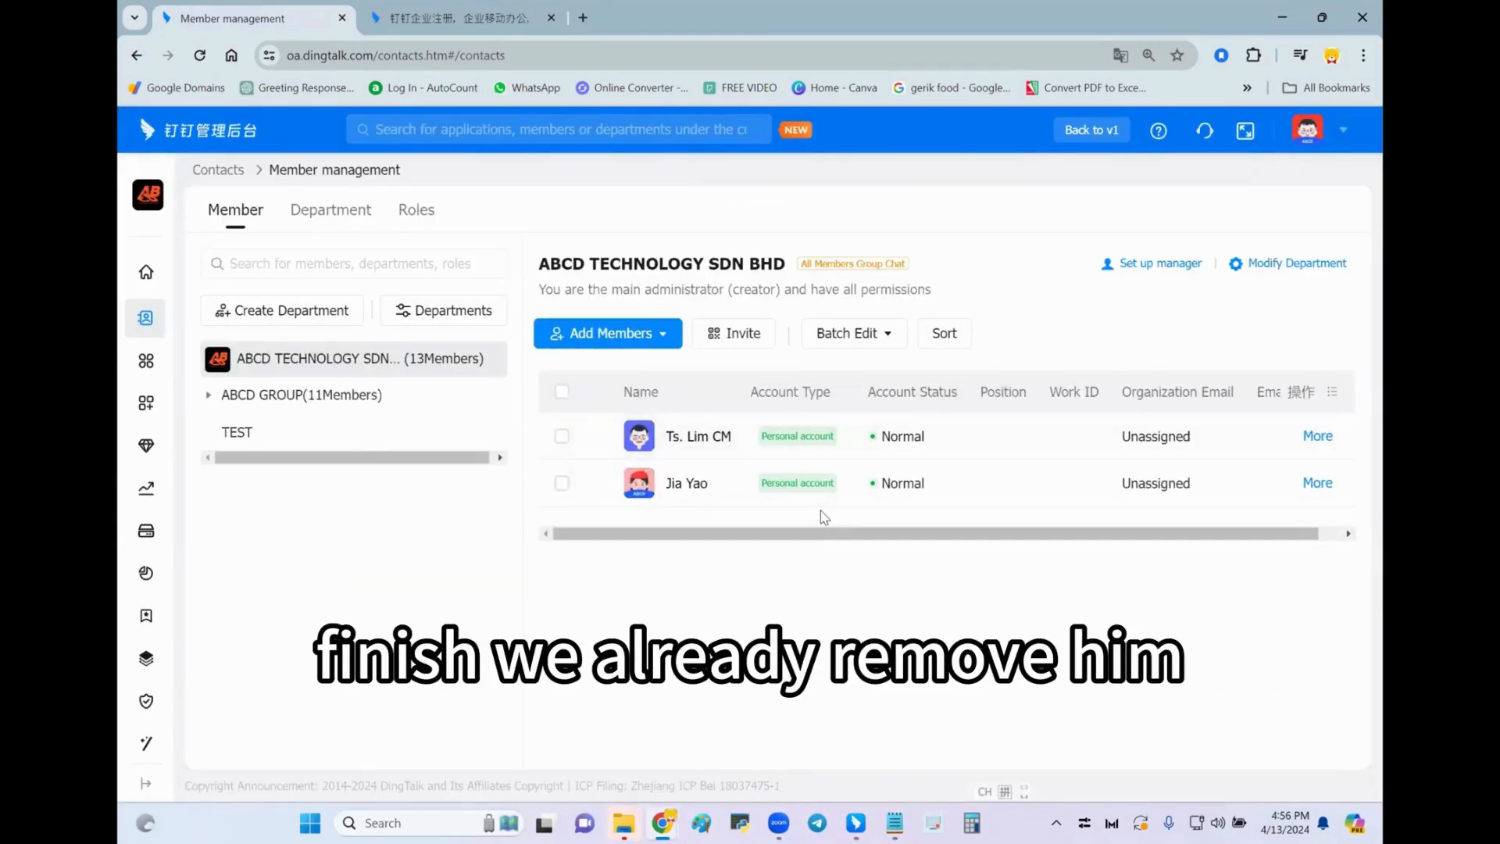
pyautogui.click(606, 332)
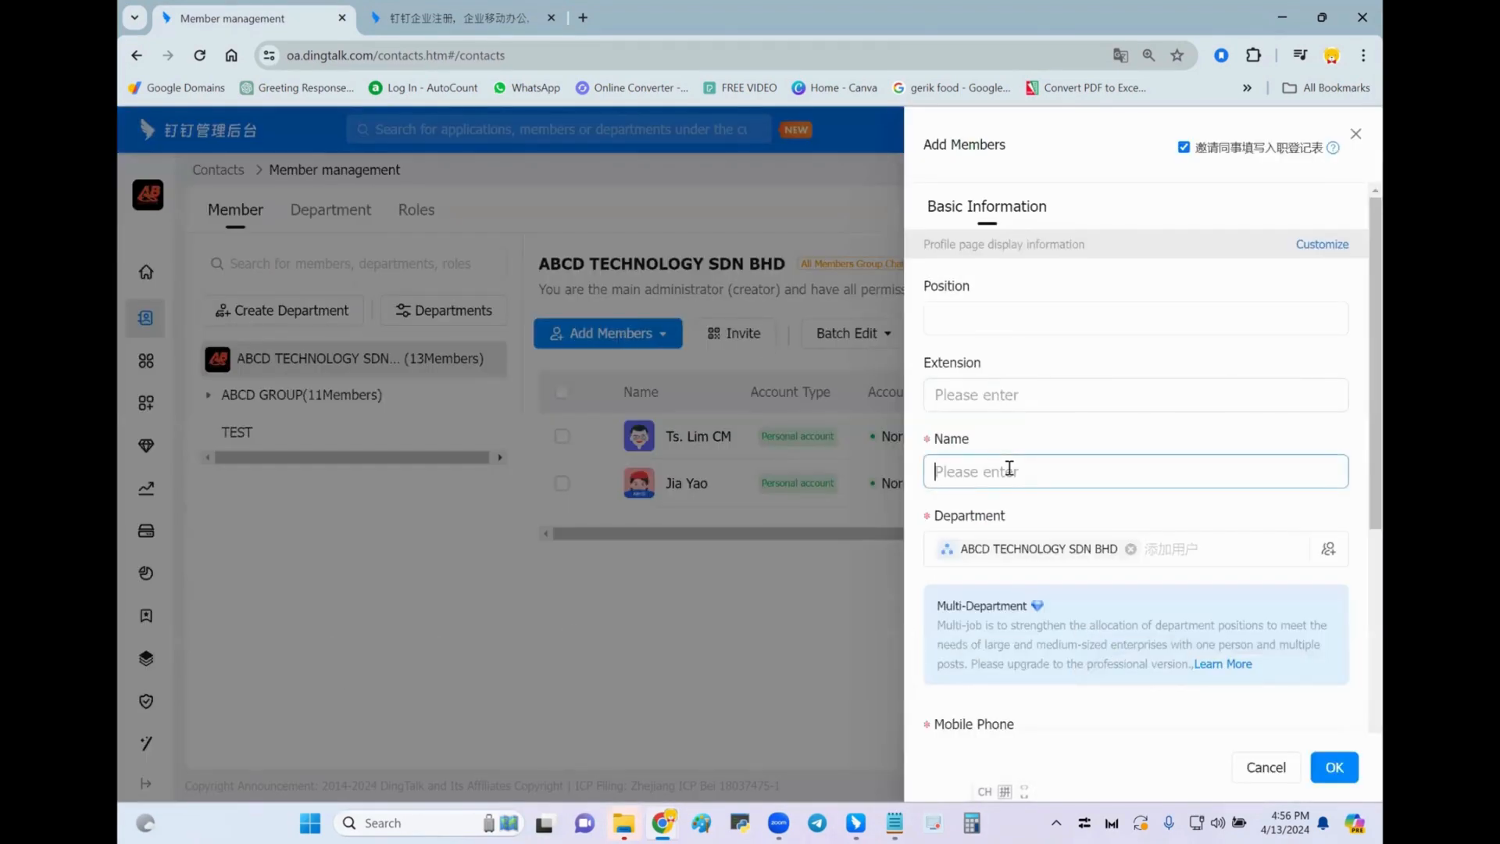
pyautogui.write('AH MENG')
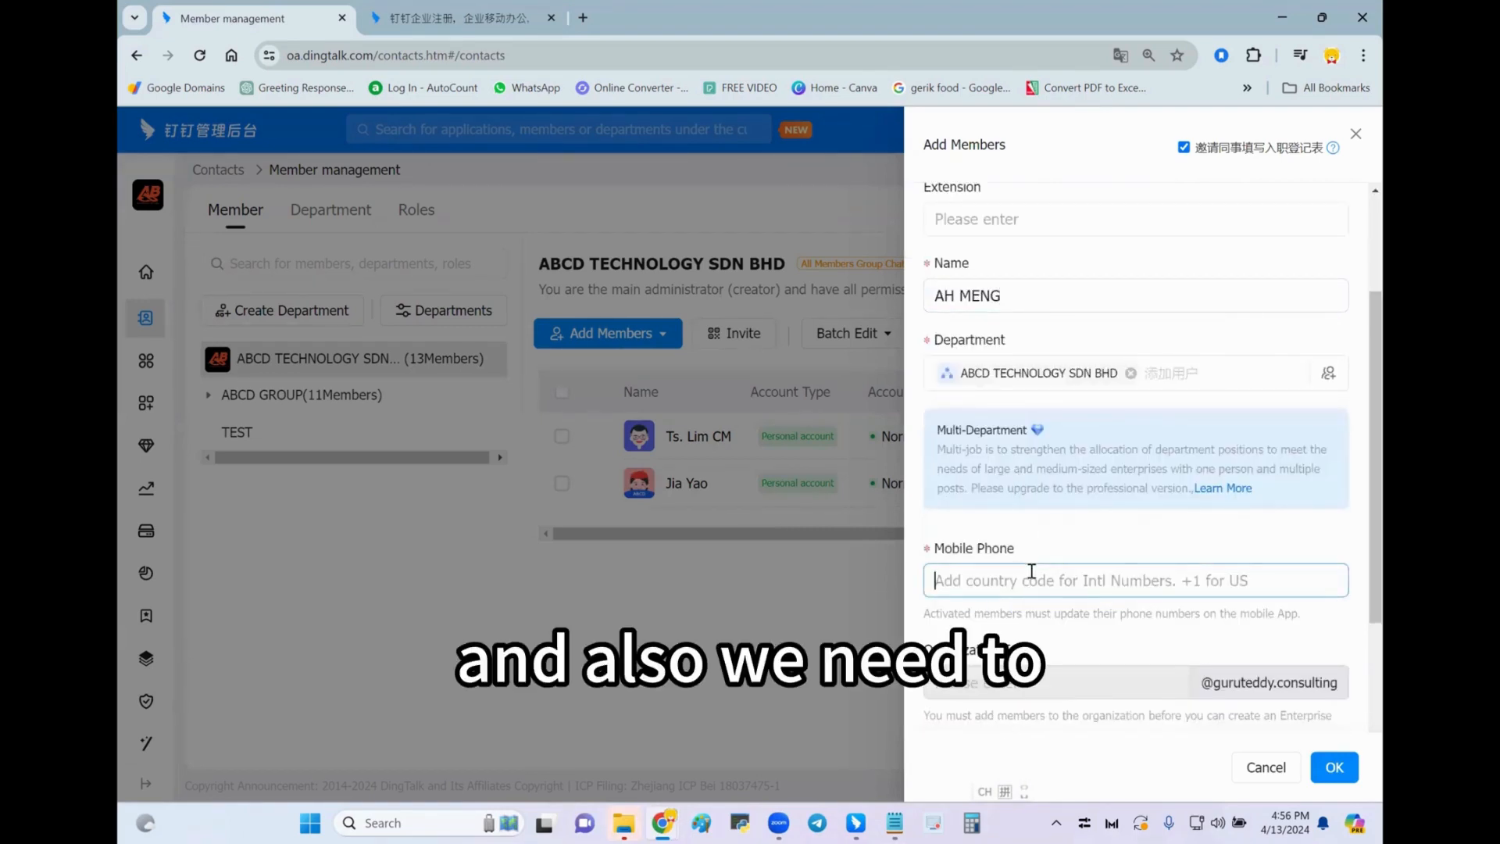
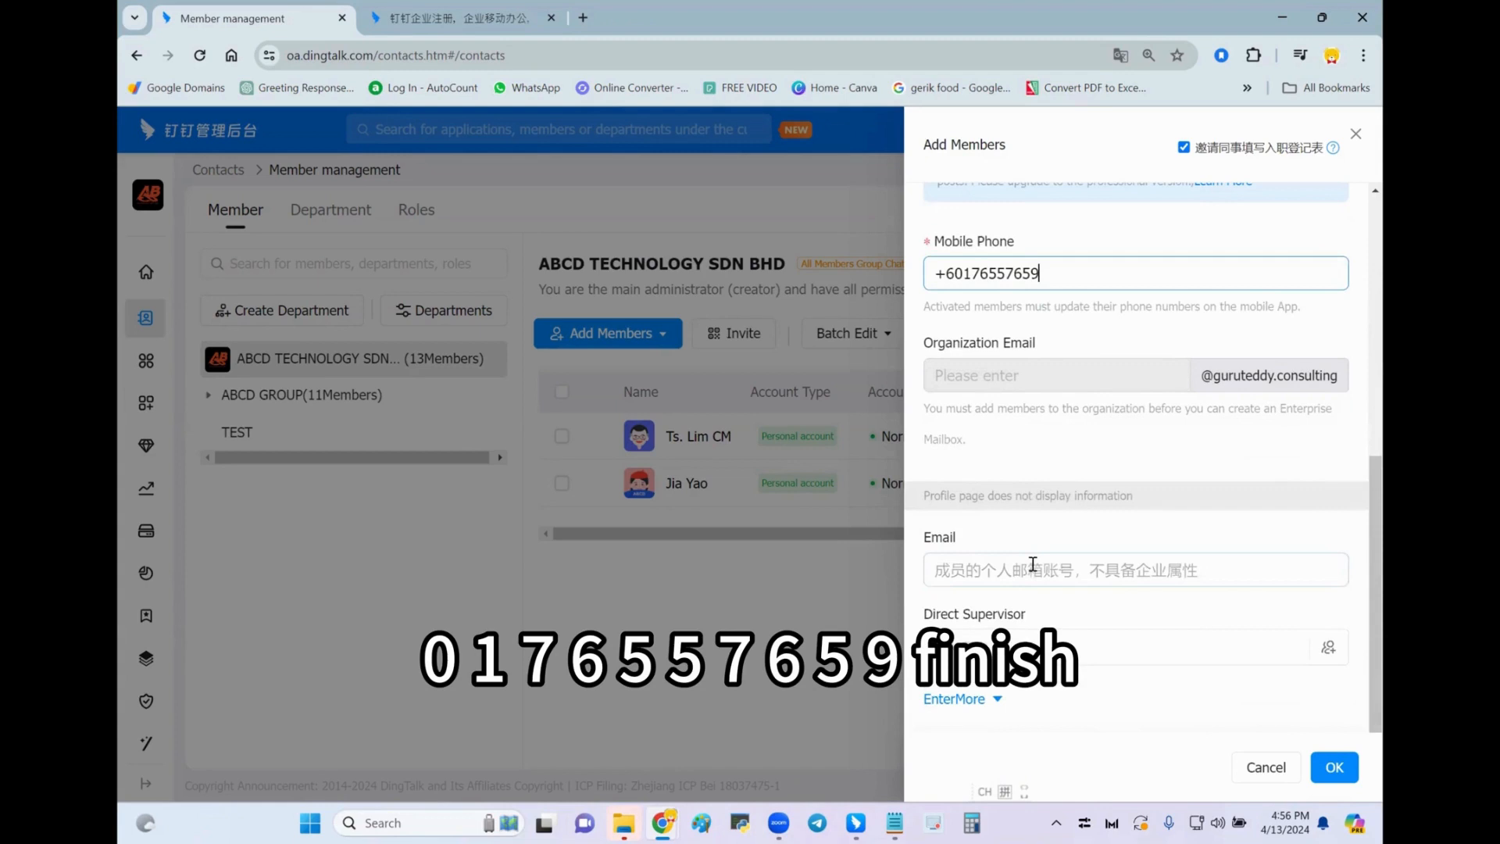
pyautogui.scroll(-3)
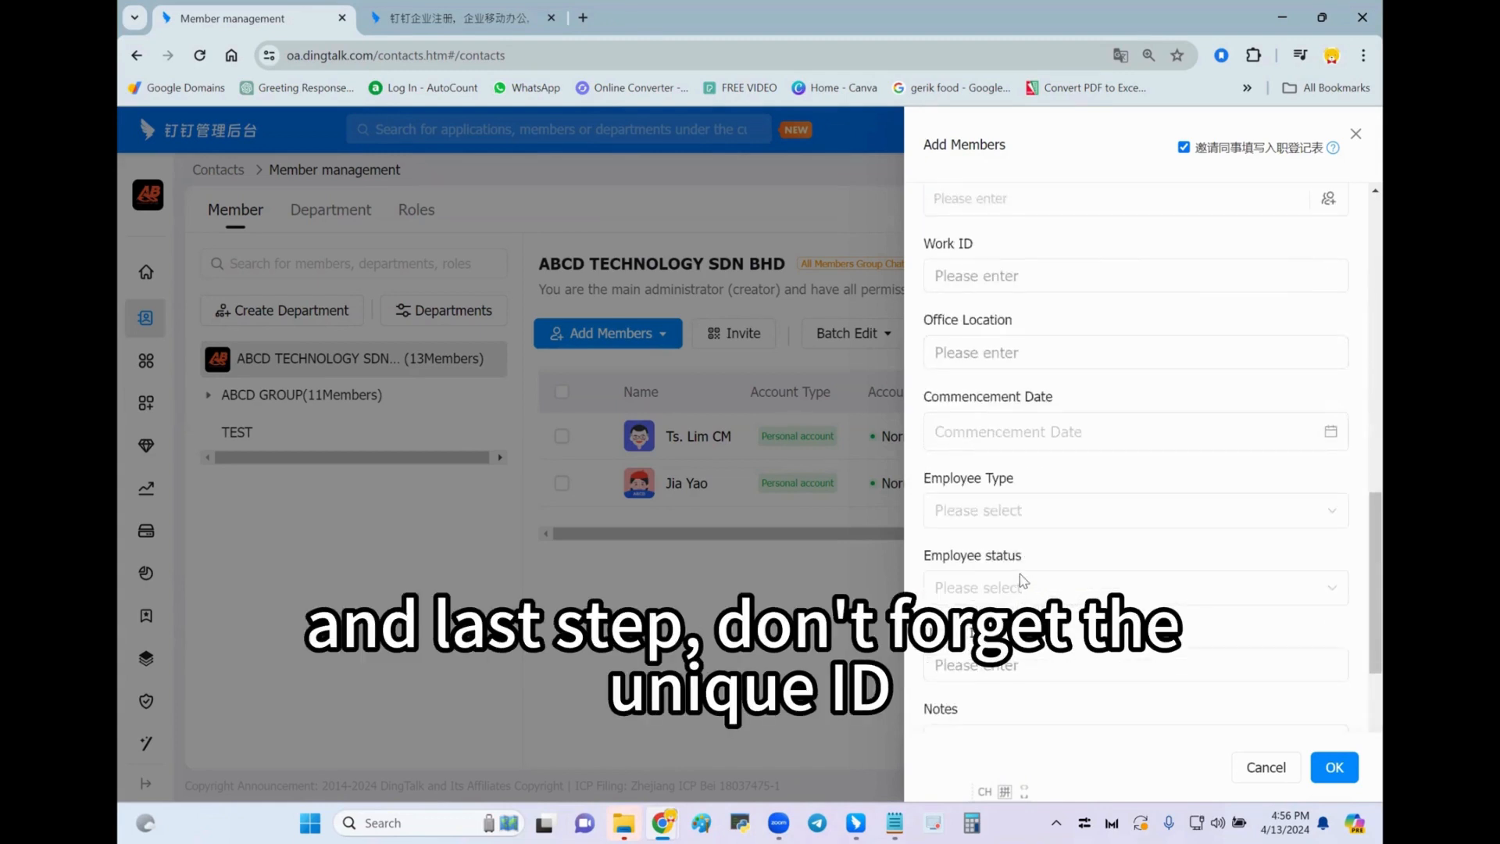
pyautogui.moveTo(890, 808)
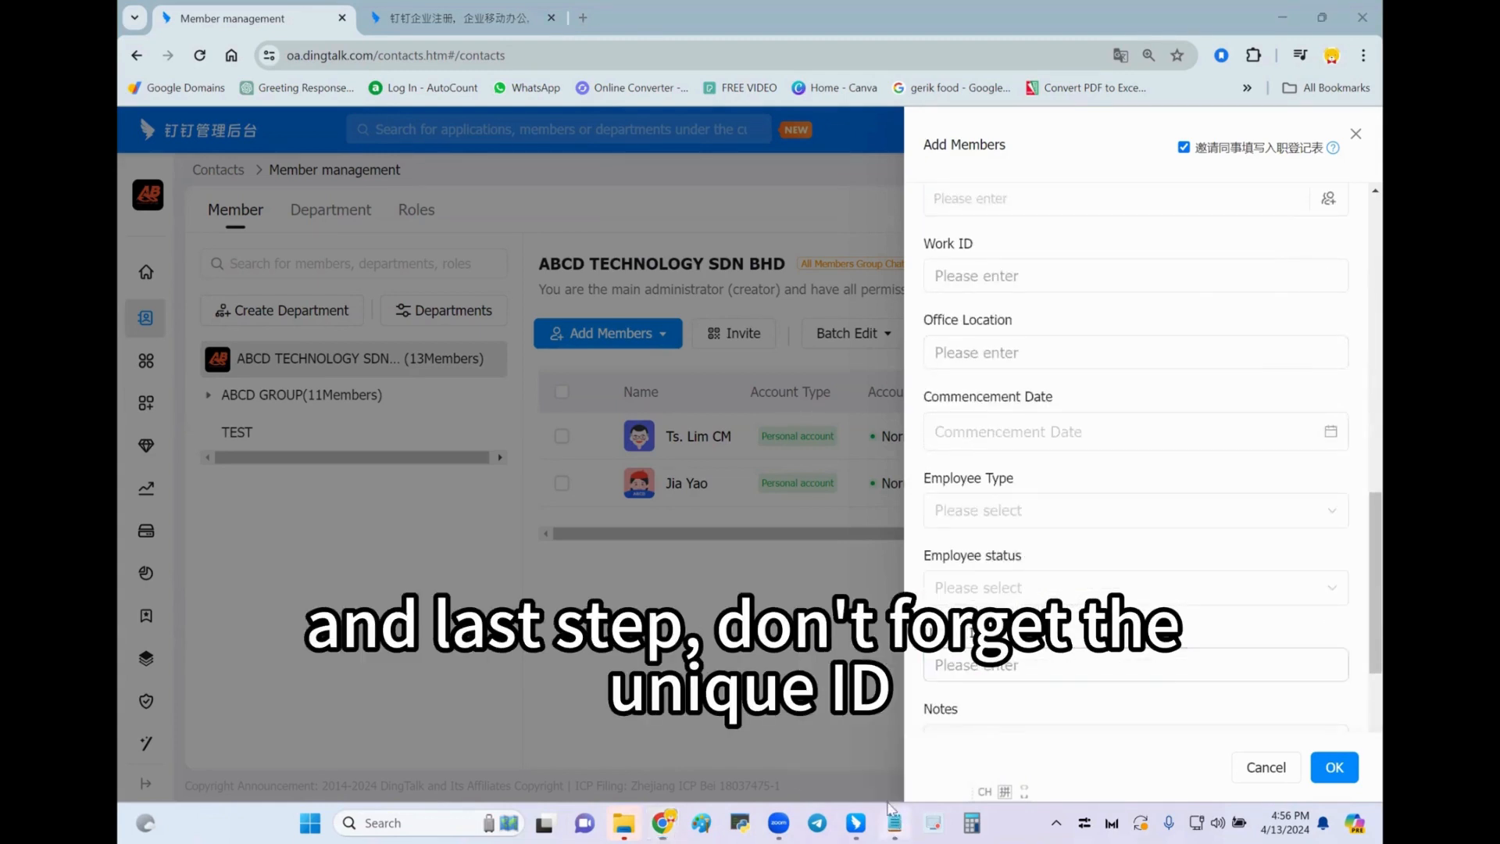
pyautogui.click(894, 823)
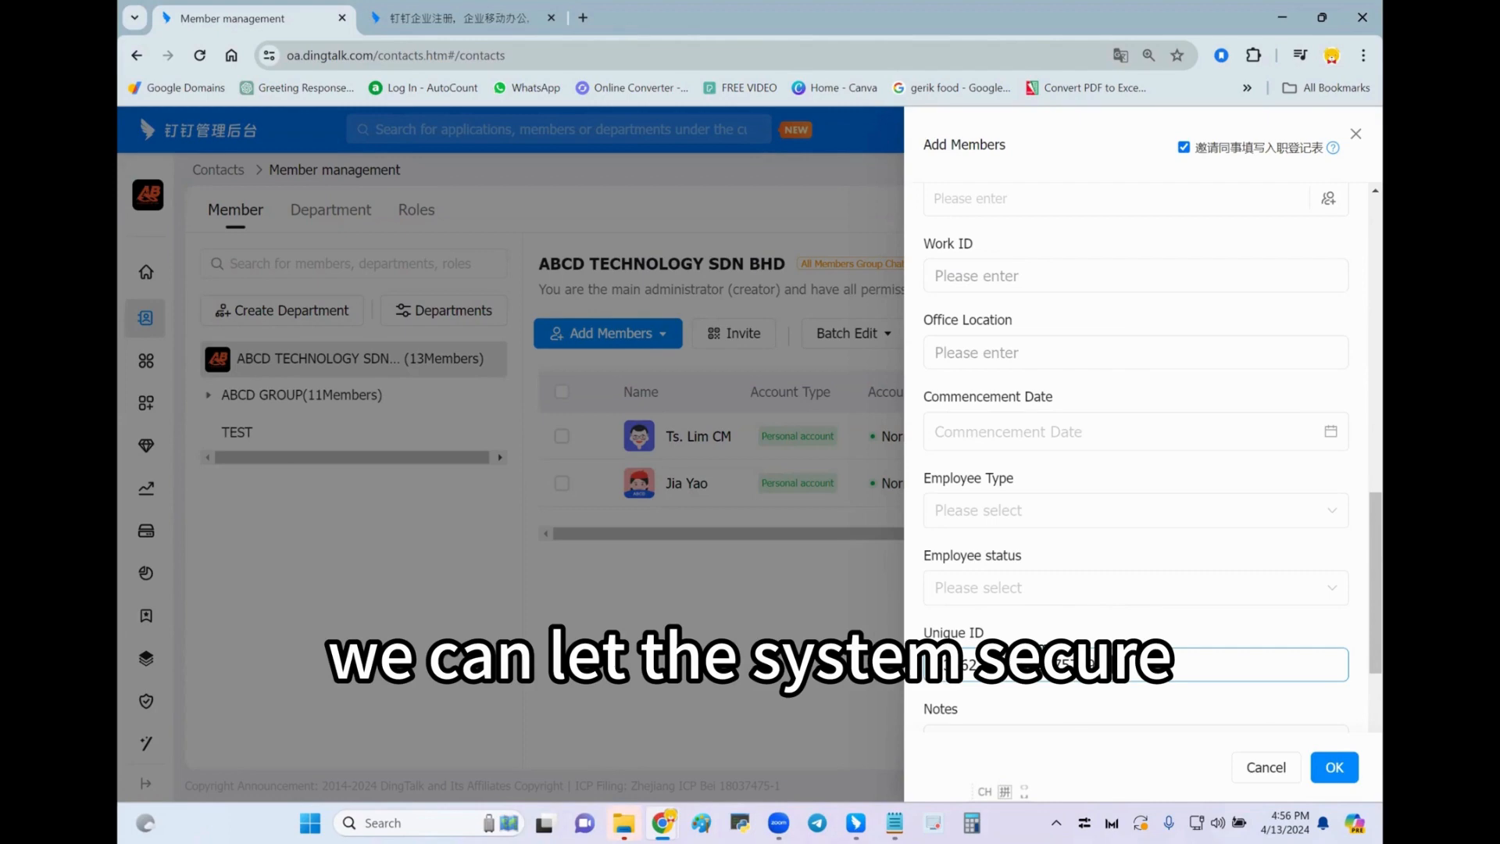
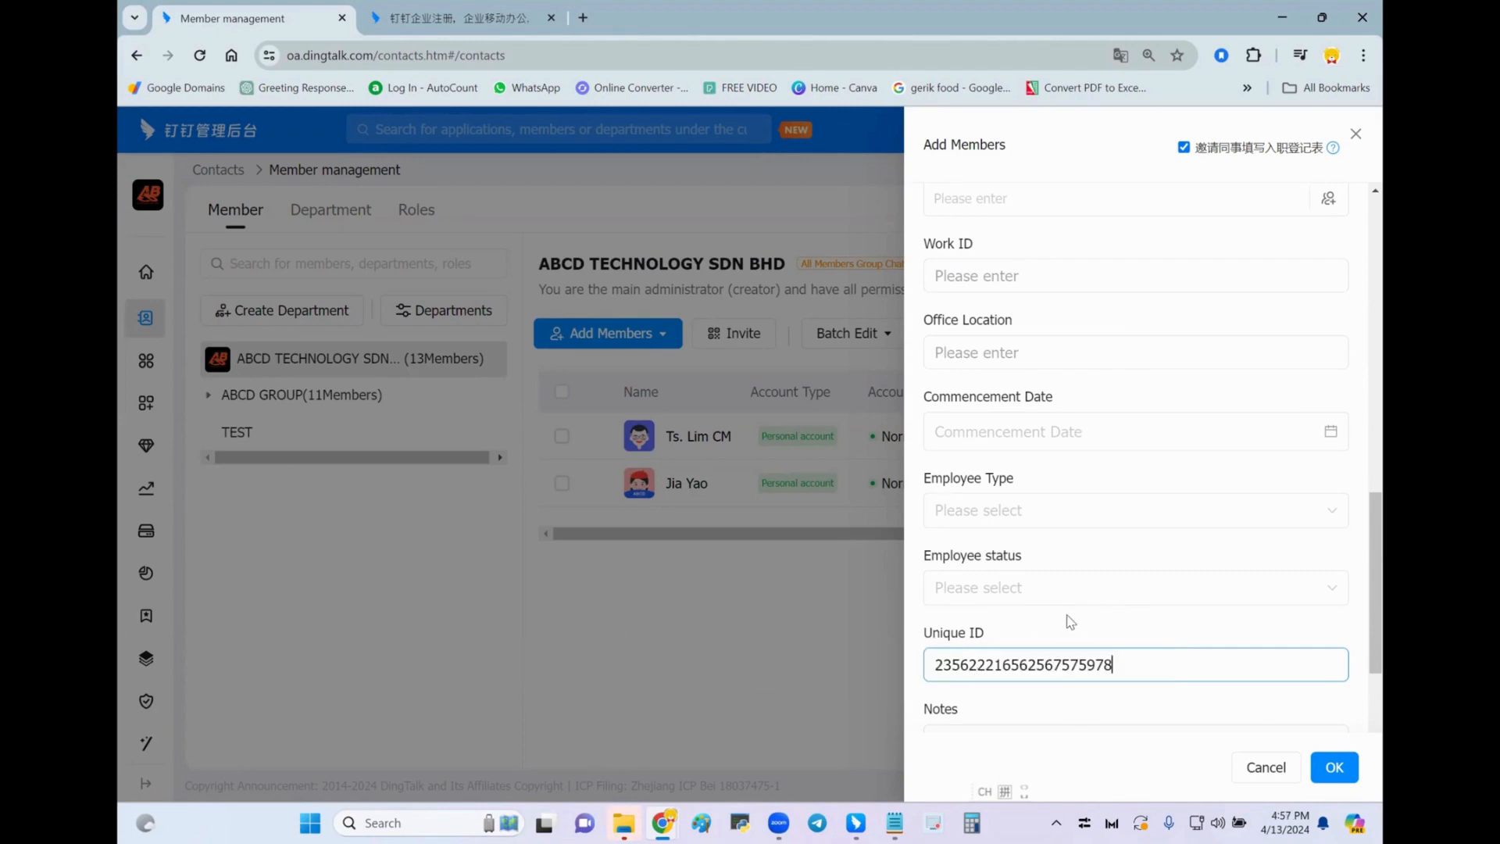
pyautogui.scroll(3)
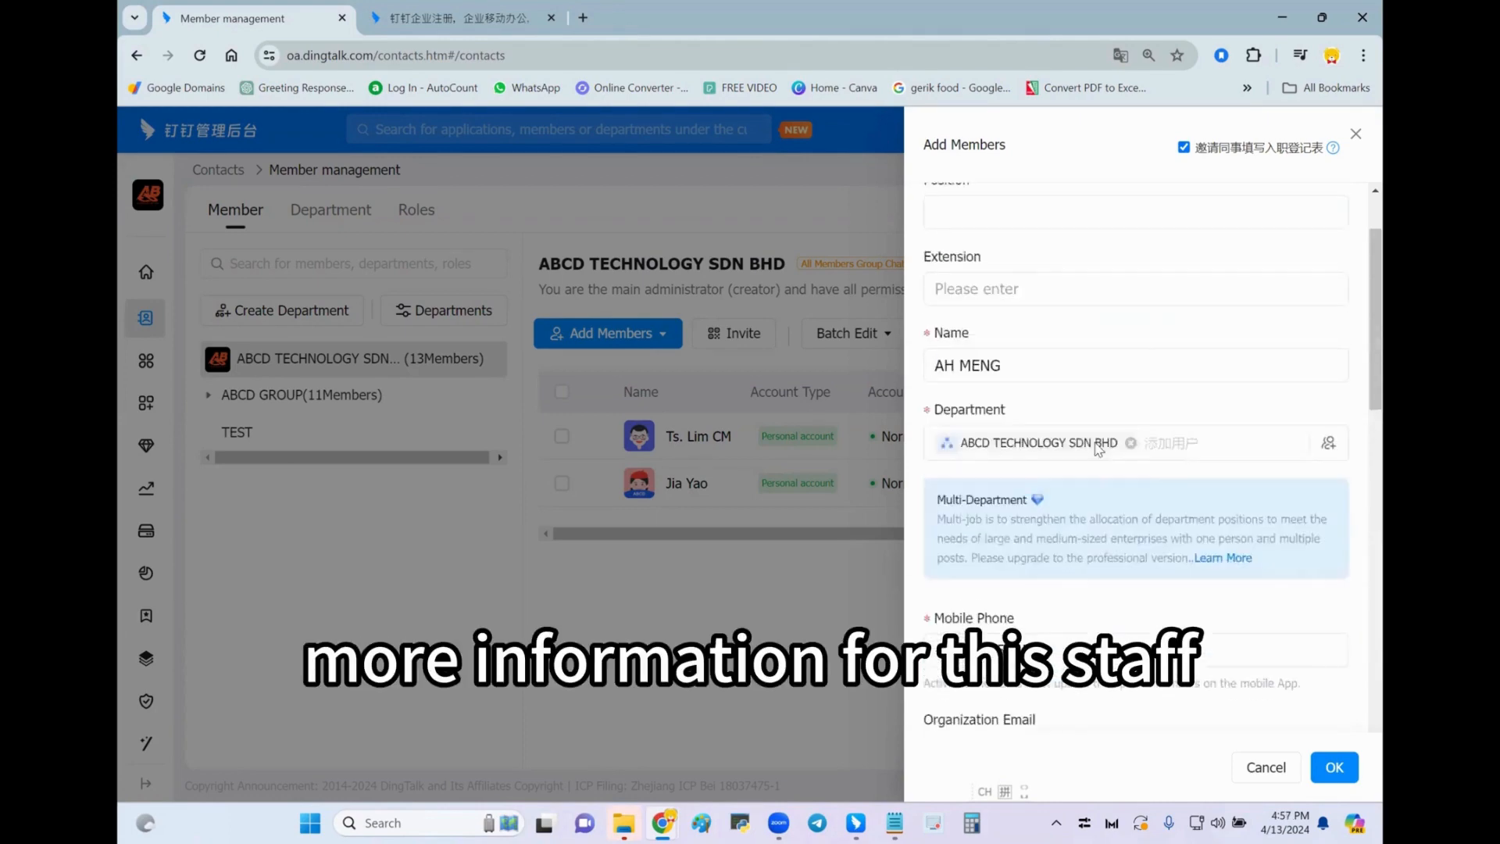
pyautogui.scroll(-3)
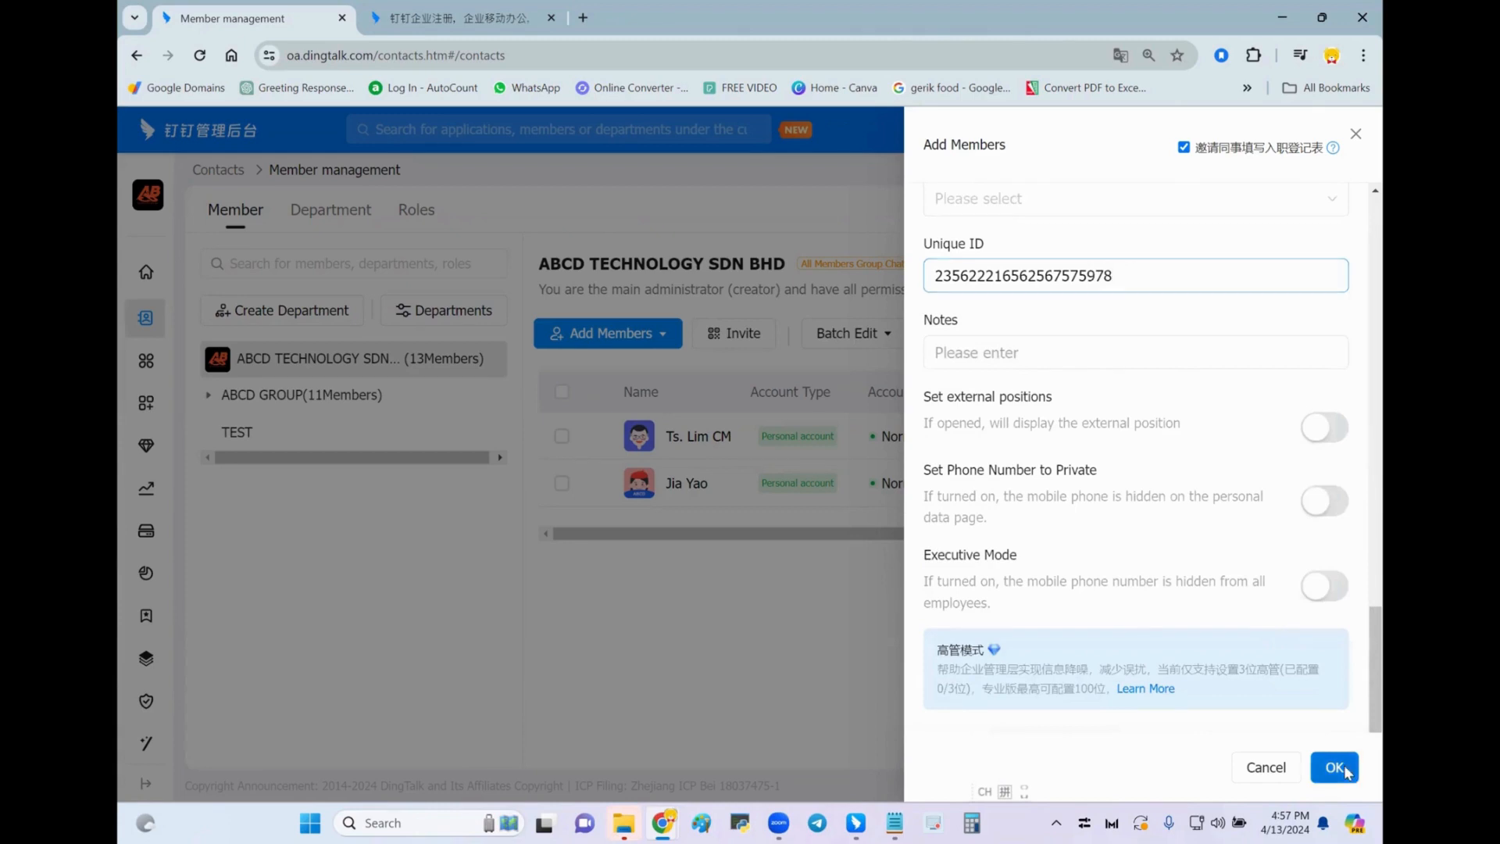
pyautogui.click(1333, 766)
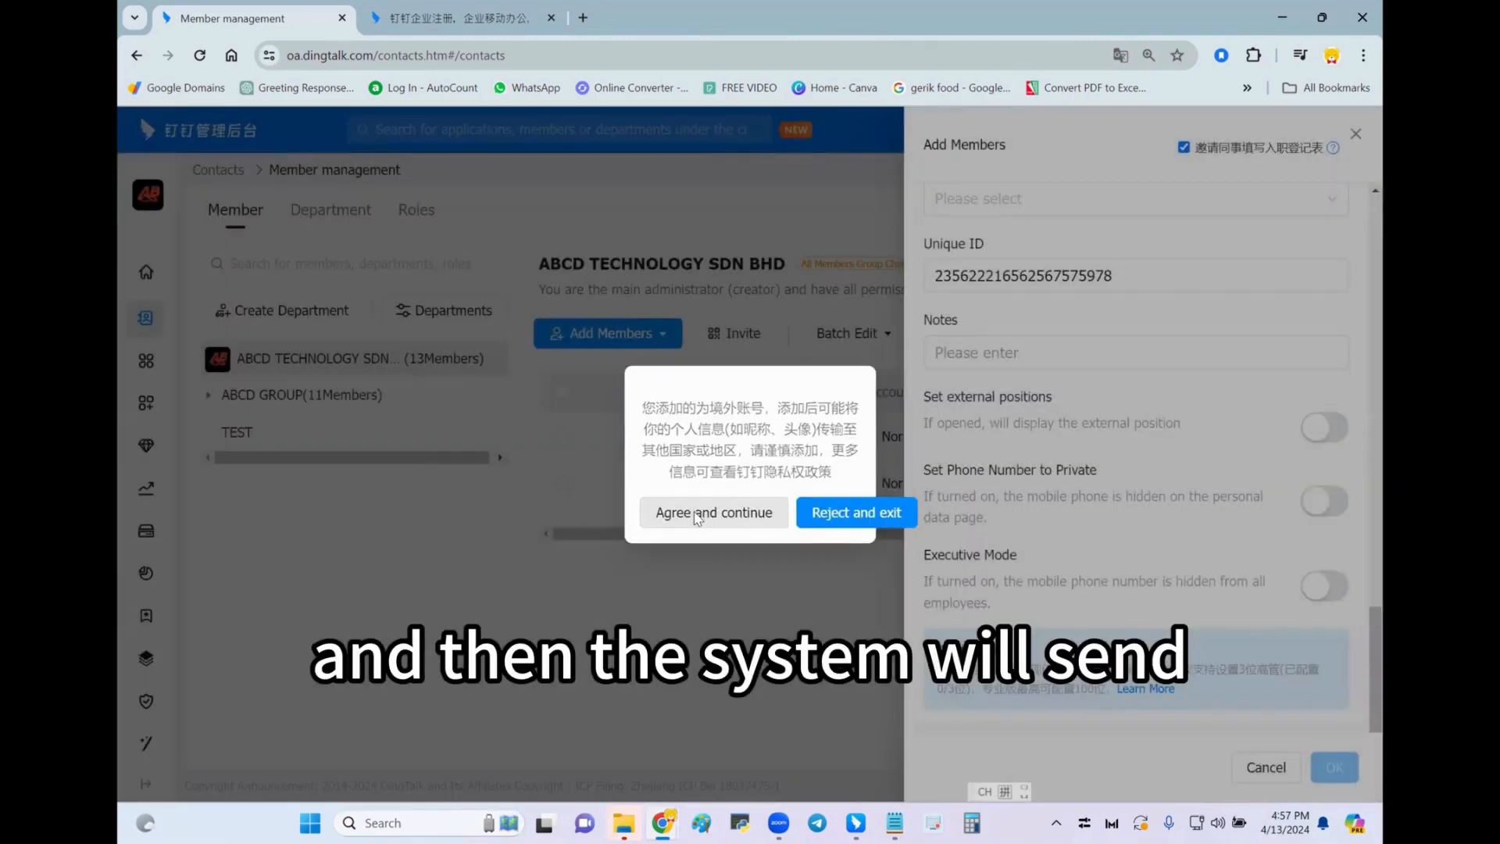
pyautogui.click(713, 512)
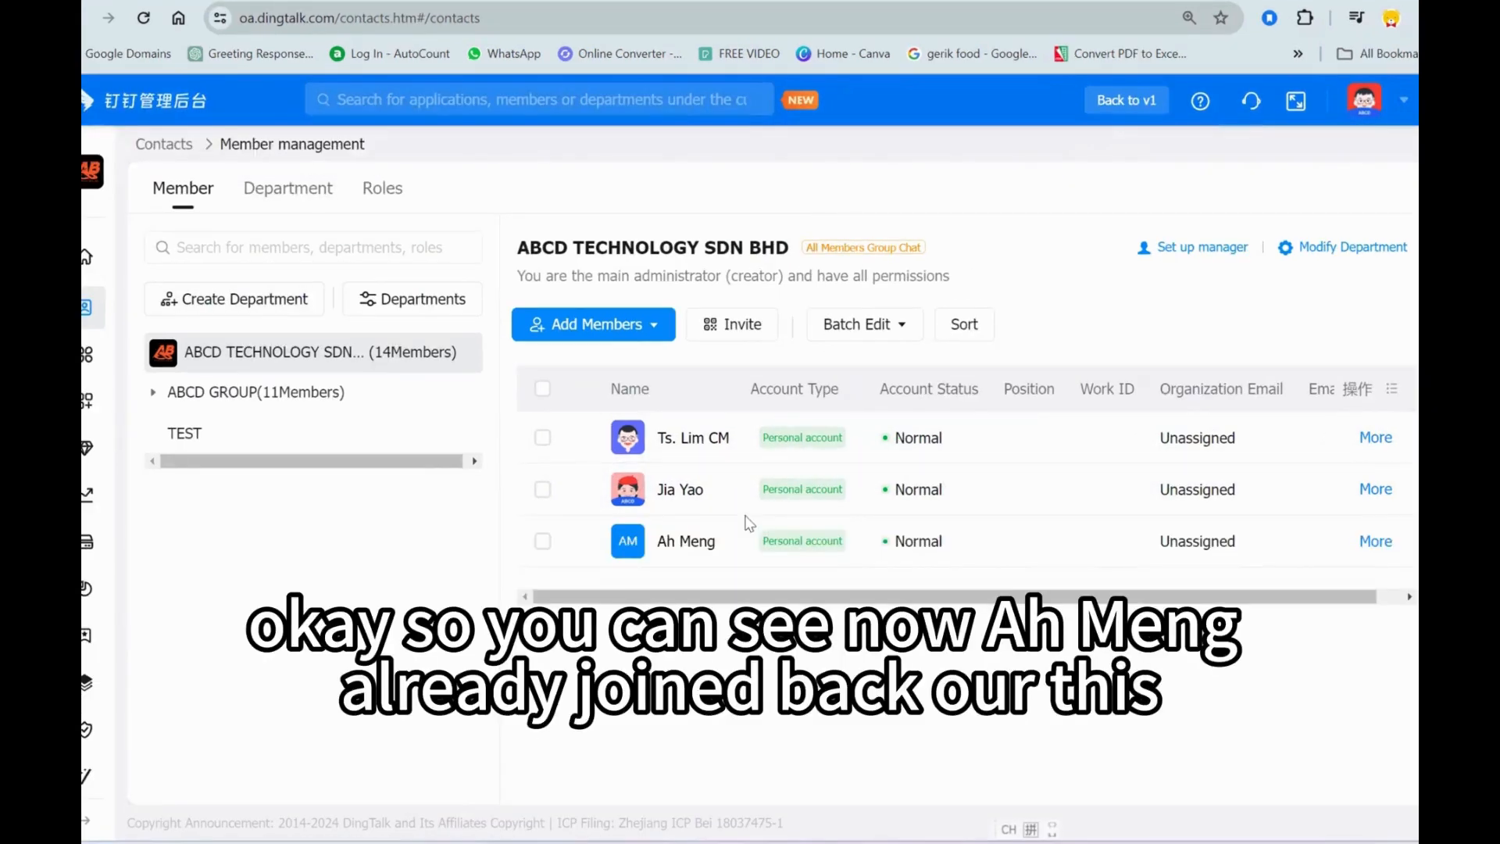
pyautogui.moveTo(713, 553)
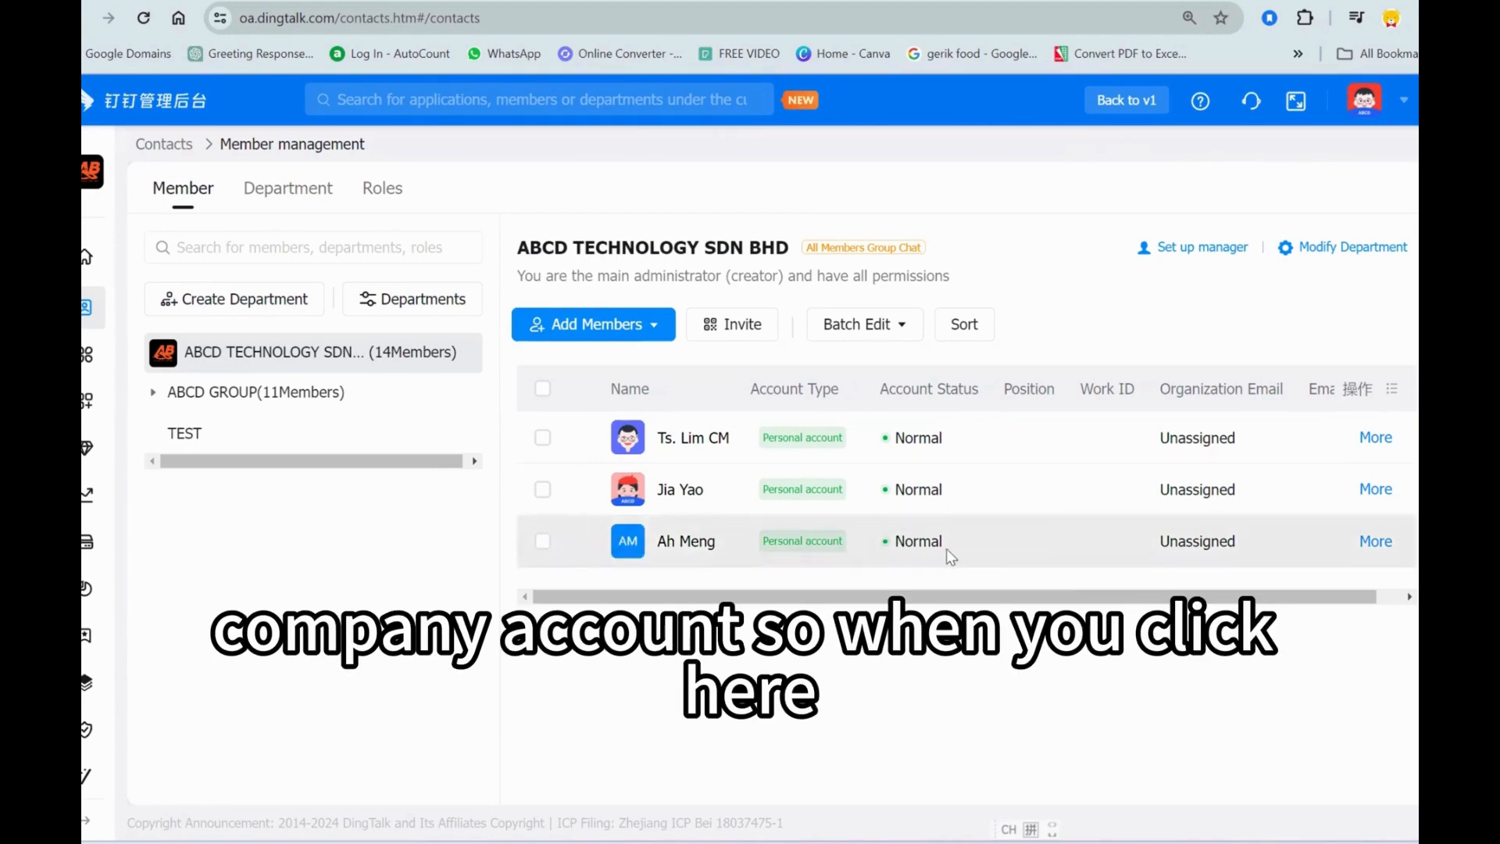
# Step: Set Ah Meng's commencement date to 1 April 2024 and save his profile
pyautogui.click(686, 541)
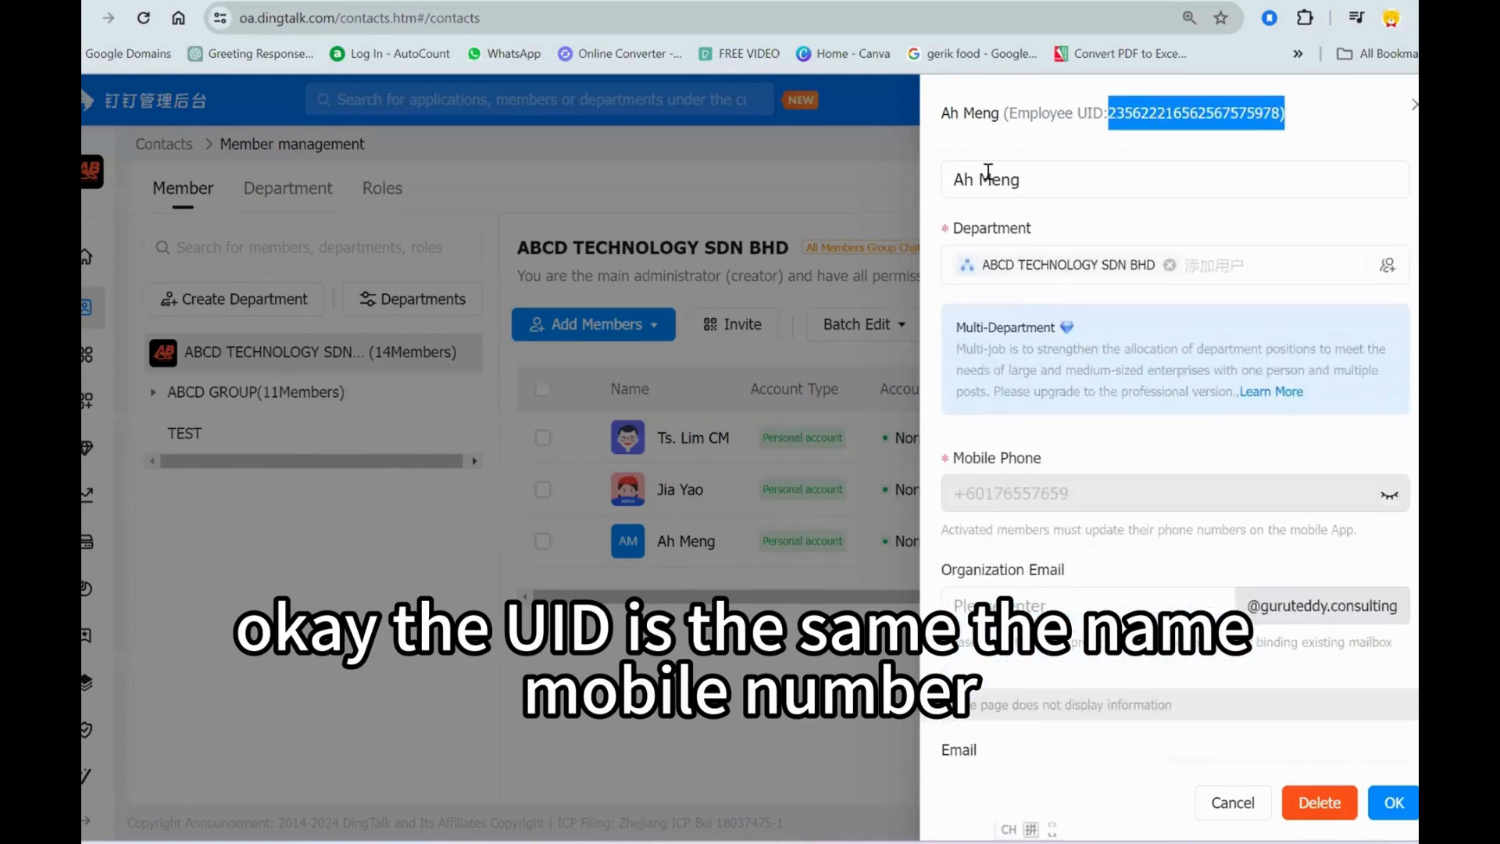
pyautogui.scroll(-3)
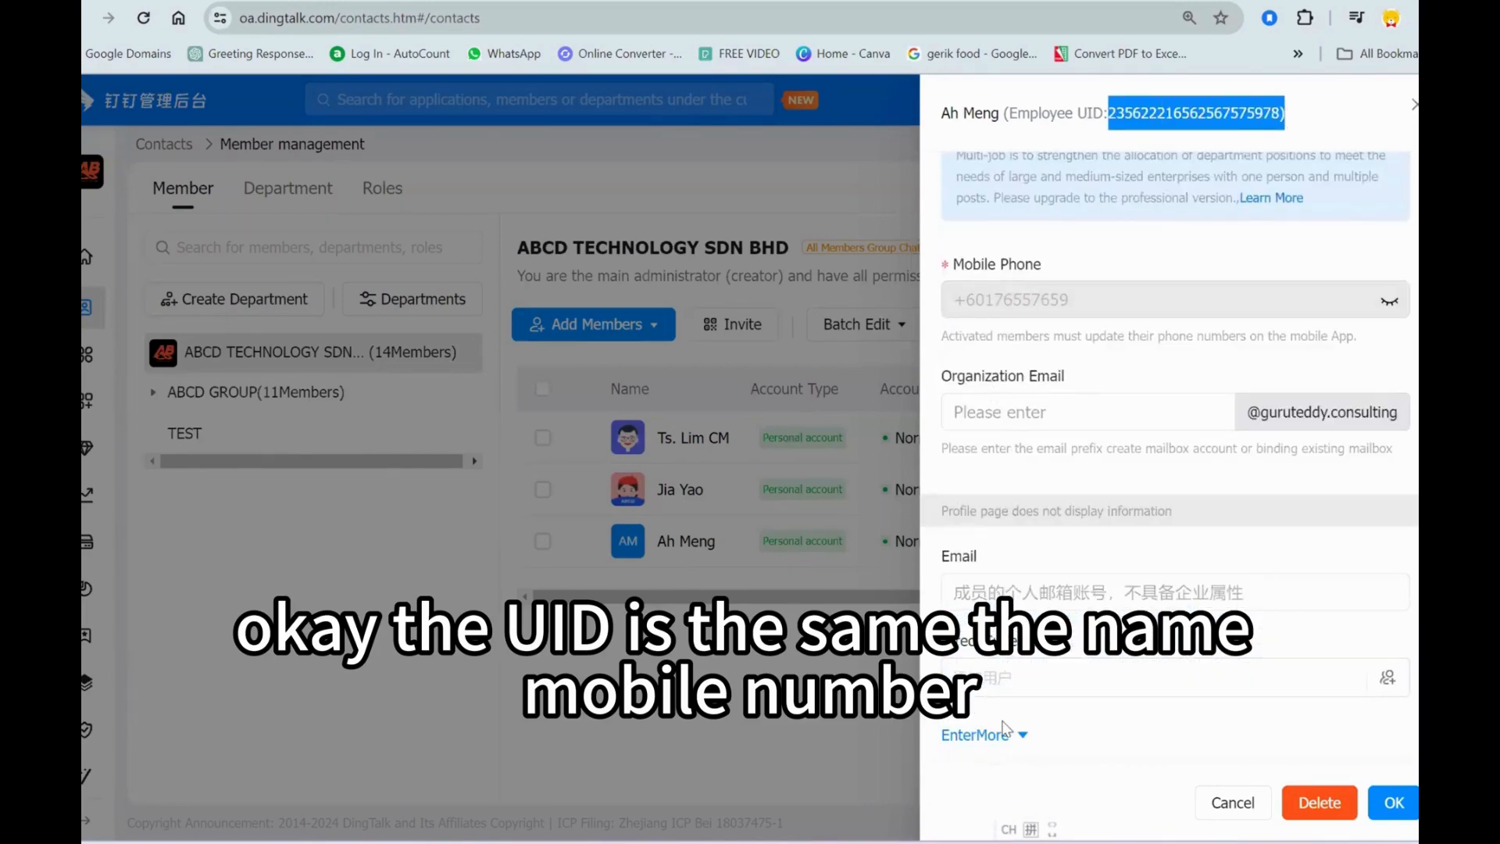
pyautogui.scroll(-3)
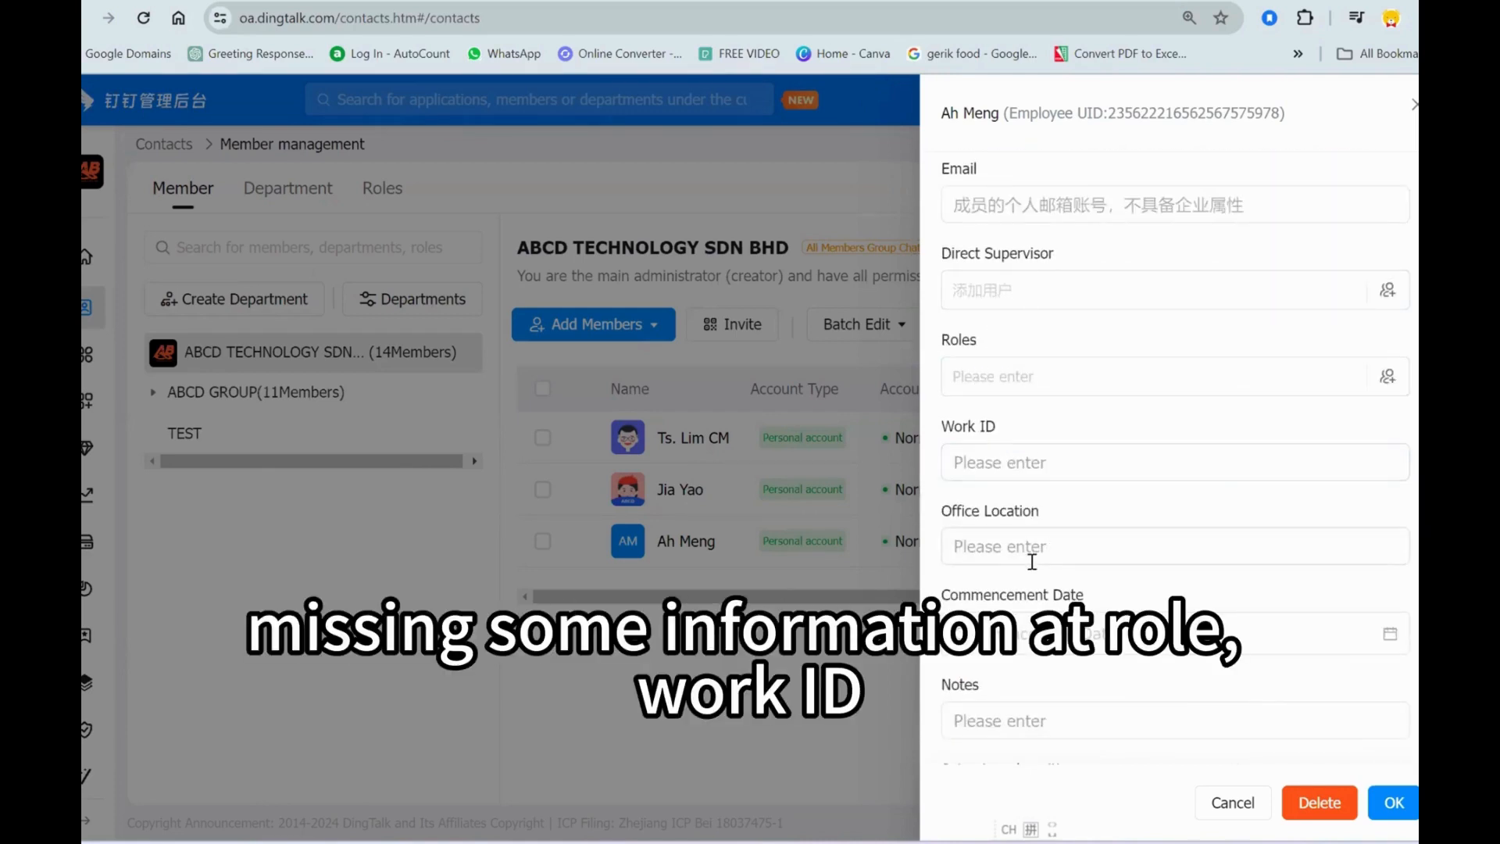
pyautogui.click(1389, 632)
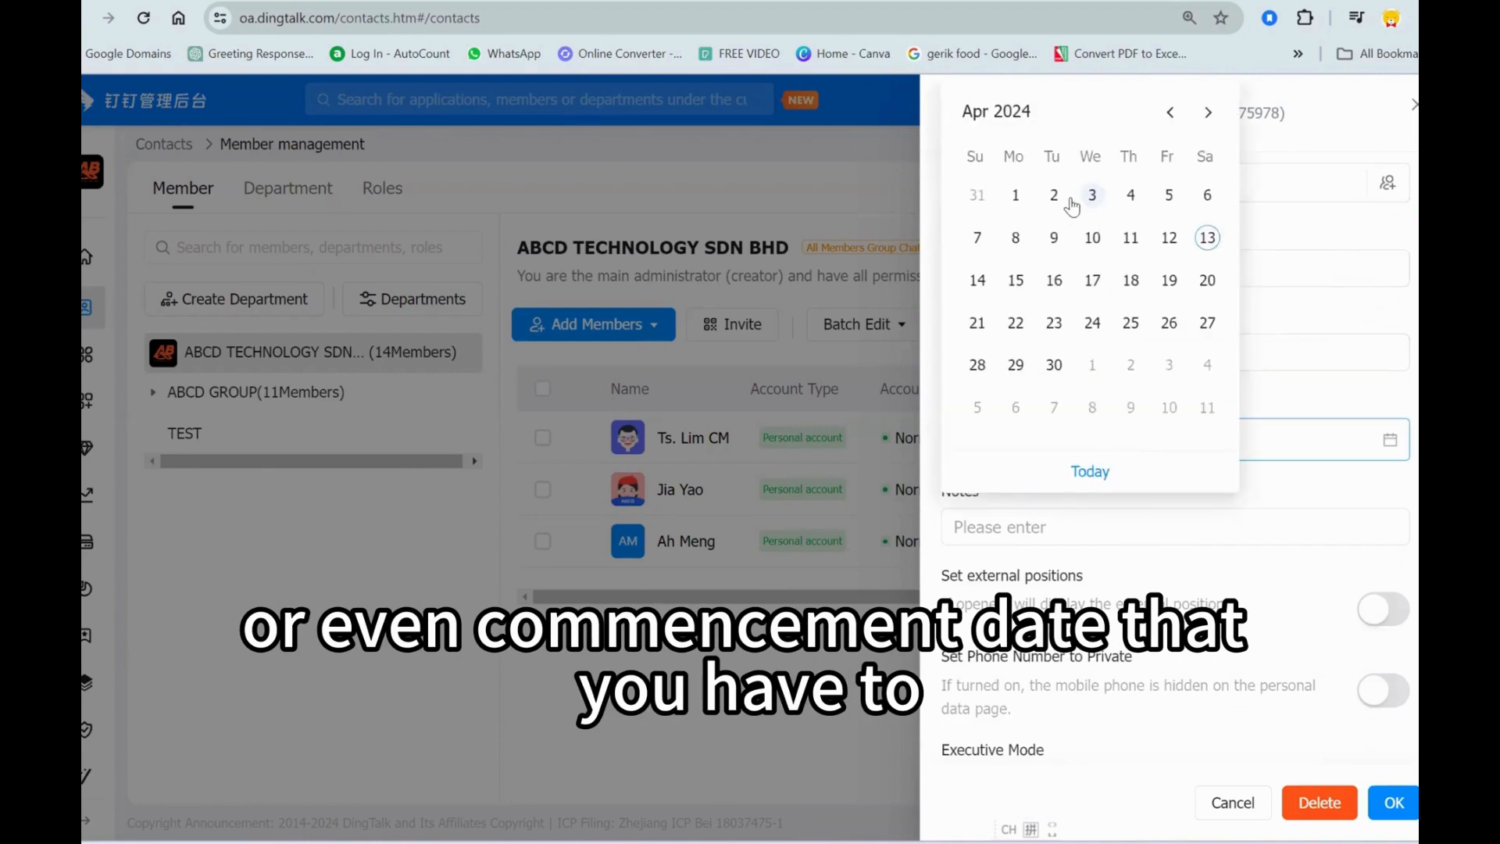
pyautogui.click(1015, 195)
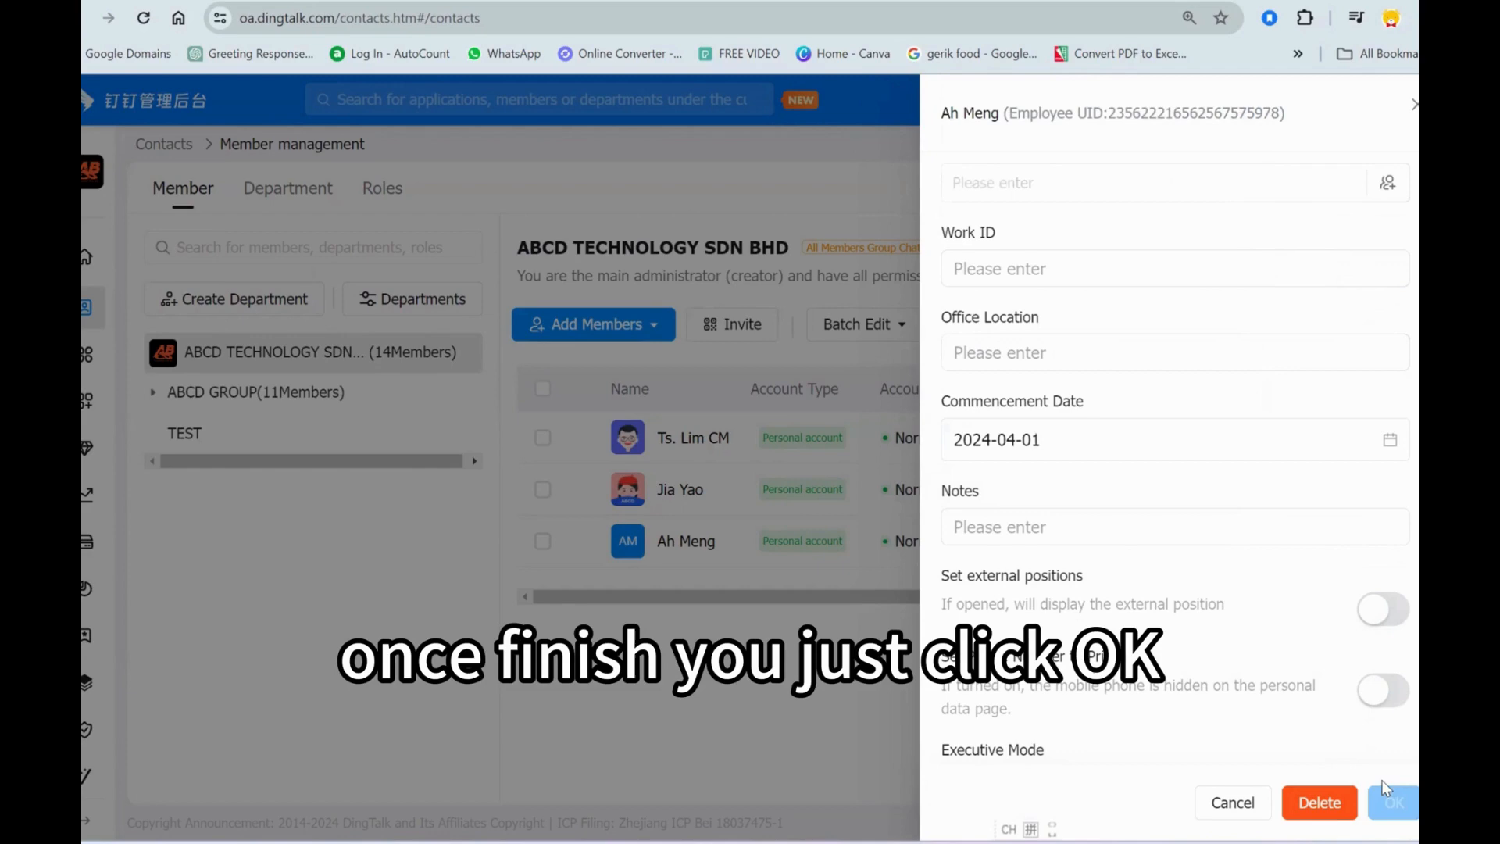
pyautogui.click(1393, 802)
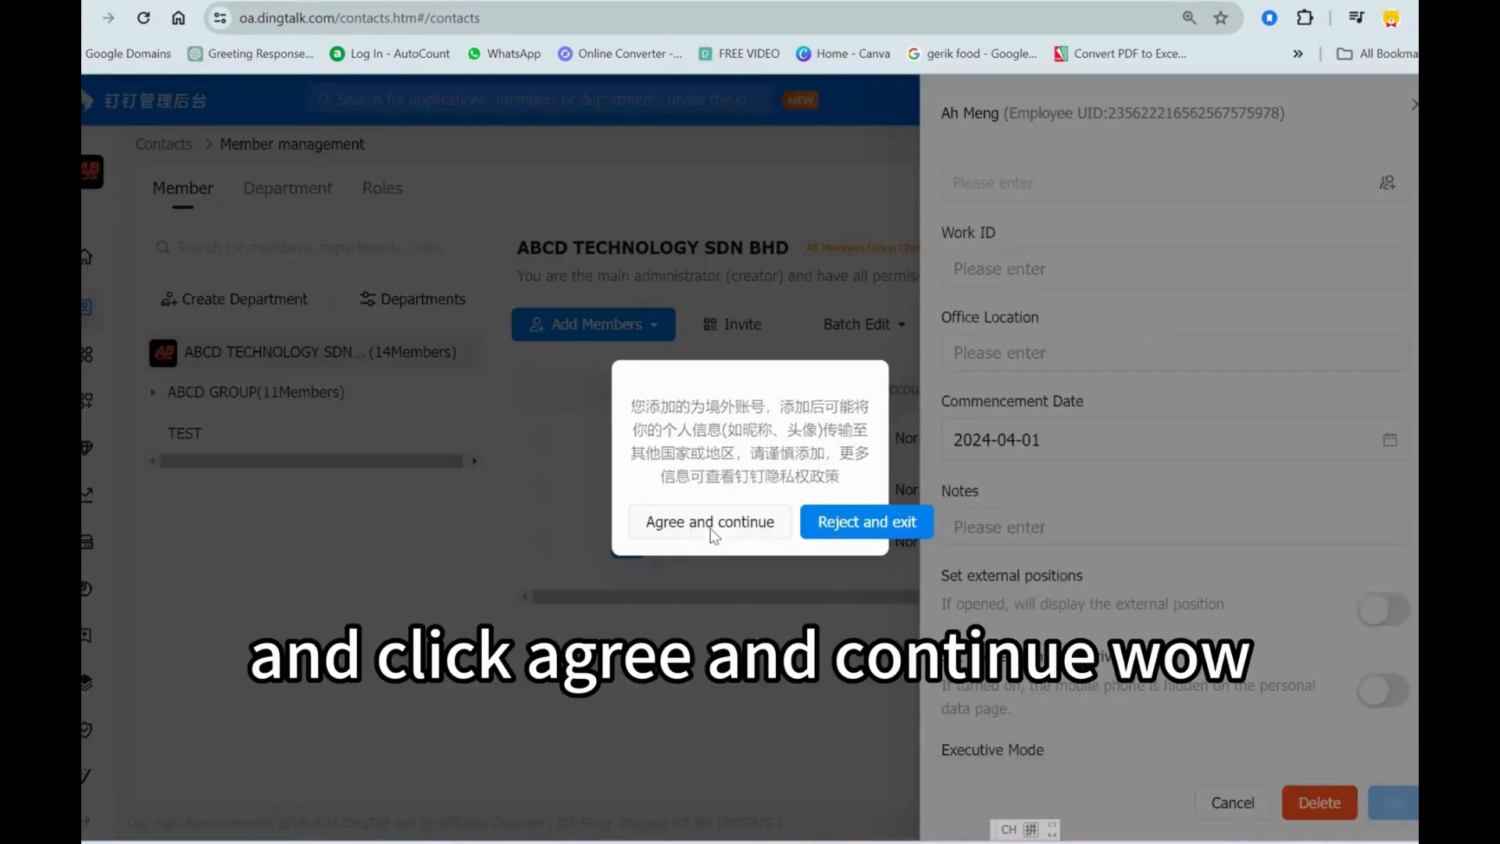
pyautogui.click(709, 521)
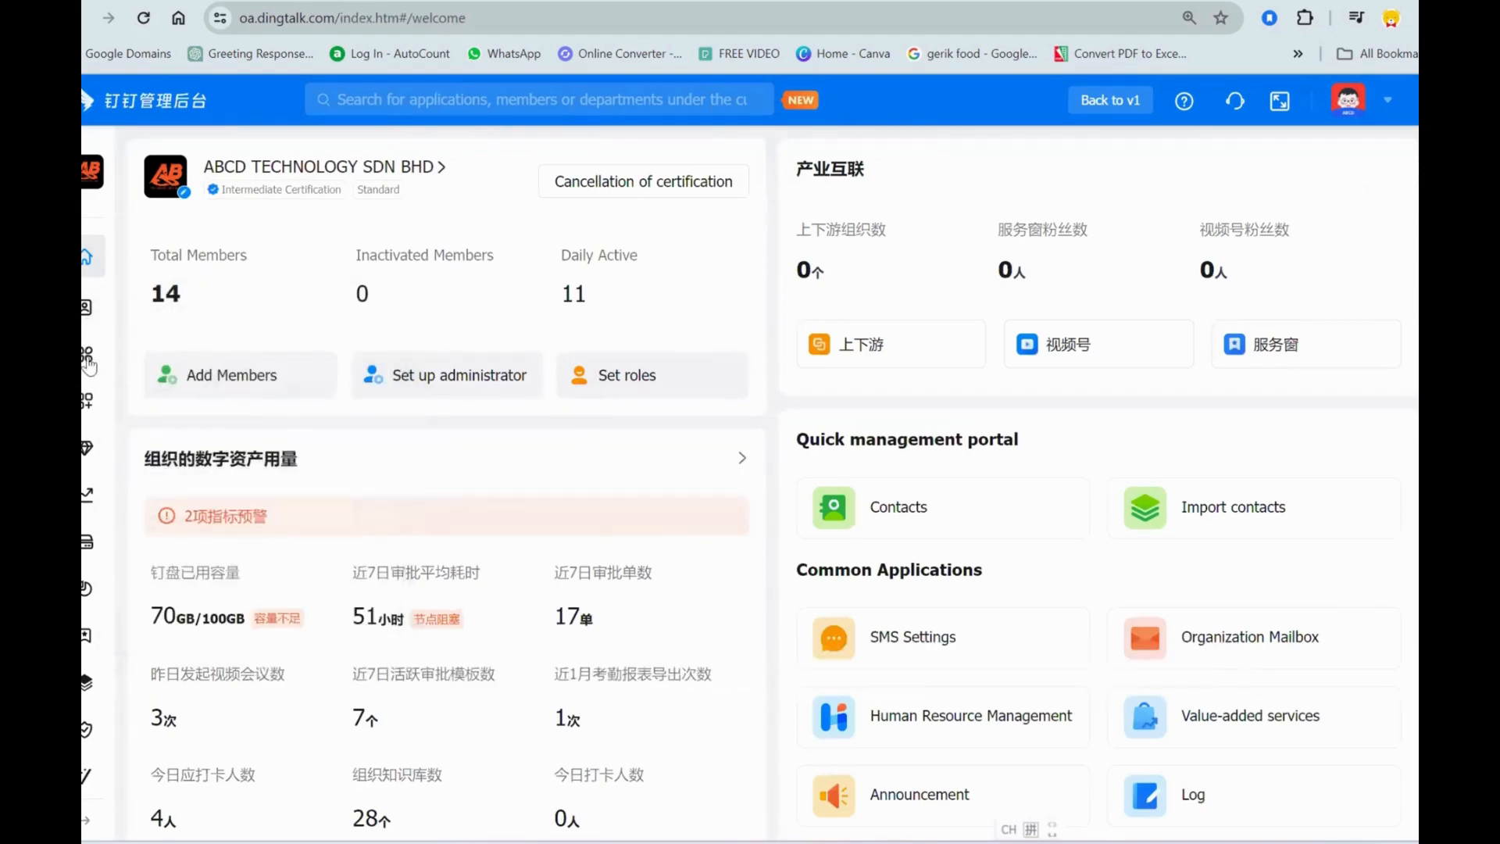
# Step: Open Approval's Employee leave balances and switch the scope to Department/personnel
pyautogui.click(86, 357)
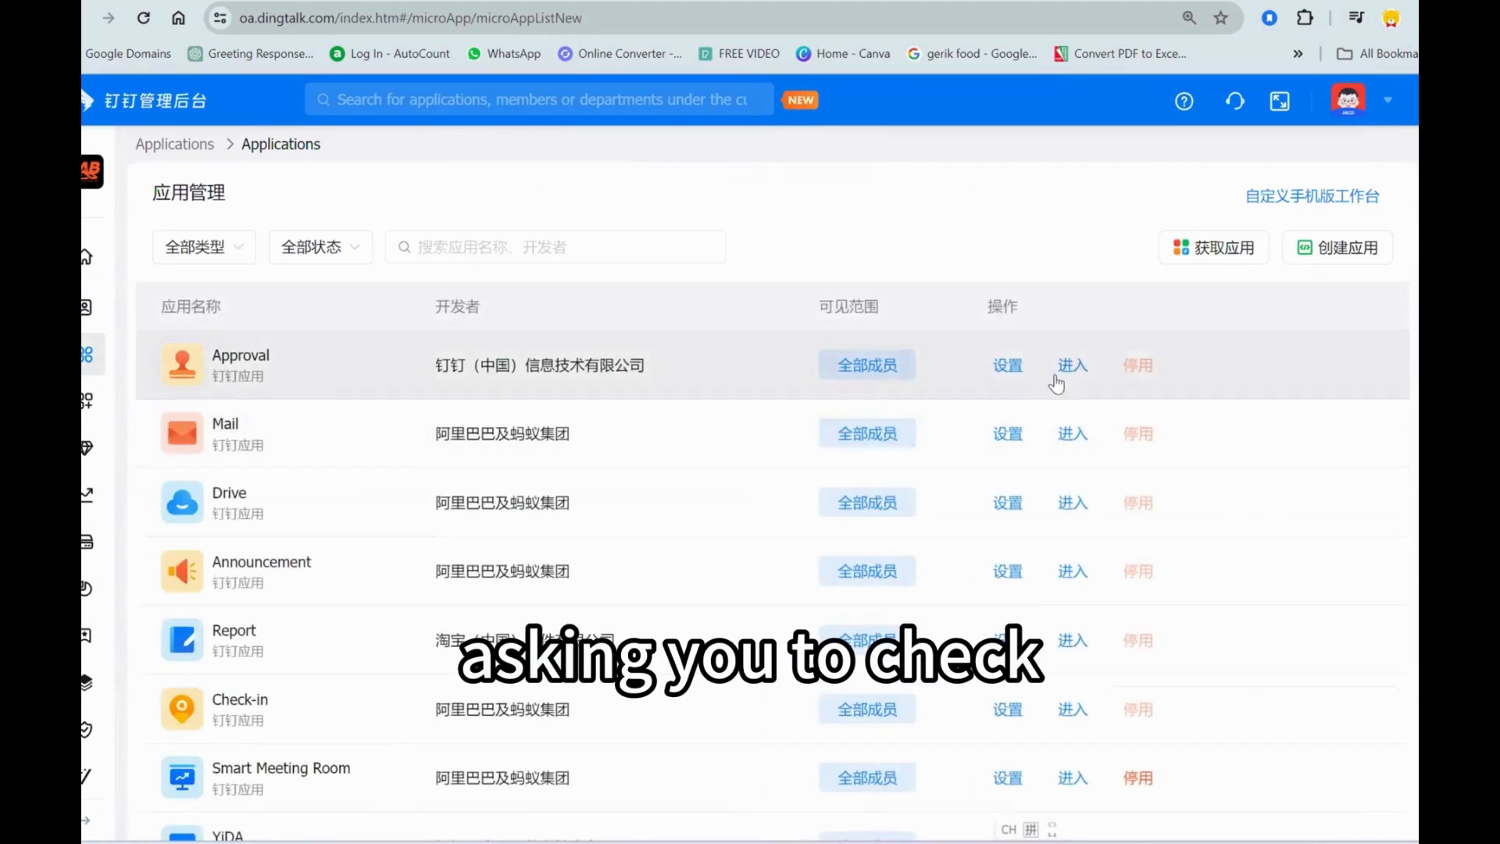
pyautogui.click(1073, 365)
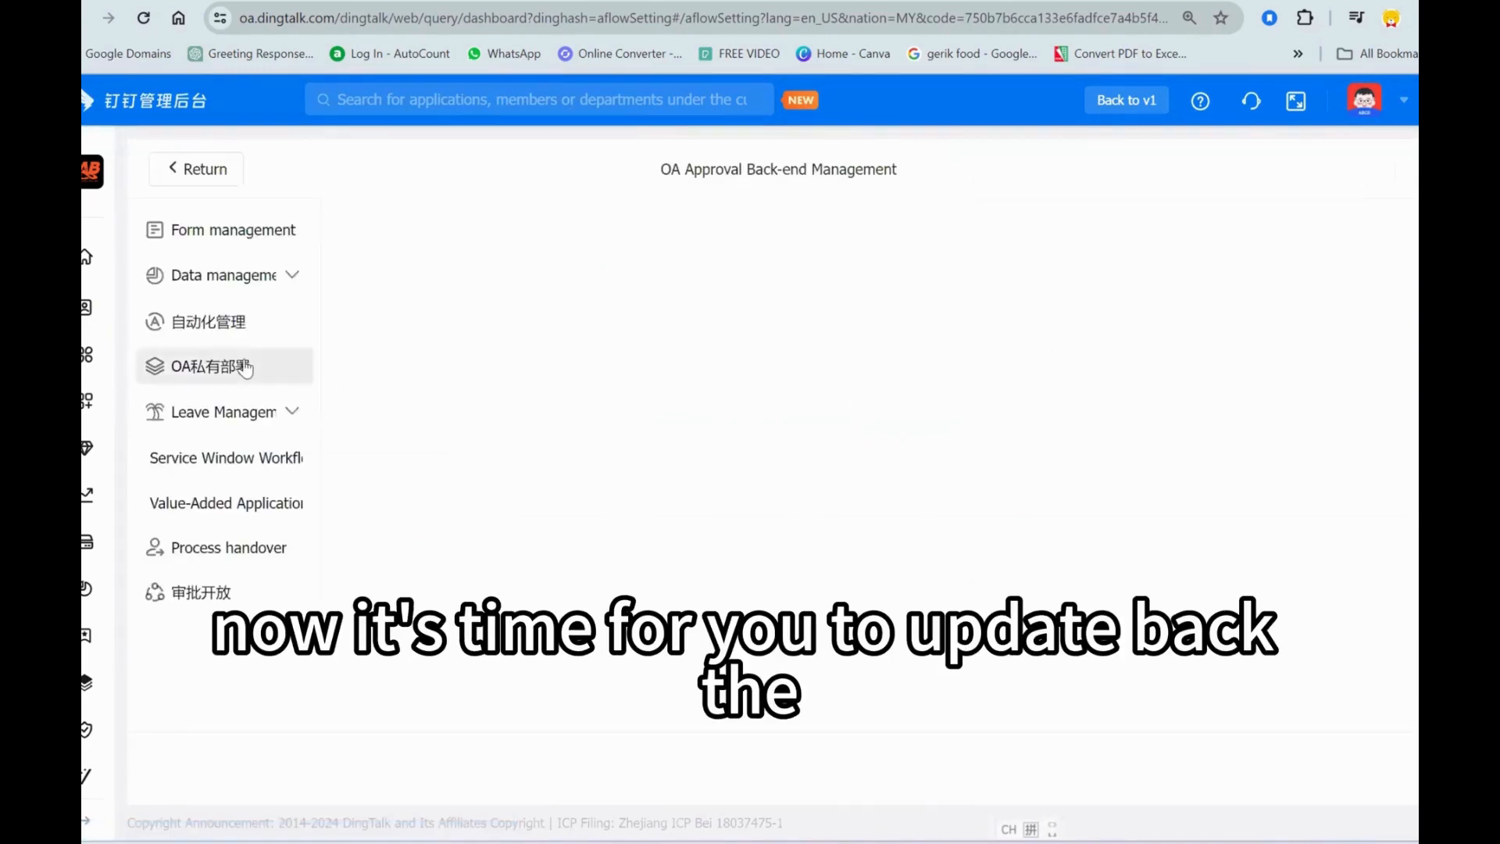
pyautogui.click(222, 412)
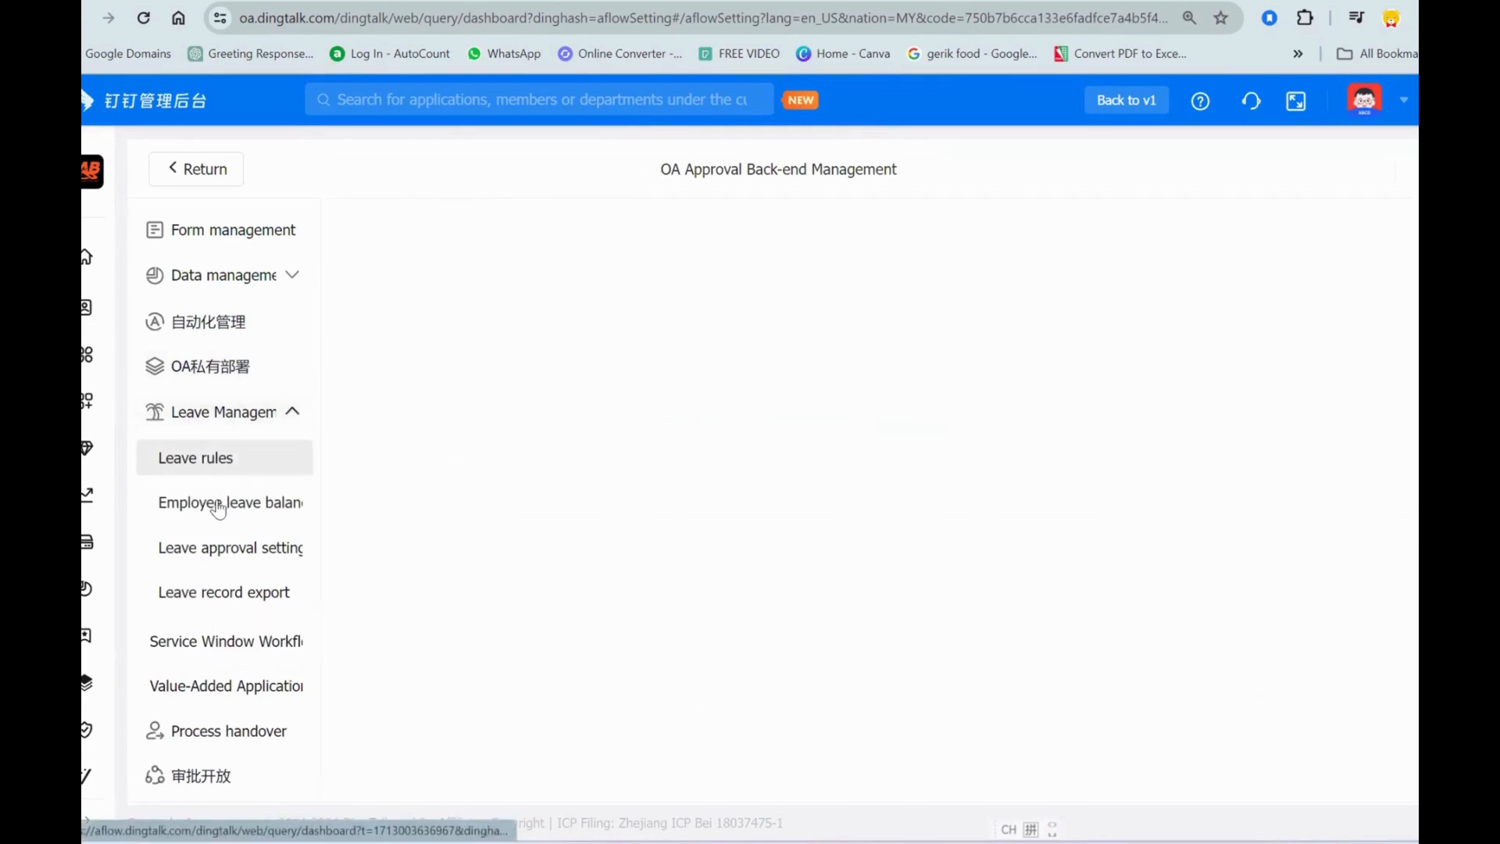
pyautogui.click(230, 502)
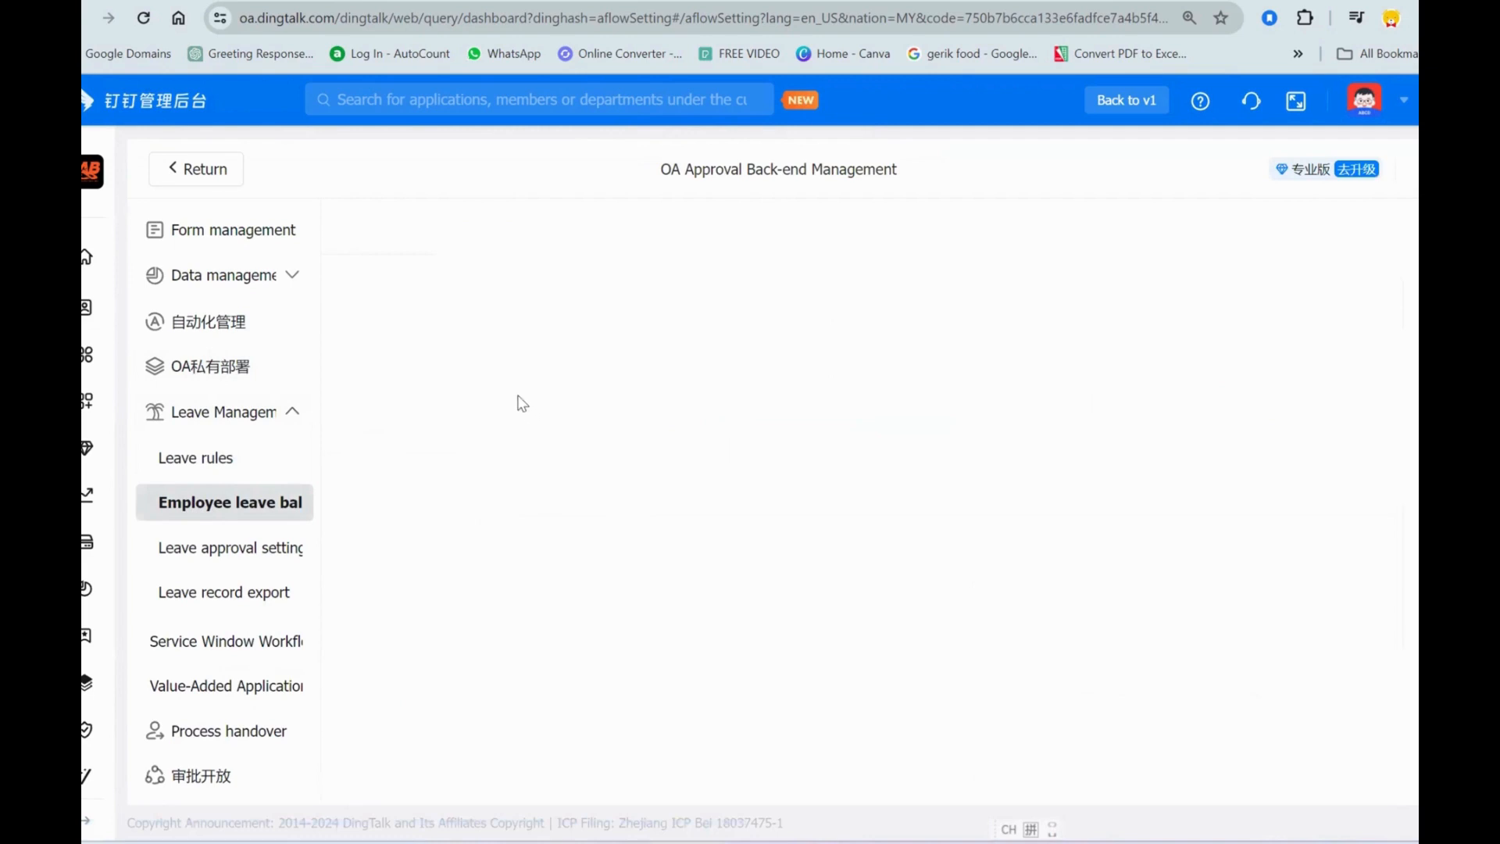
pyautogui.click(229, 503)
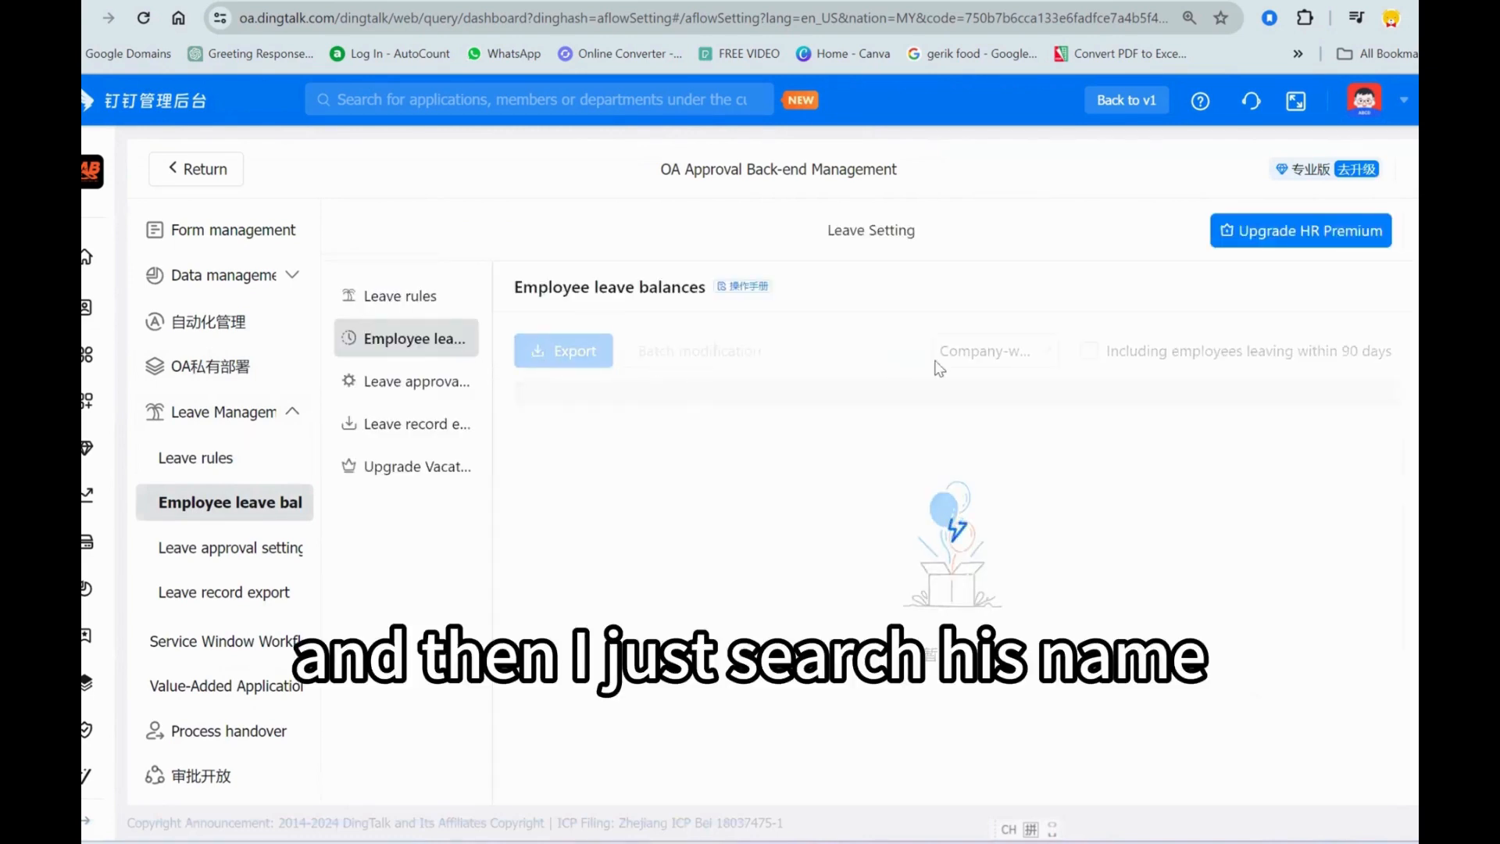
pyautogui.click(985, 350)
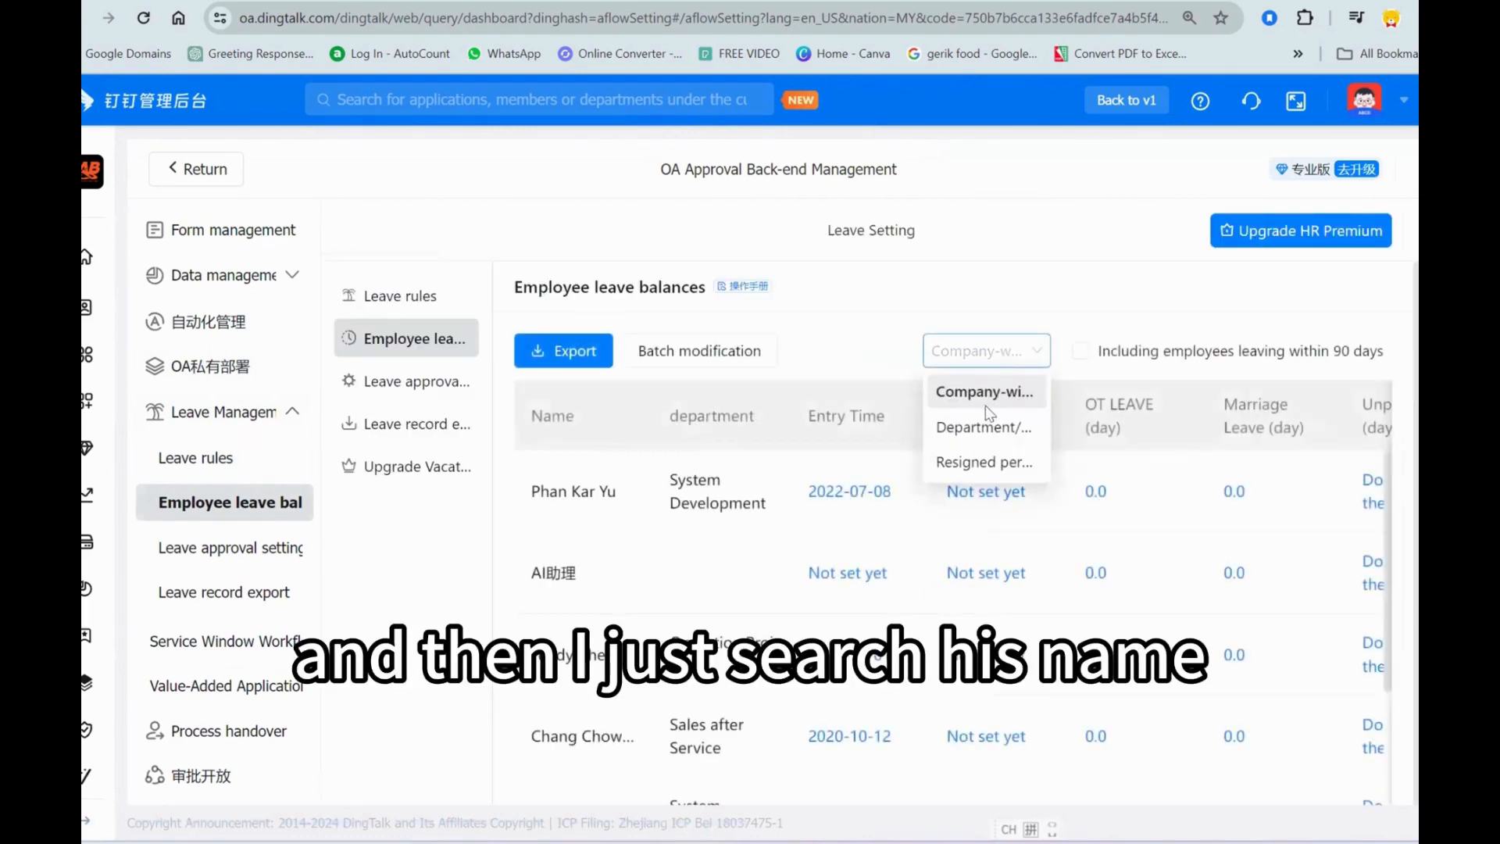
pyautogui.click(983, 427)
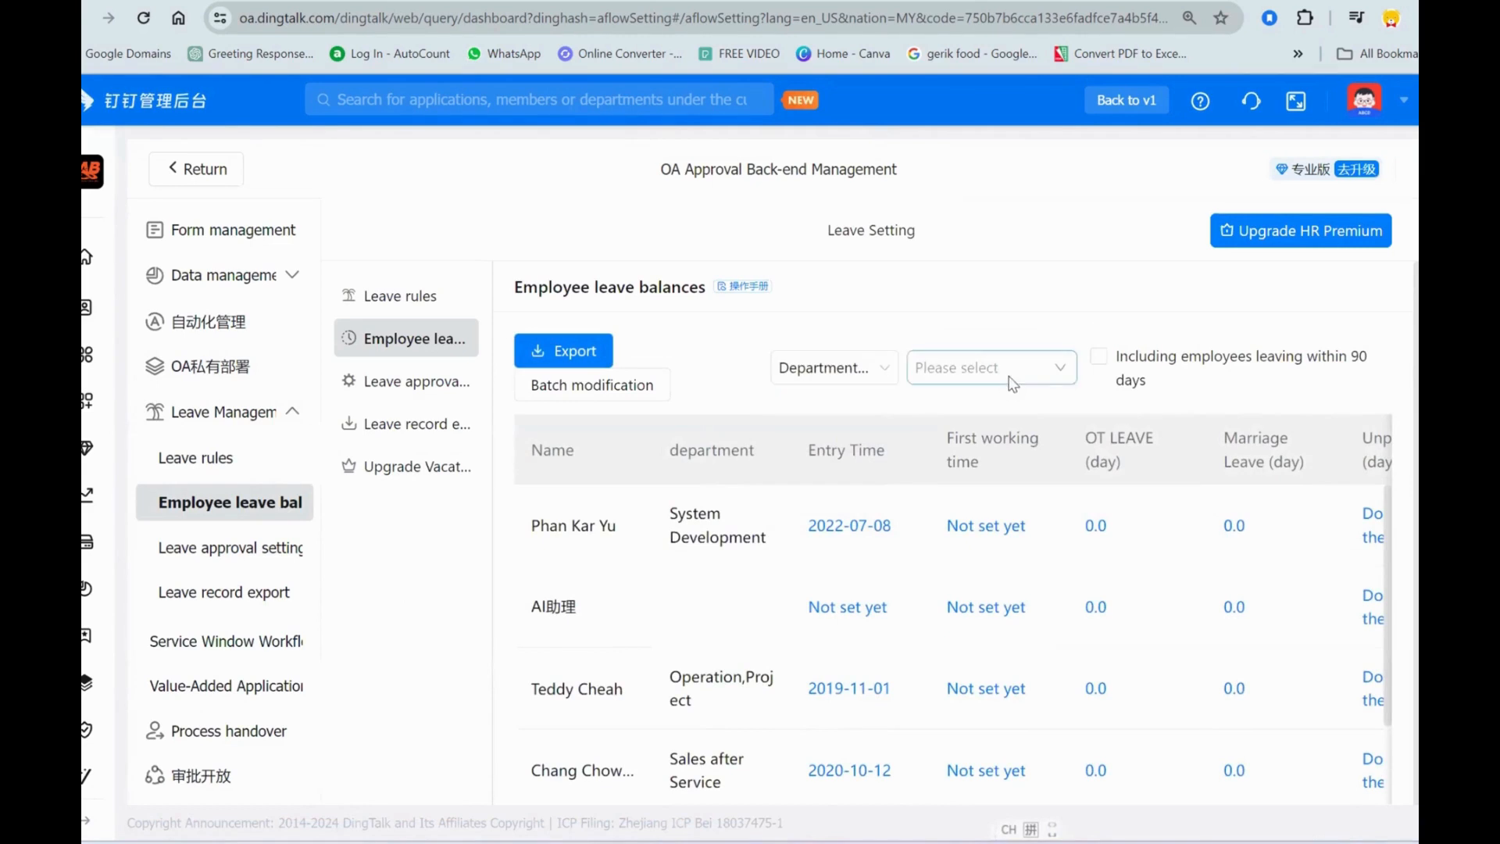
# Step: Select Ah Meng via a 'meng' search and open his 60.0 Hospitalisation Leave record
pyautogui.click(989, 367)
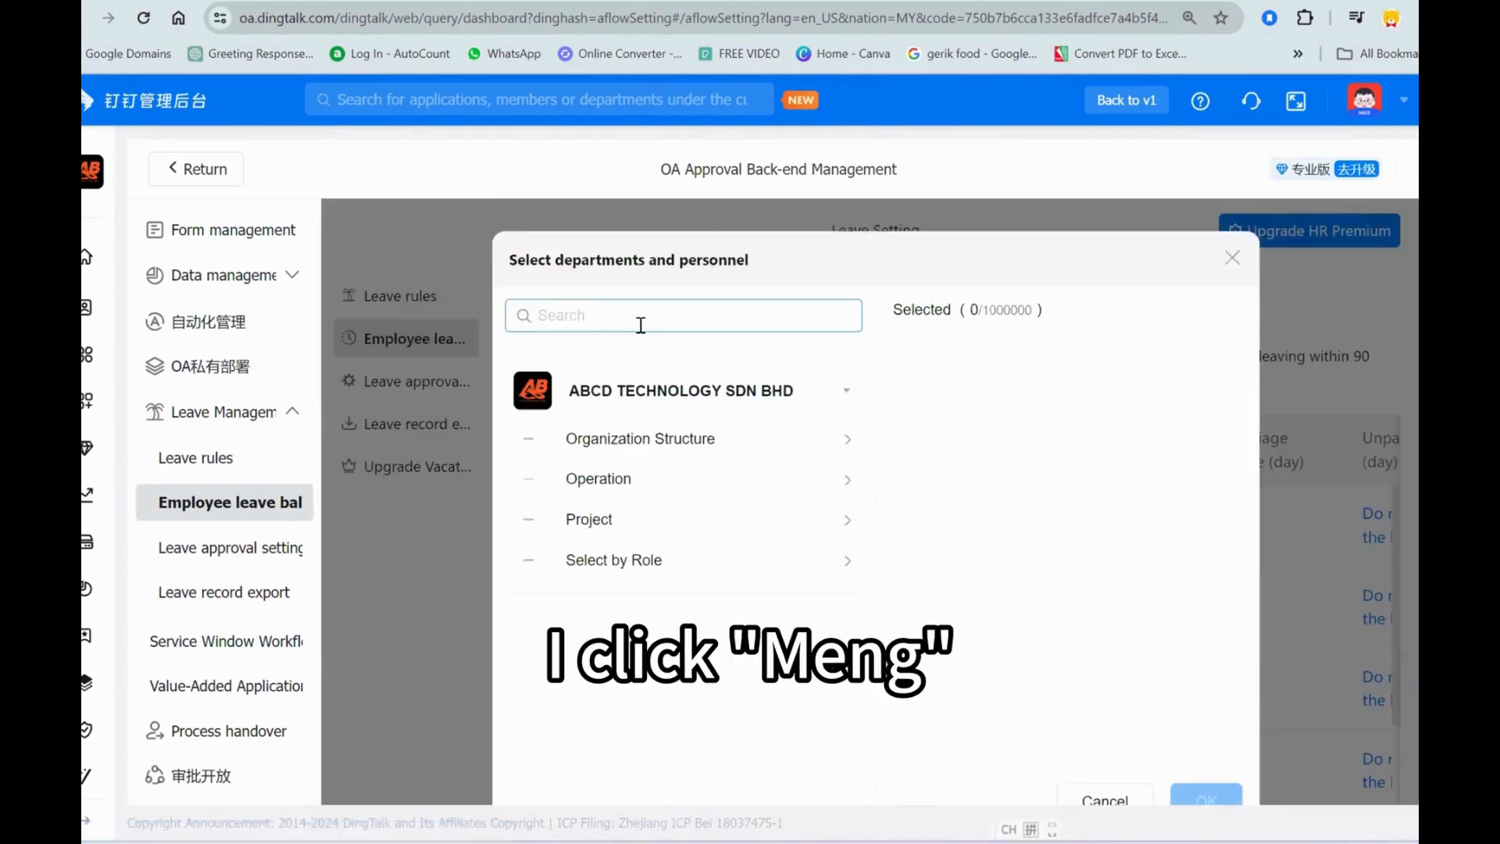
pyautogui.write('meng')
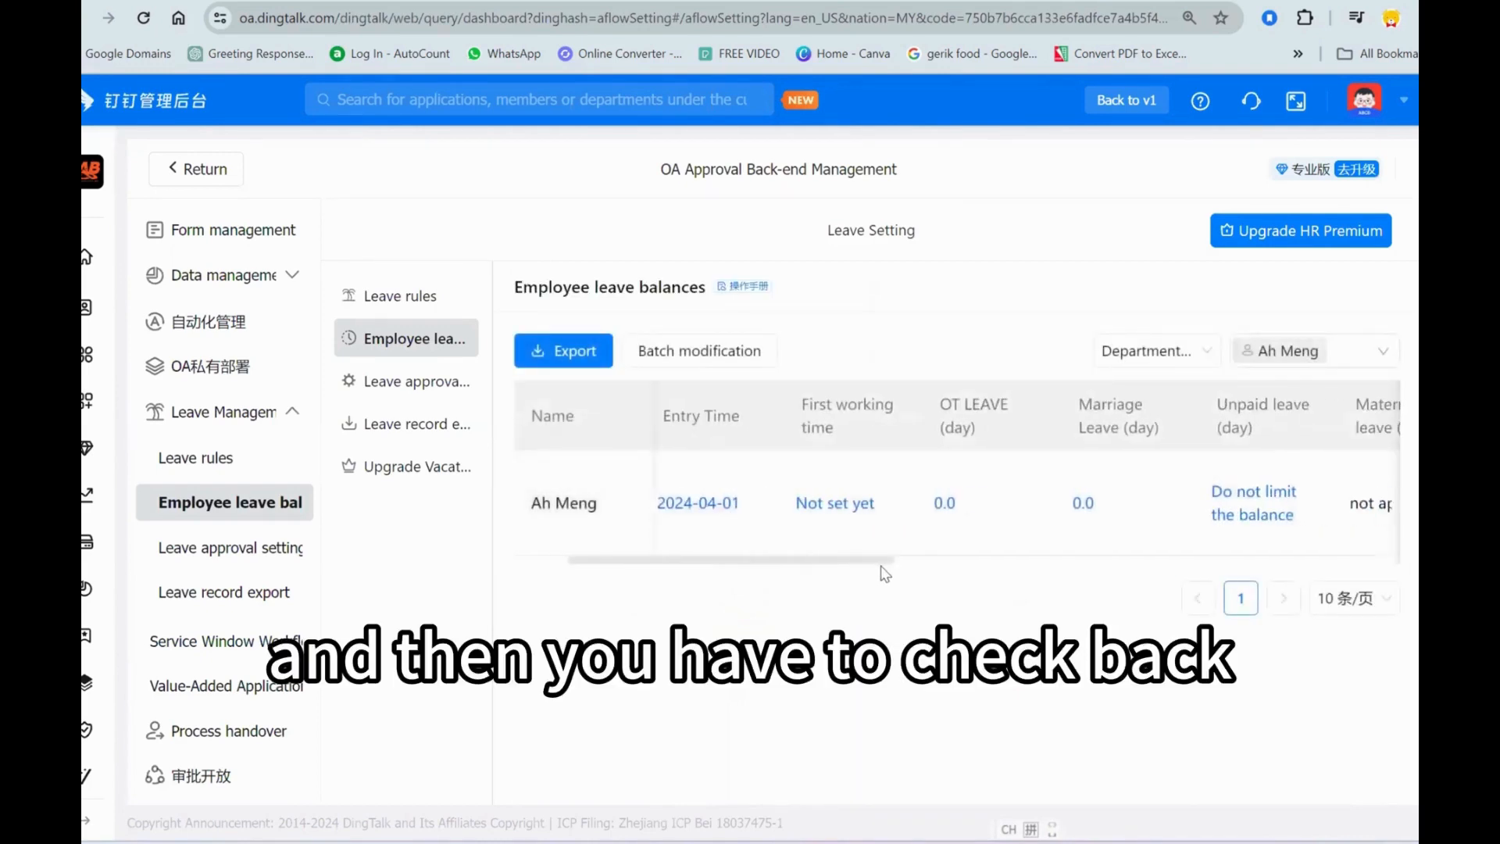
pyautogui.hscroll(3)
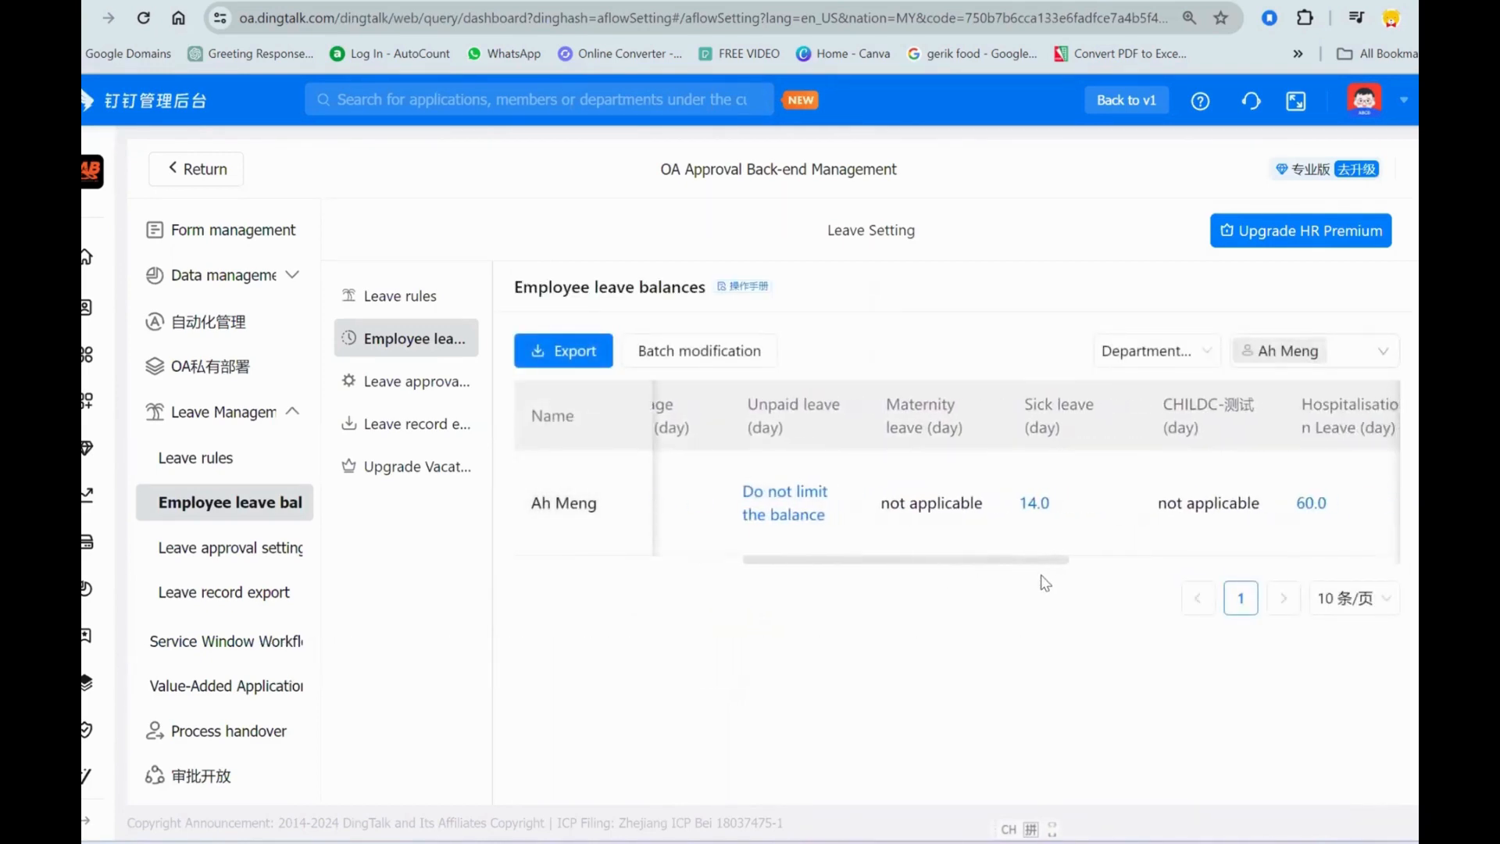
pyautogui.hscroll(3)
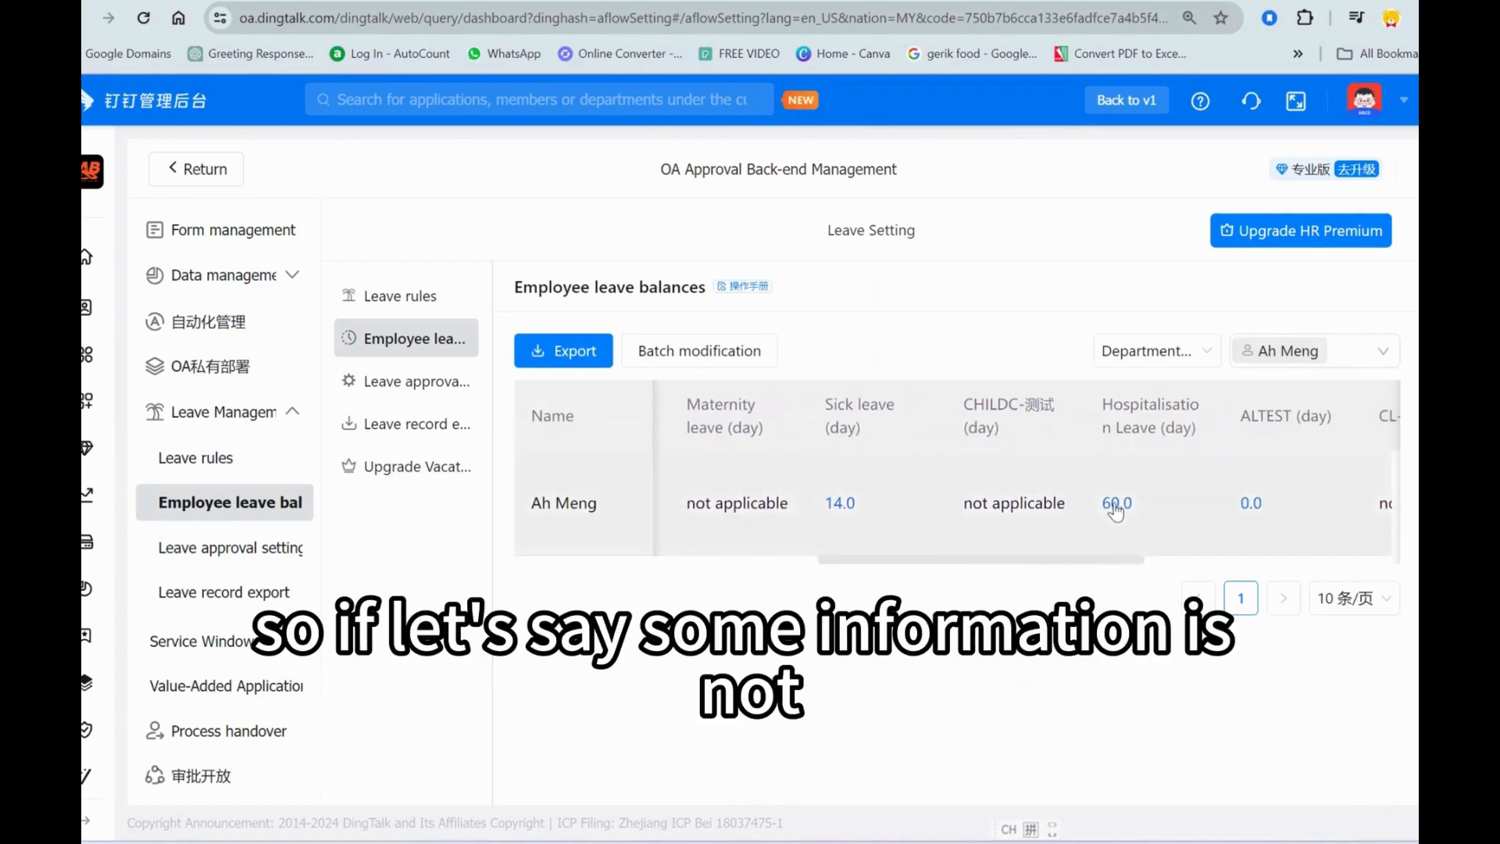
pyautogui.click(1117, 502)
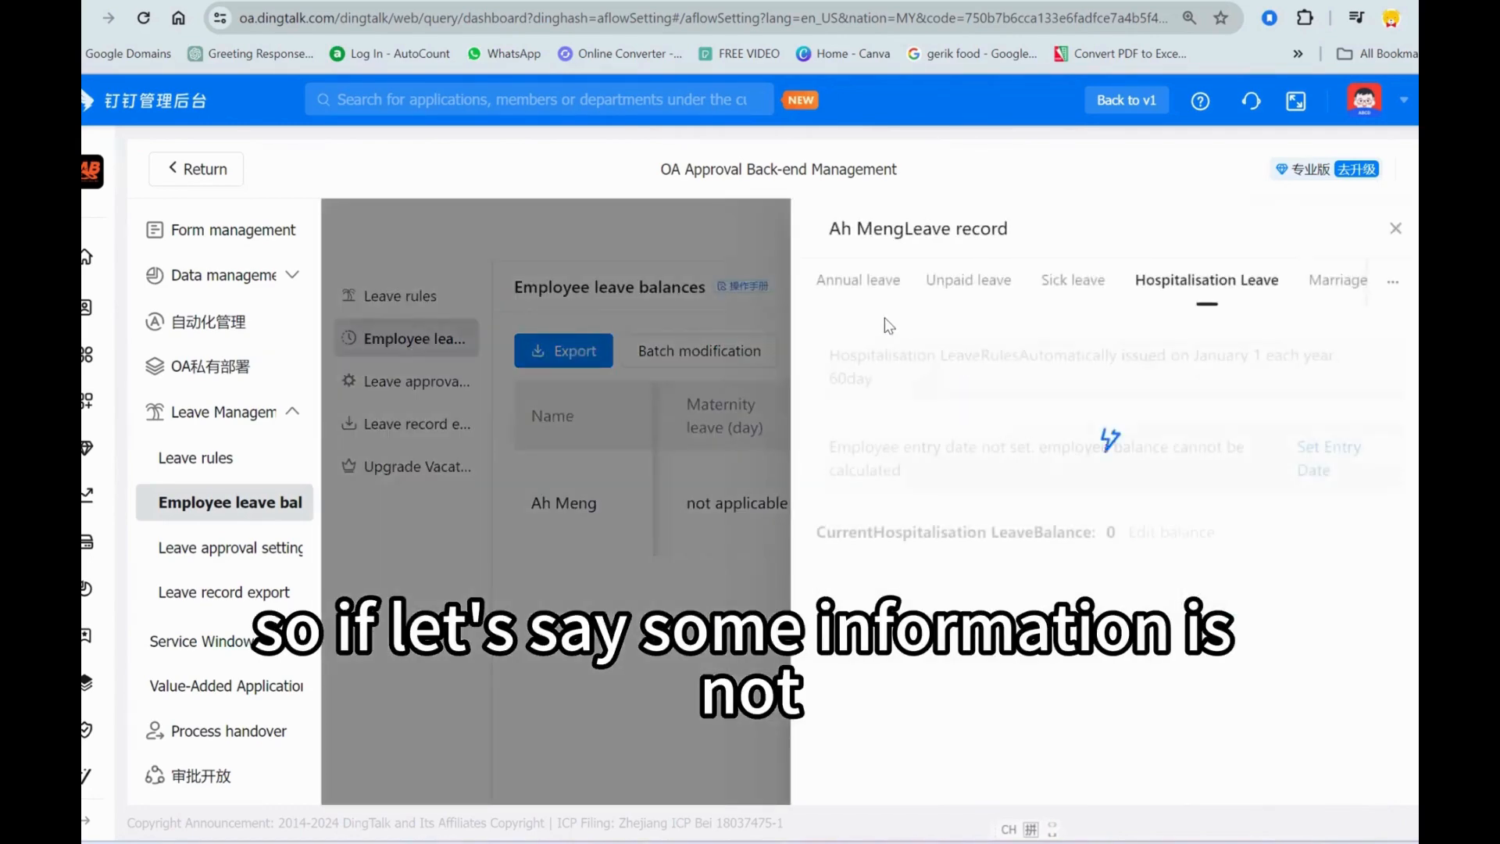
pyautogui.click(1171, 532)
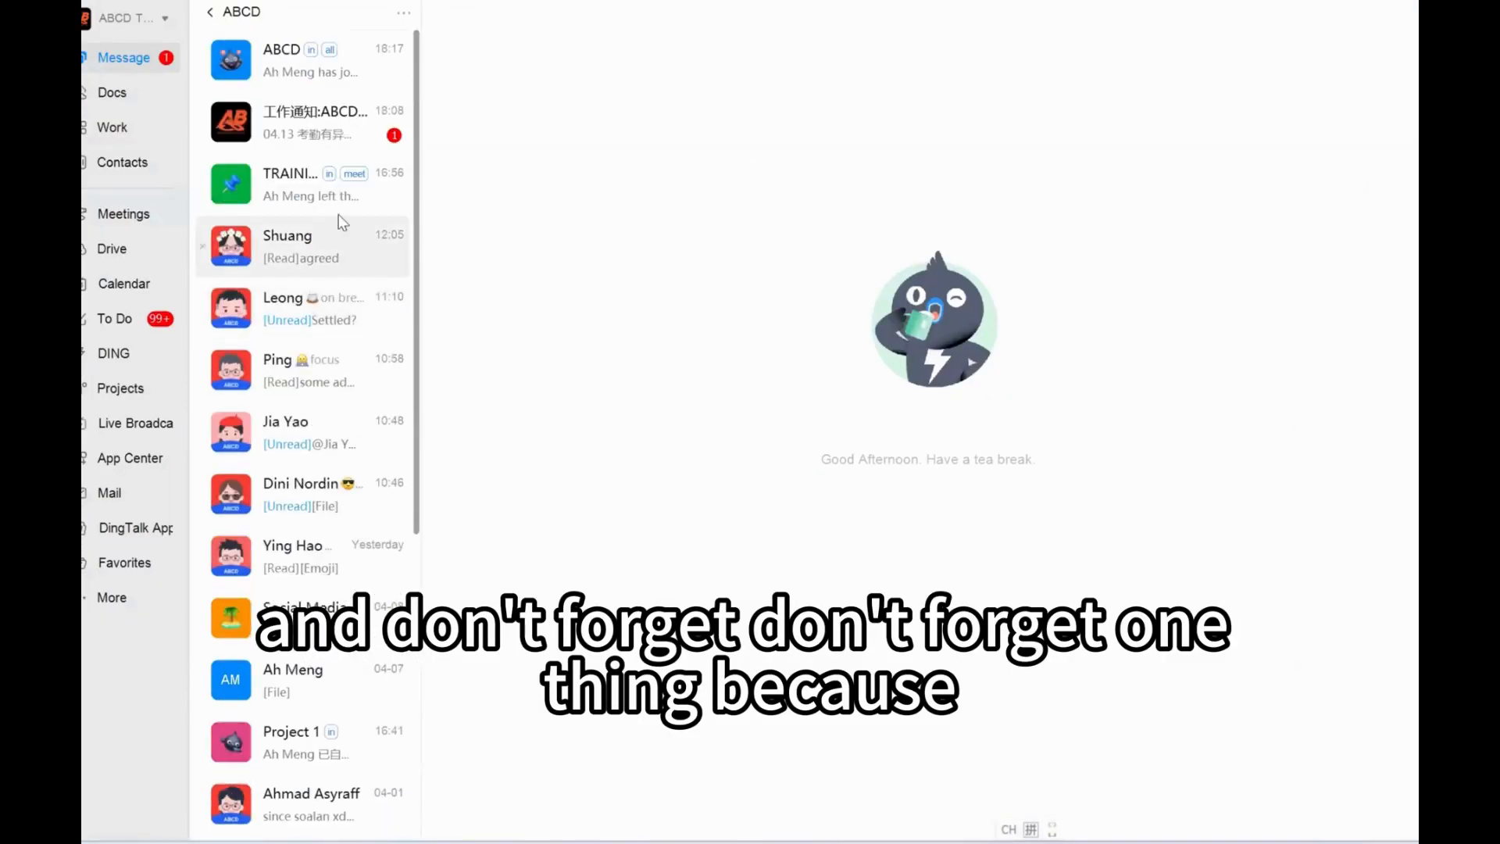
# Step: Open the ABCD group chat and view Ah Meng's rejoin in the history
pyautogui.click(281, 60)
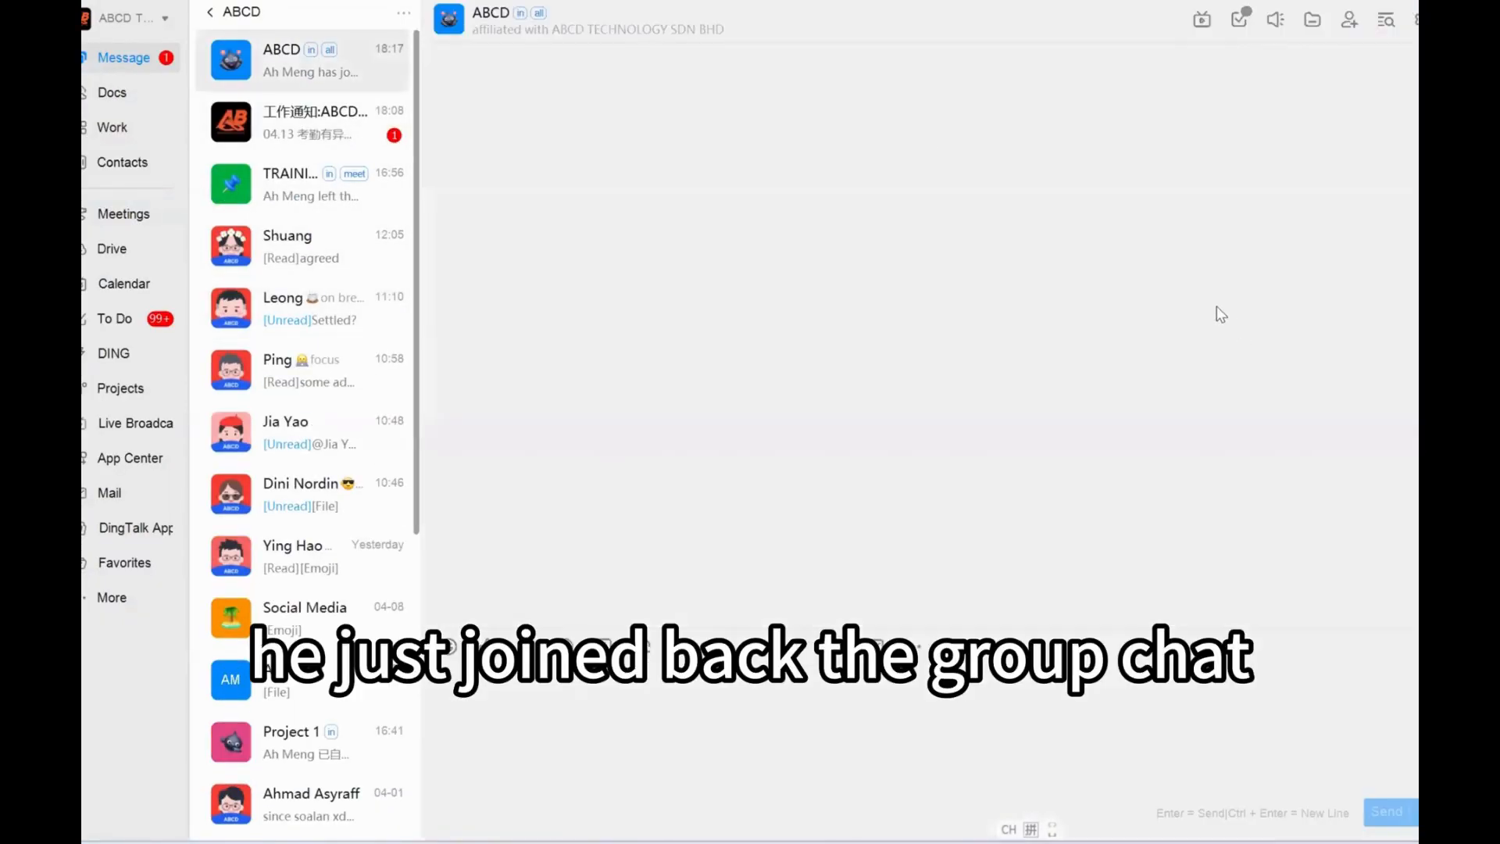
pyautogui.click(302, 60)
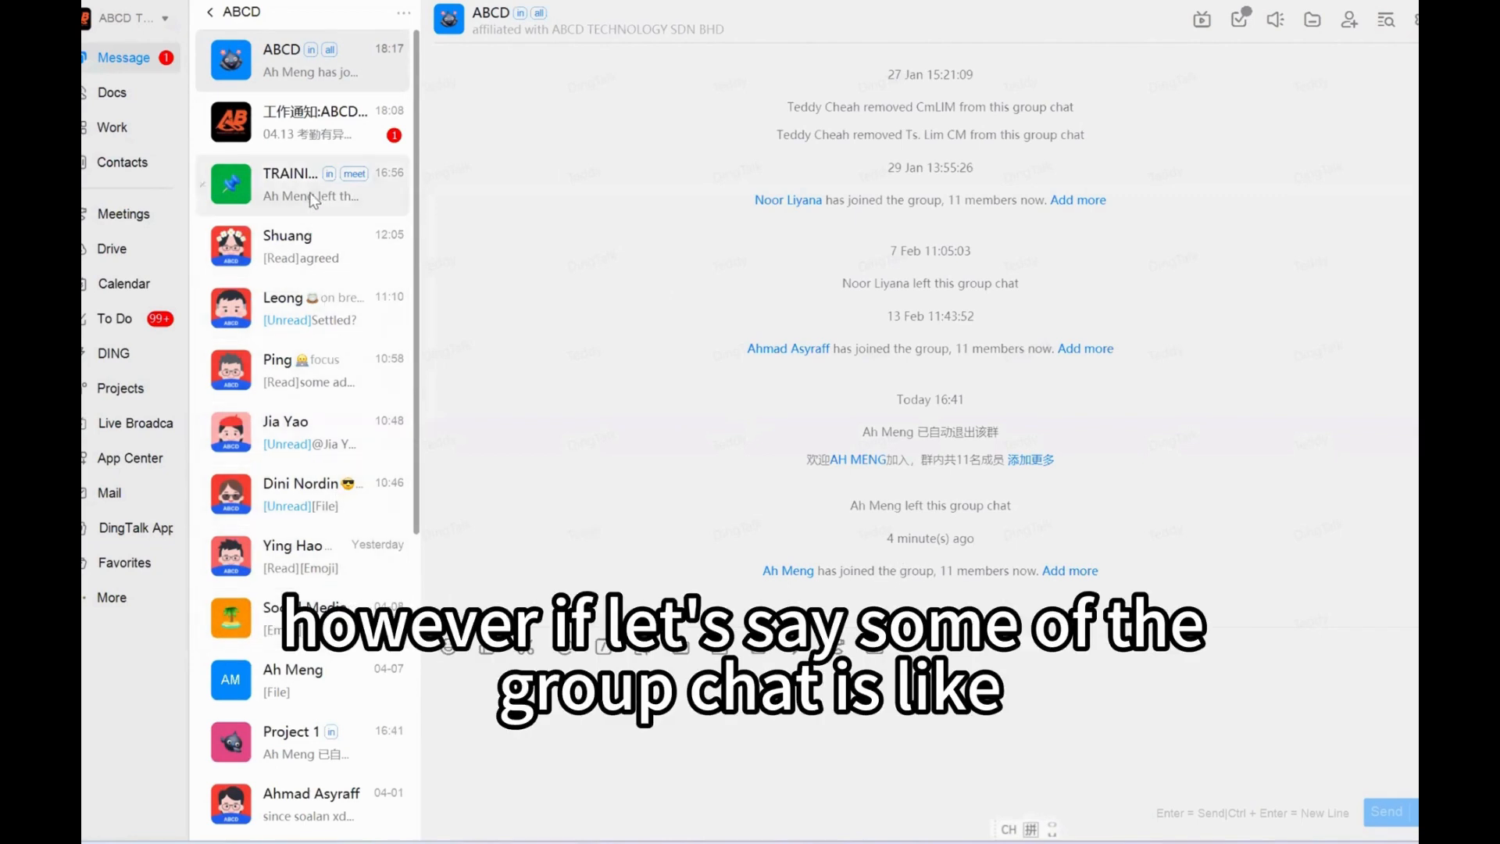
# Step: Open the TRAINING chat's Add Member dialog and search for 'meng'
pyautogui.click(302, 184)
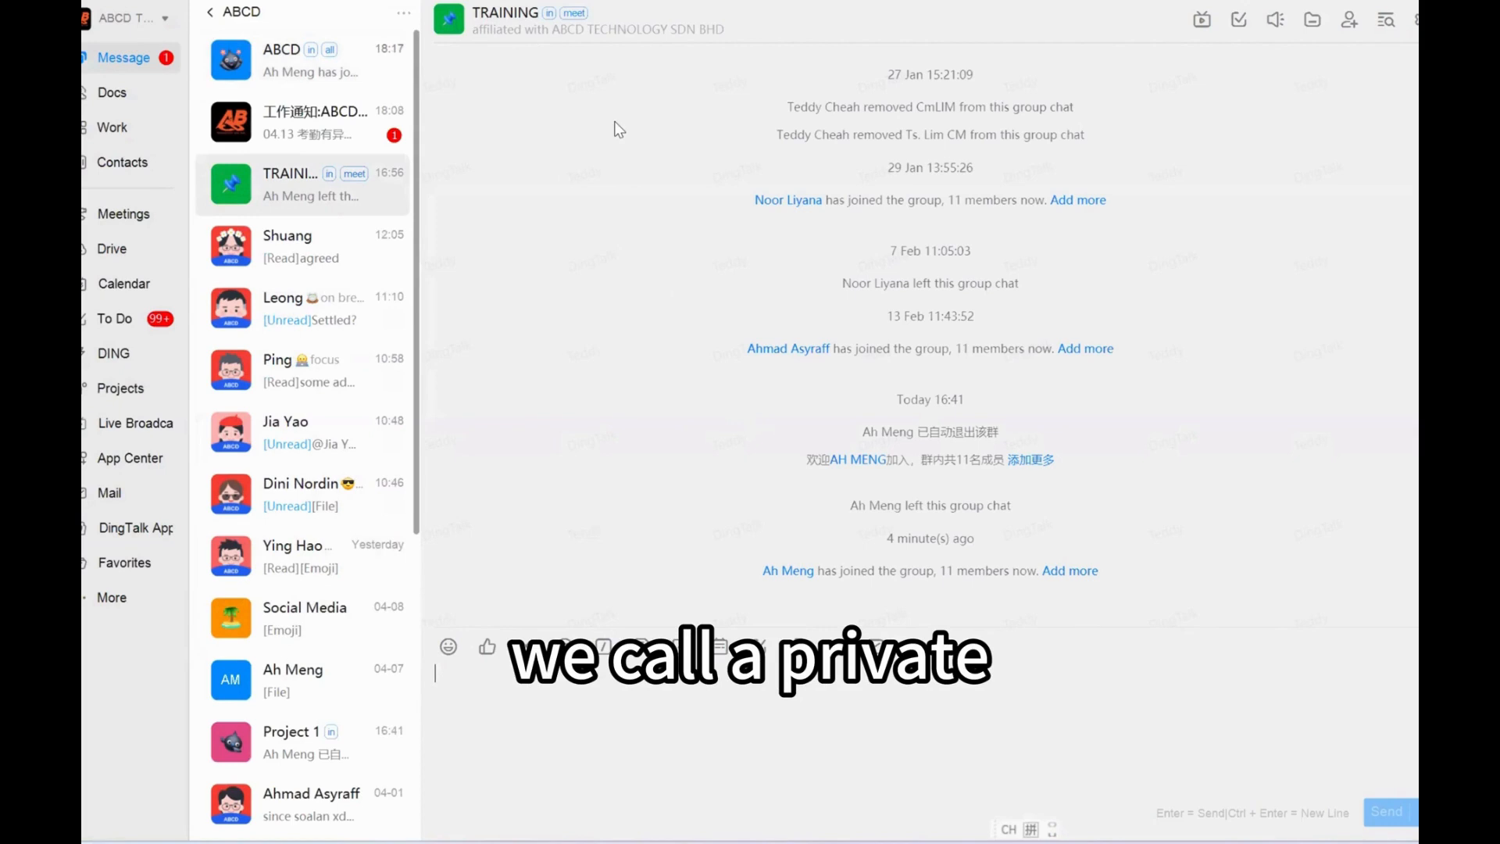
pyautogui.scroll(3)
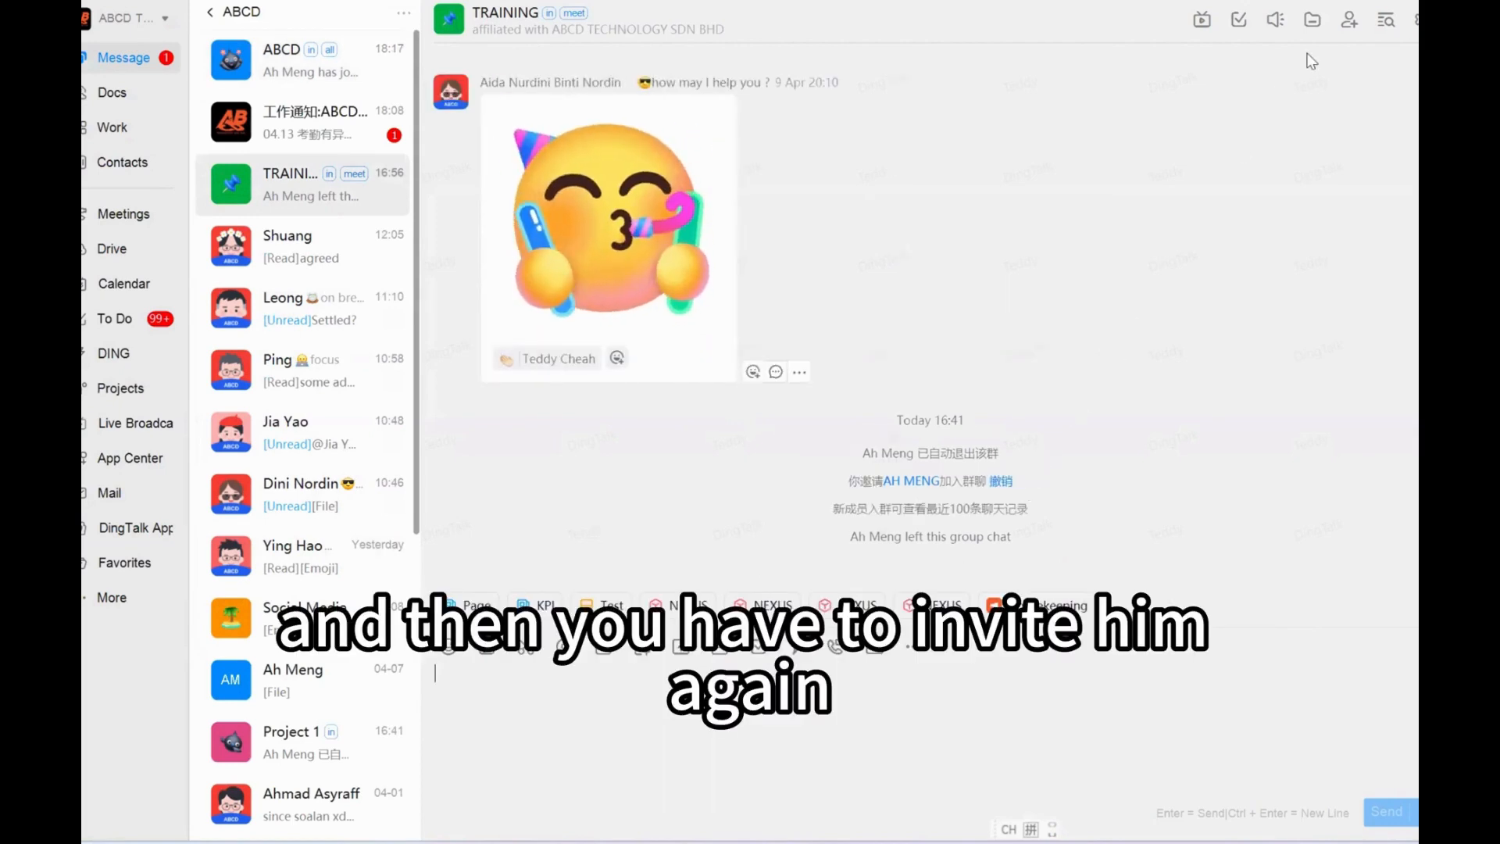
pyautogui.moveTo(1350, 19)
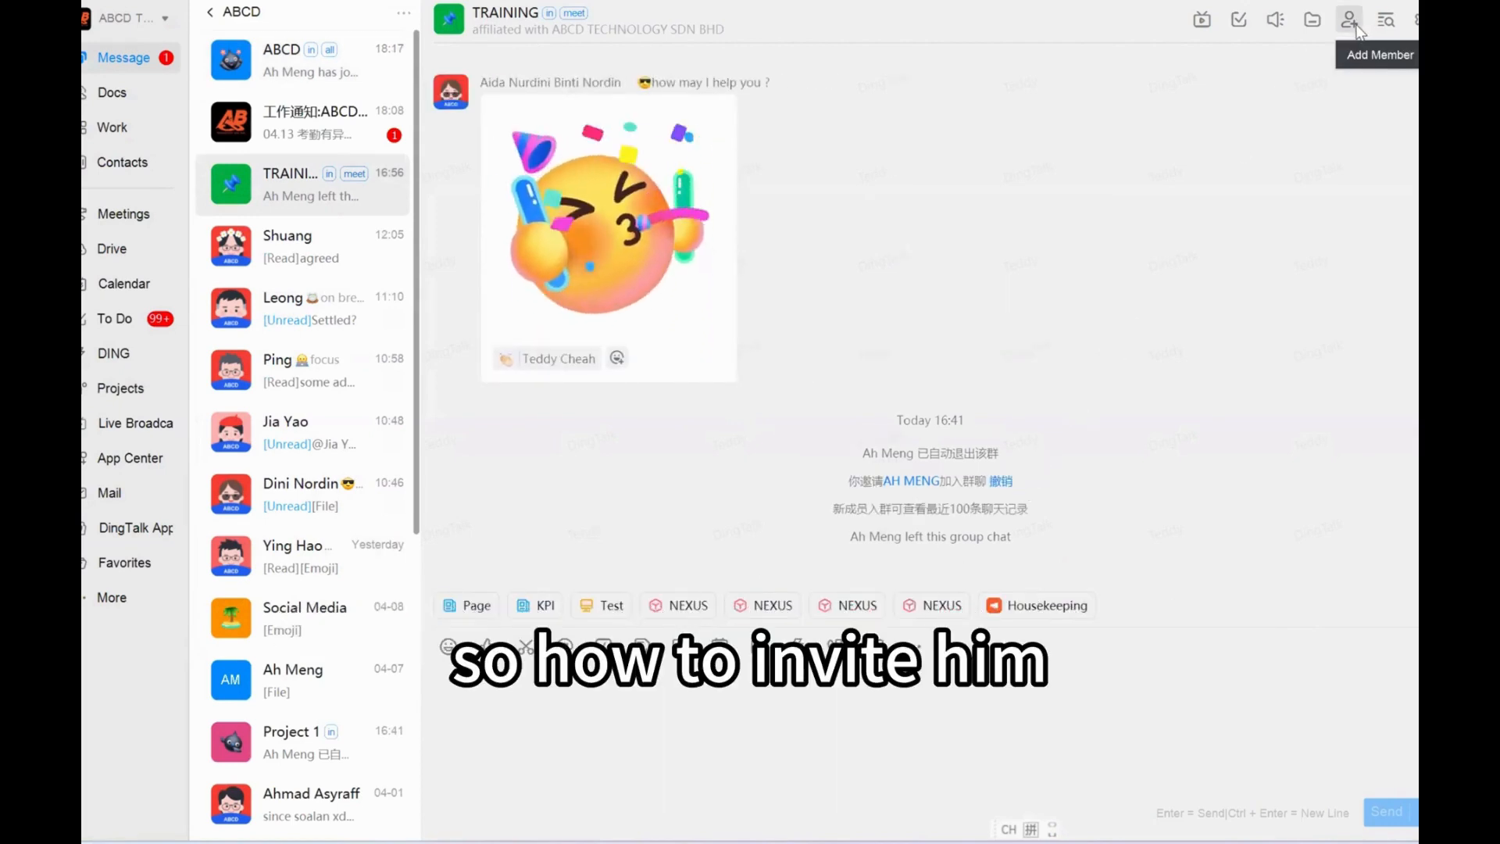
pyautogui.click(1349, 19)
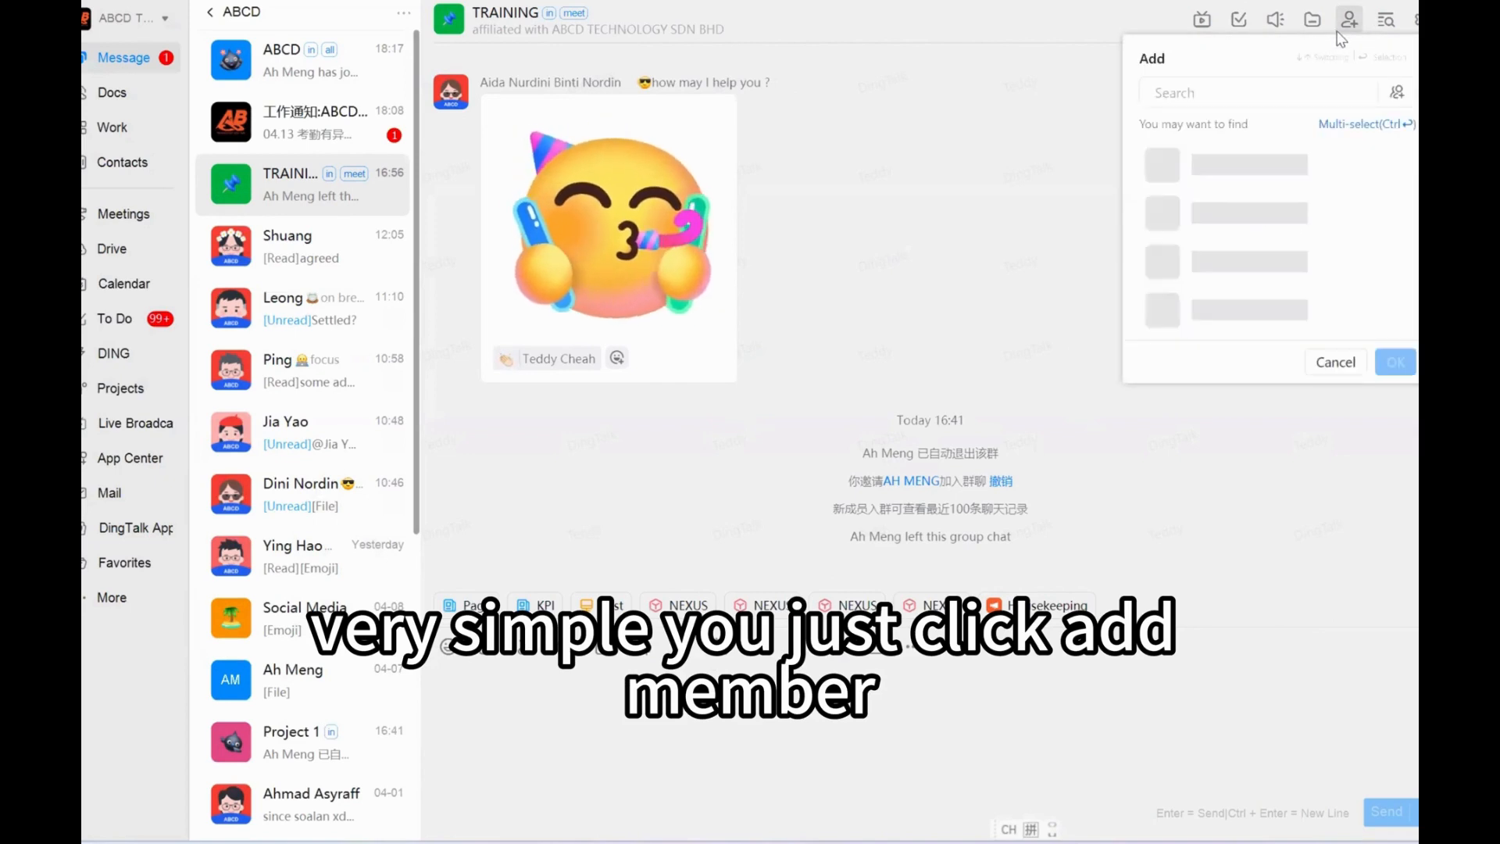
pyautogui.click(1253, 92)
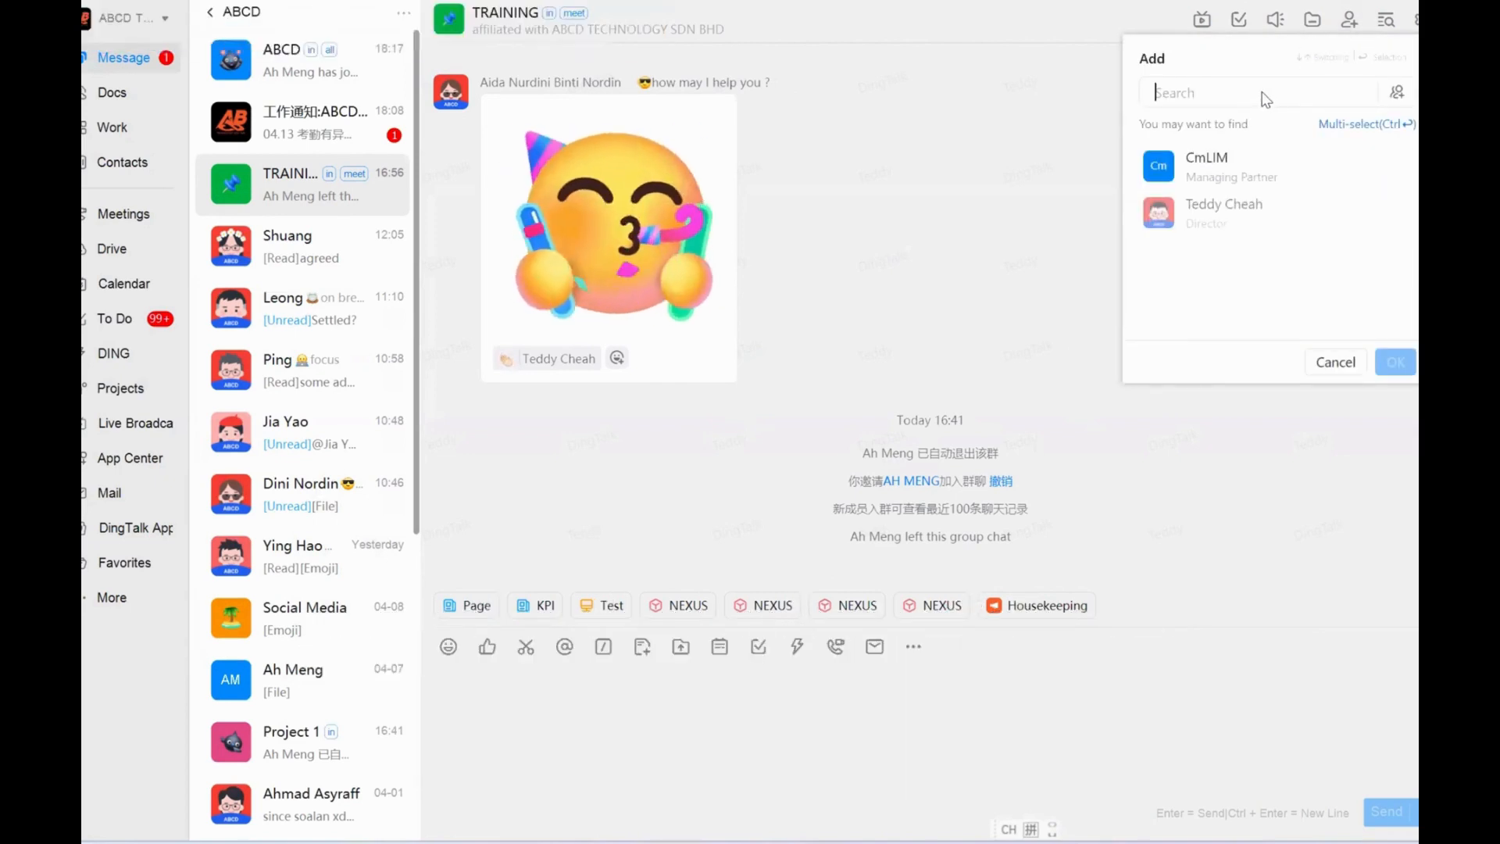
pyautogui.write('meng')
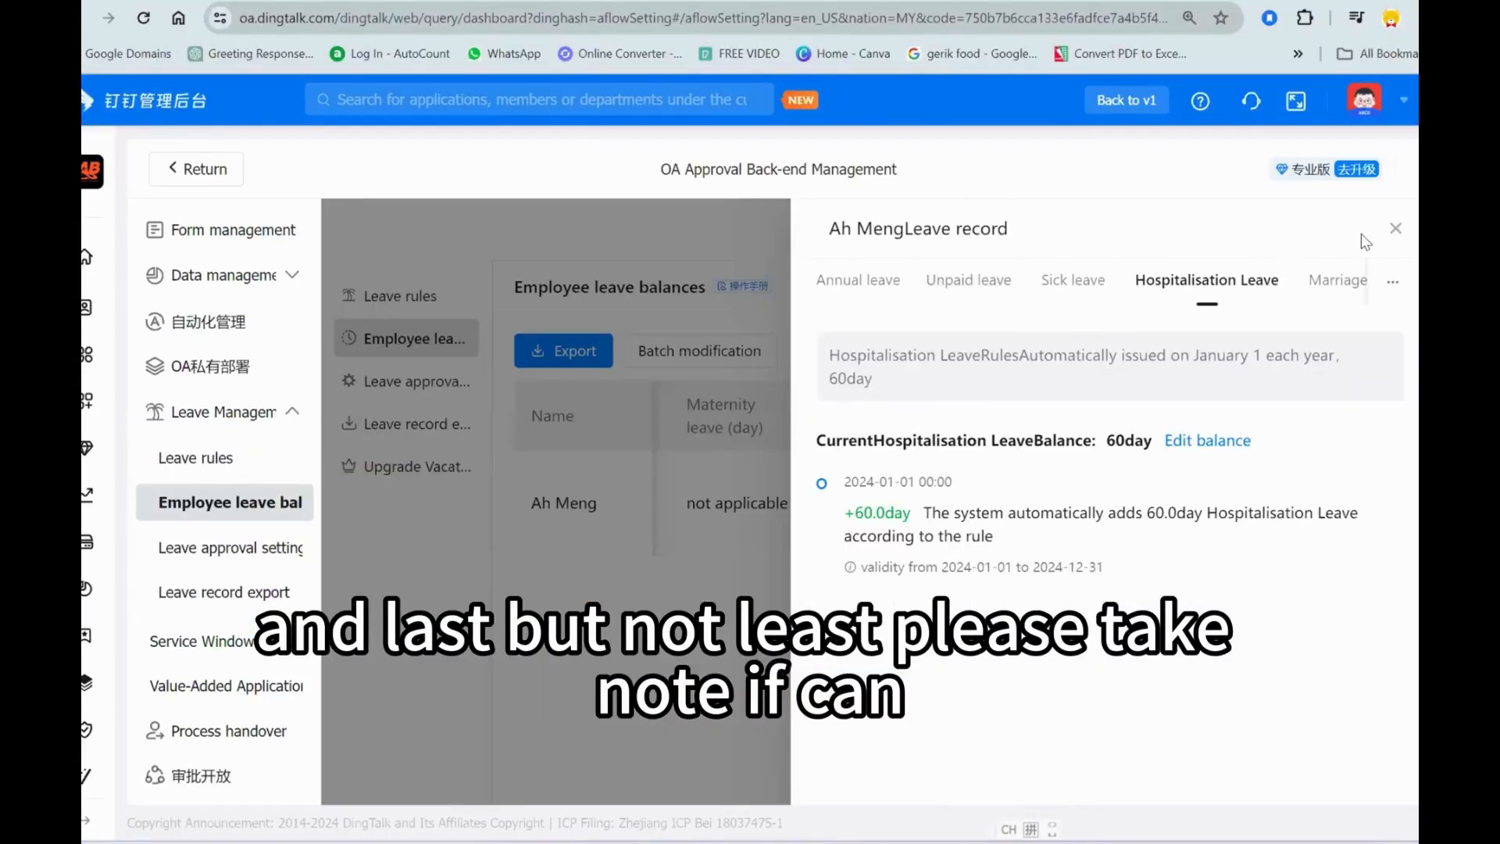
pyautogui.click(1396, 227)
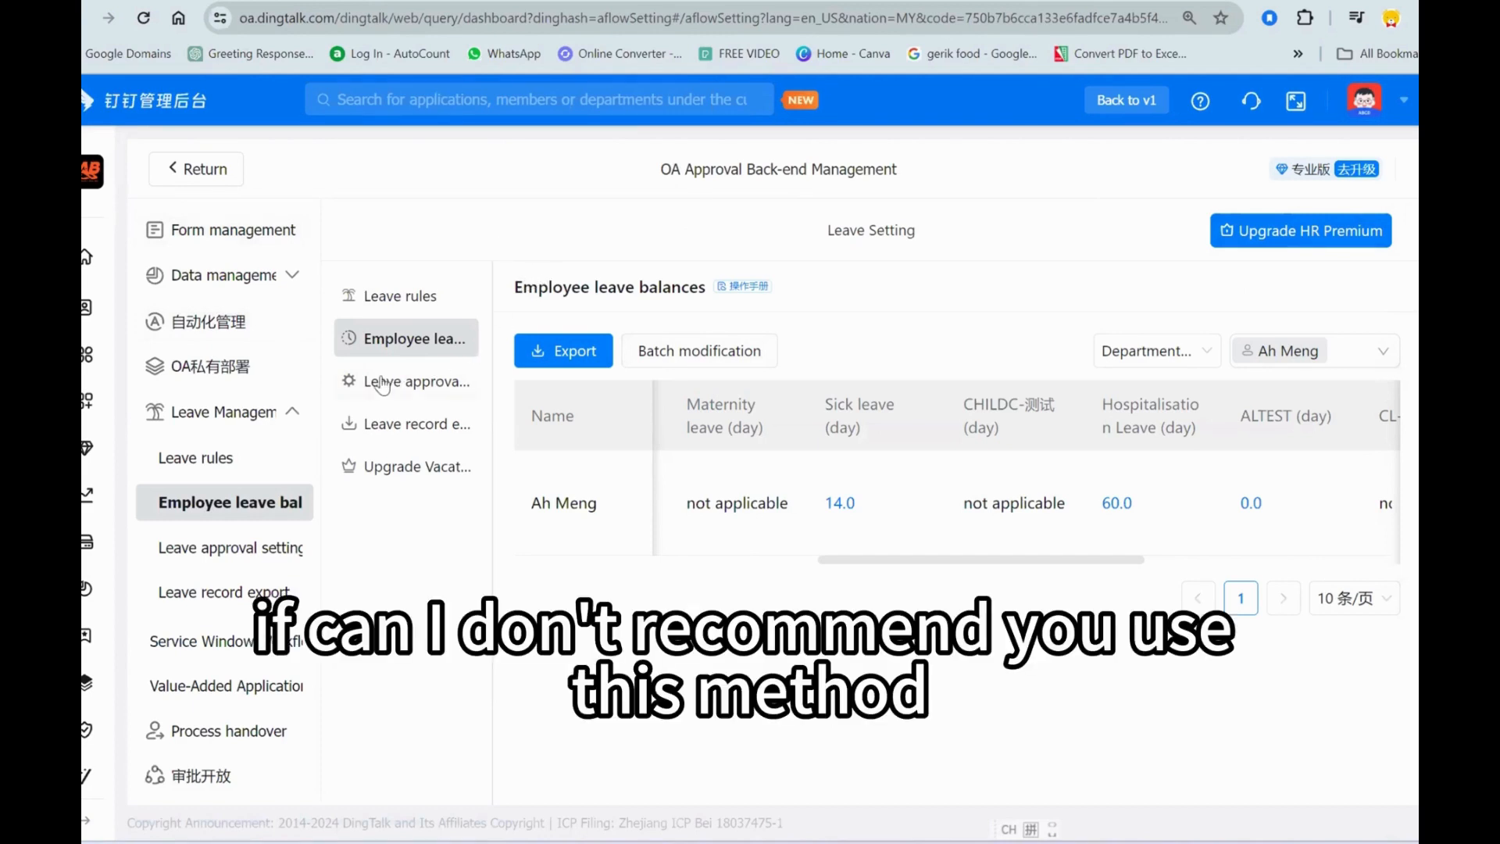
pyautogui.moveTo(415, 359)
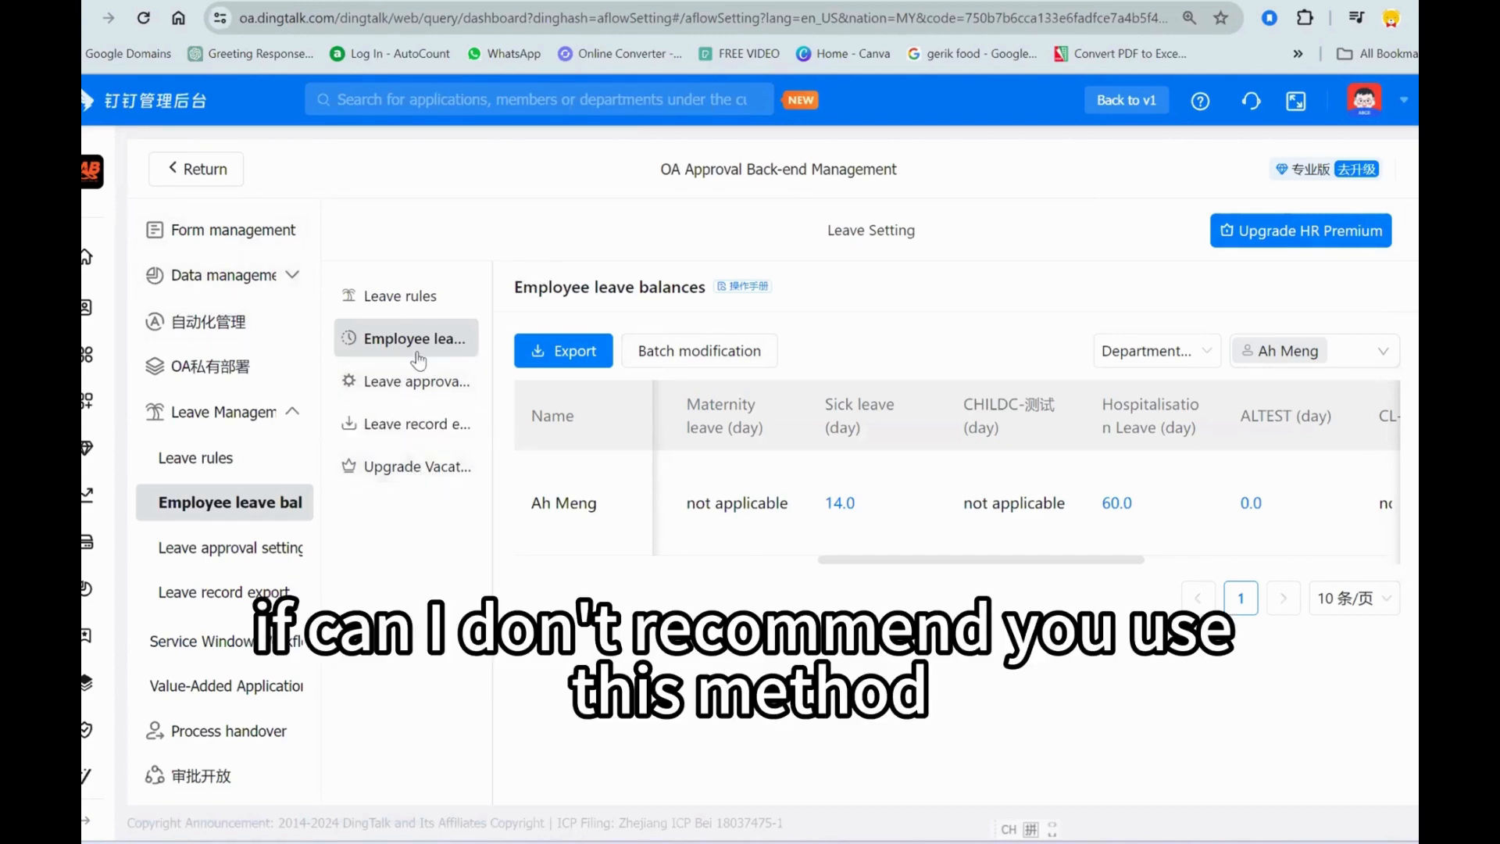